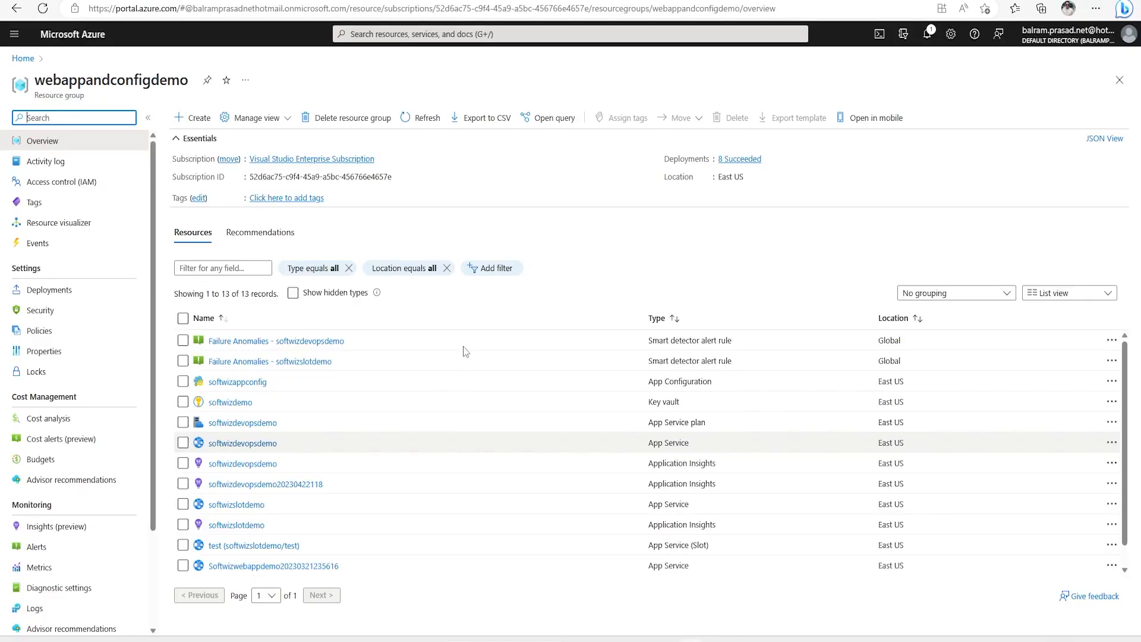
mouse_move(368, 323)
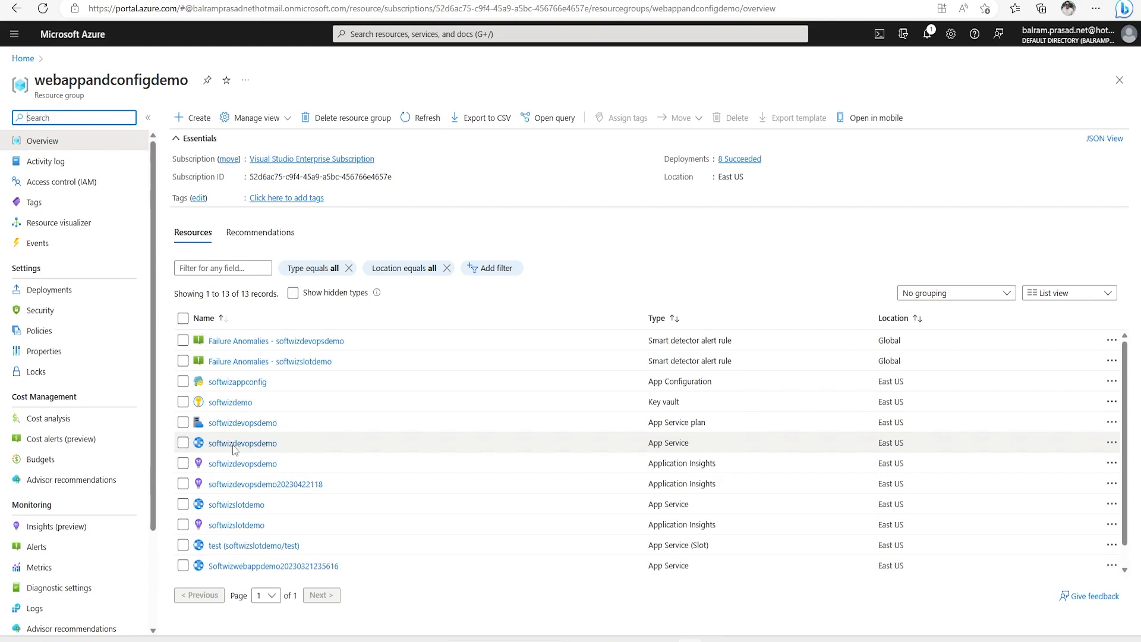
- Review the softwizdevopsdemo App Service's hosting plan and OS, then load its default domain placeholder page
left_click(241, 443)
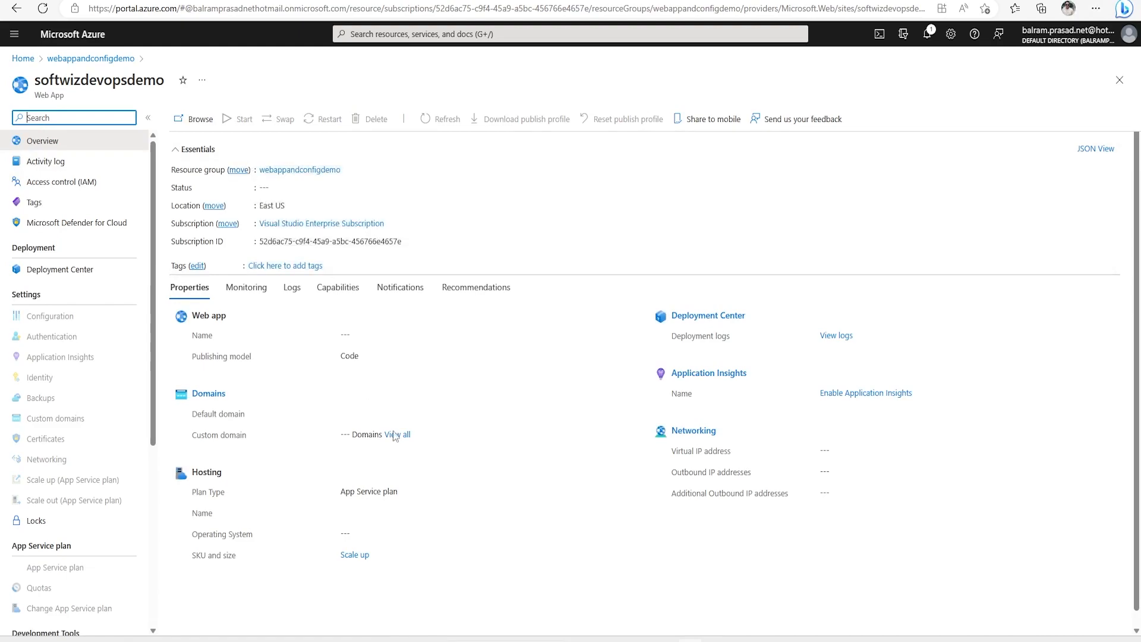
mouse_move(393, 436)
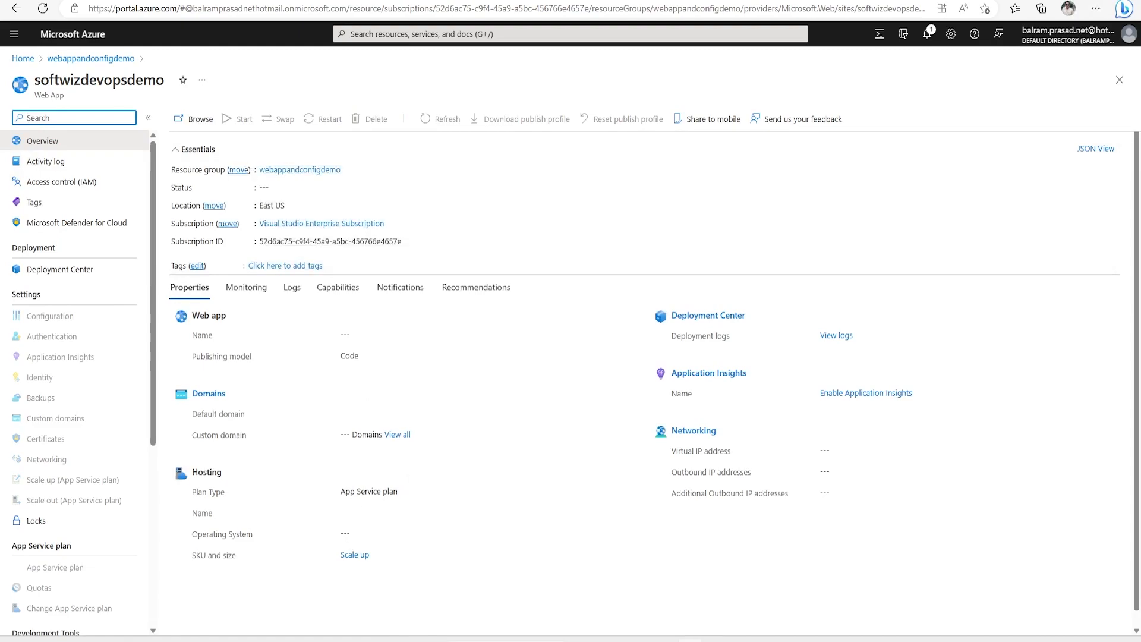
double_click(369, 491)
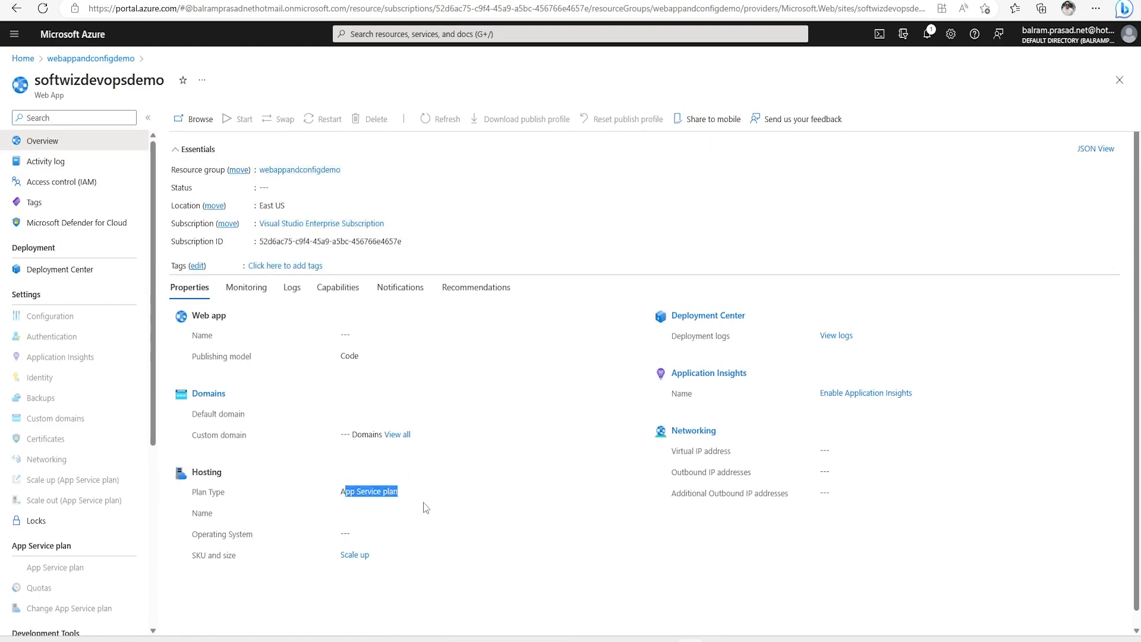
left_click(439, 119)
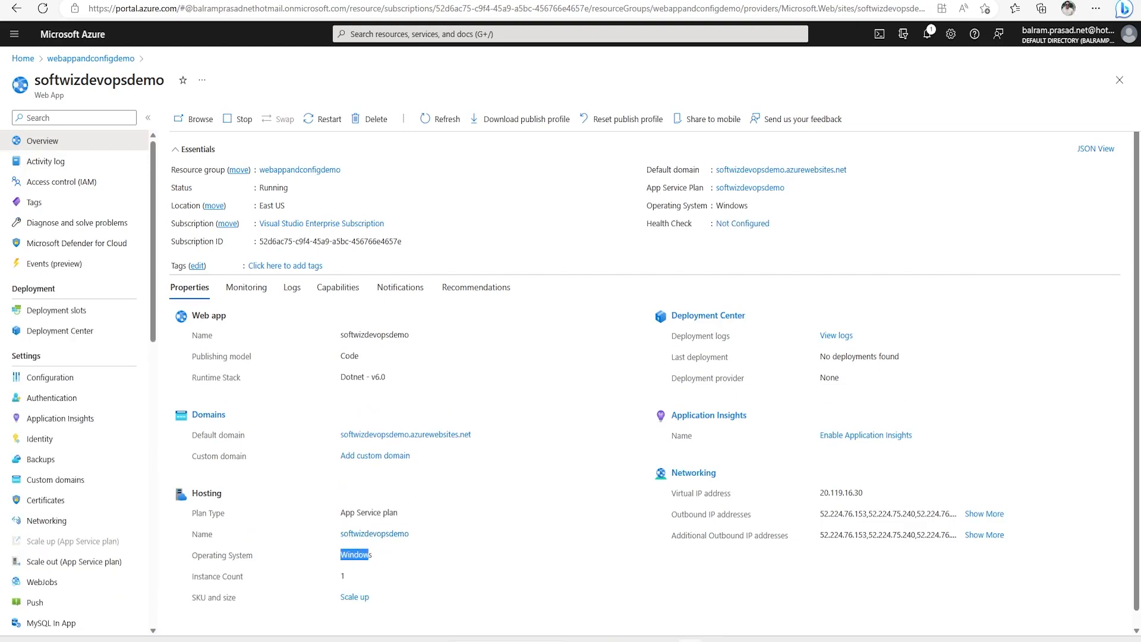
mouse_move(779, 170)
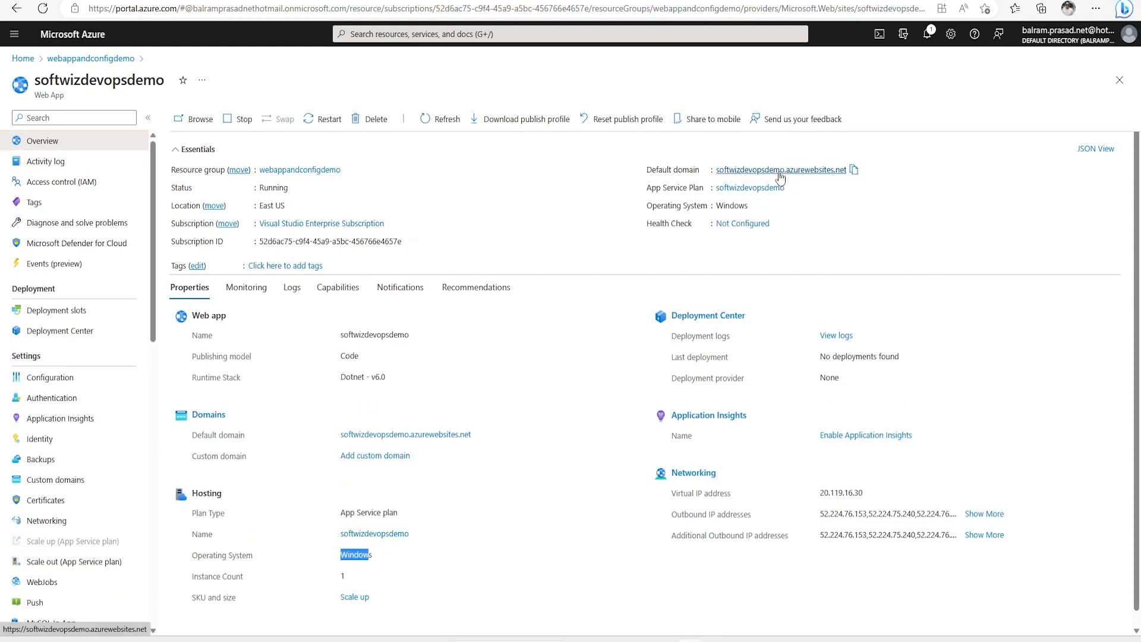
left_click(780, 170)
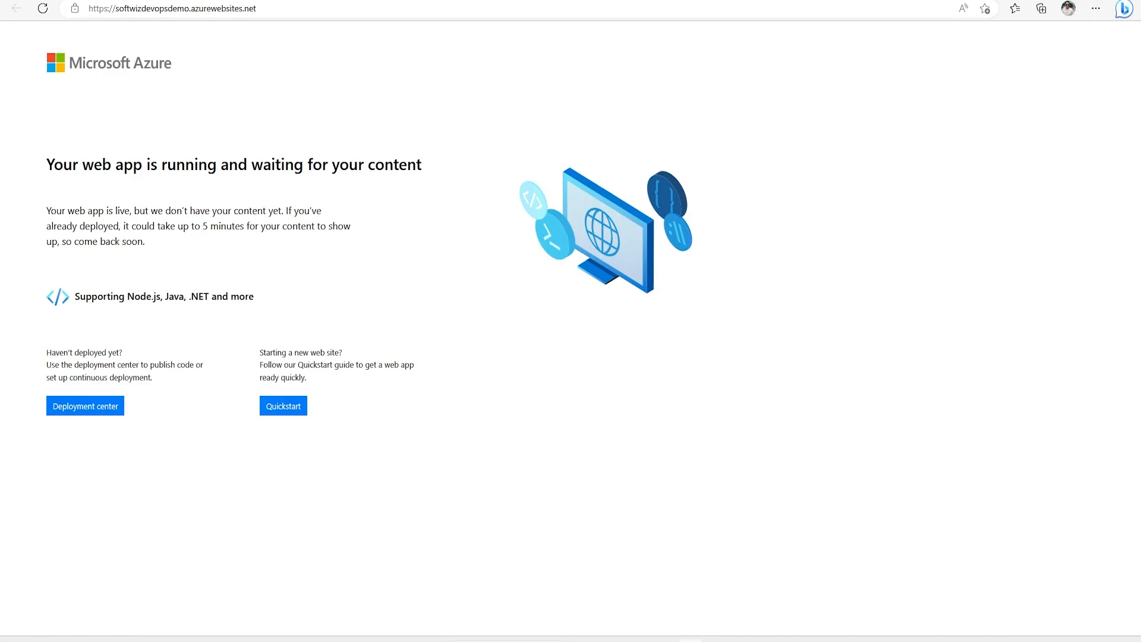
mouse_move(259, 133)
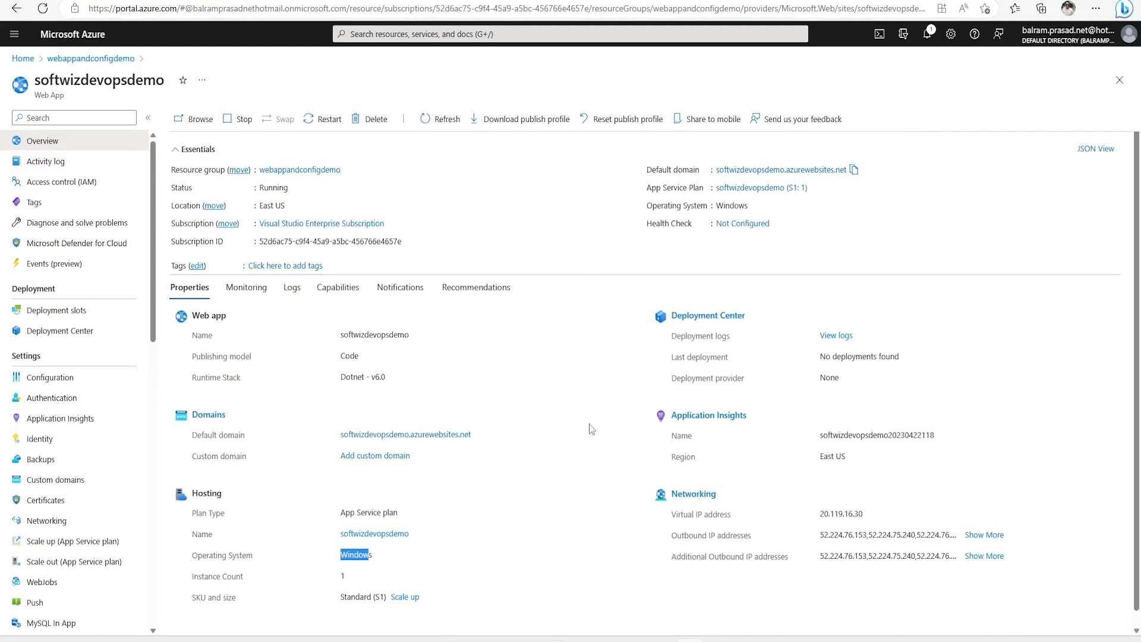
mouse_move(579, 444)
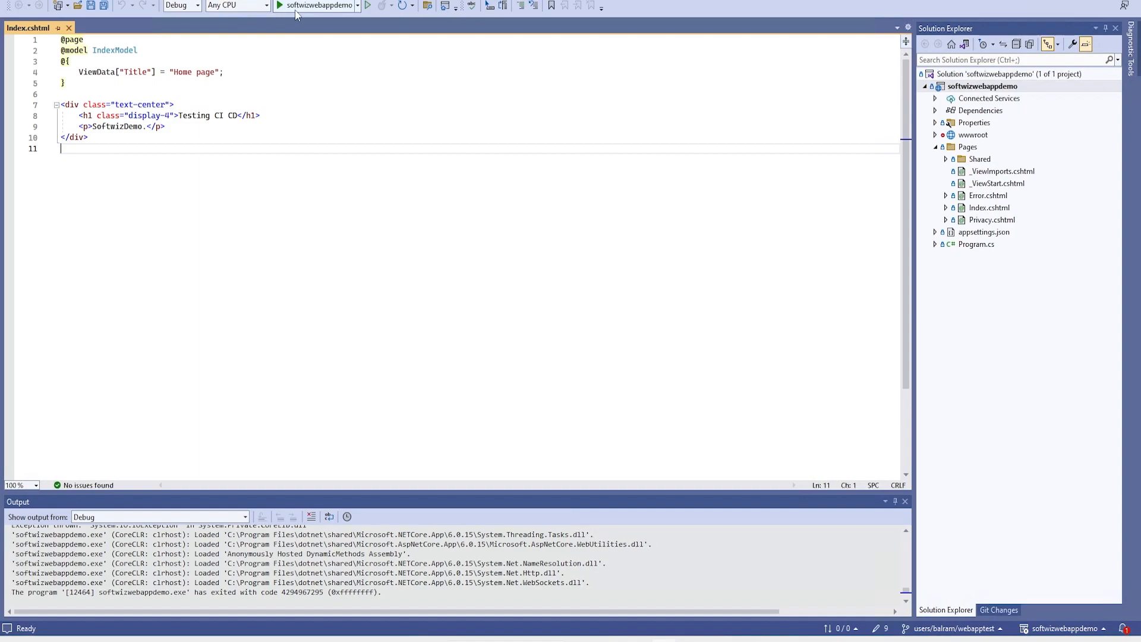
- Debug softwizwebappdemo locally to see the 'Testing CI CD' Index page, then stop debugging
left_click(278, 4)
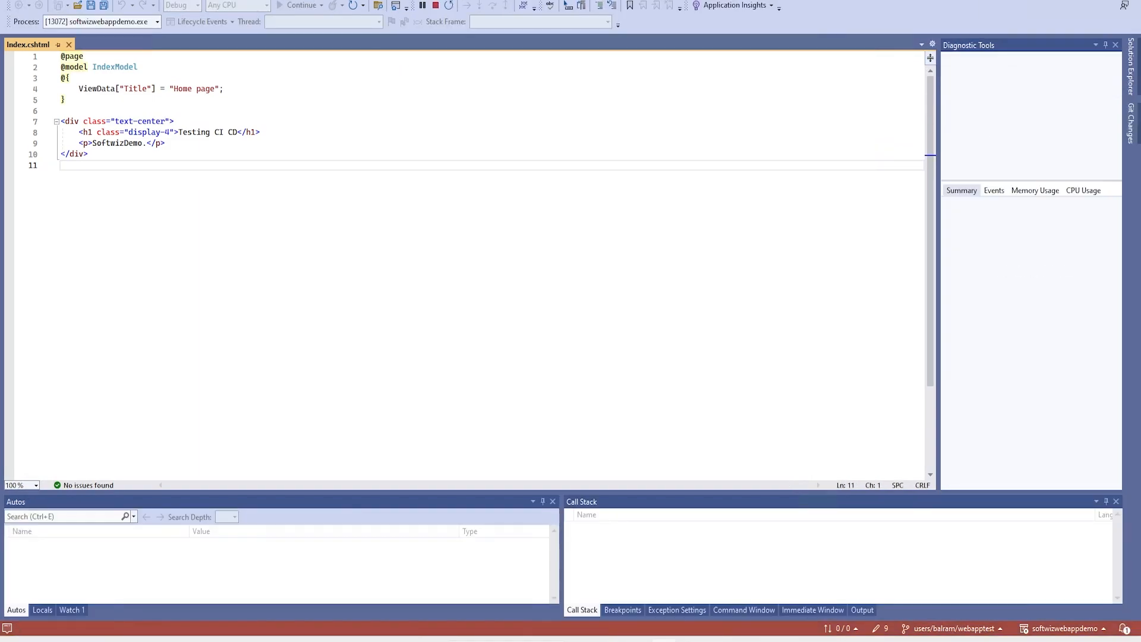
left_click(301, 5)
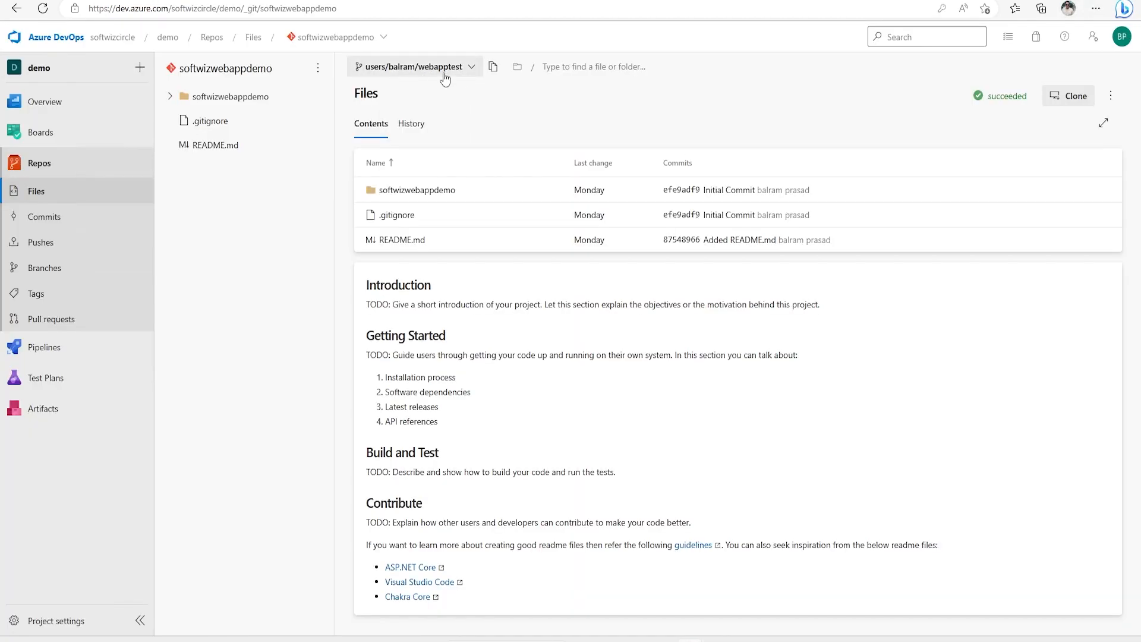
mouse_move(610, 177)
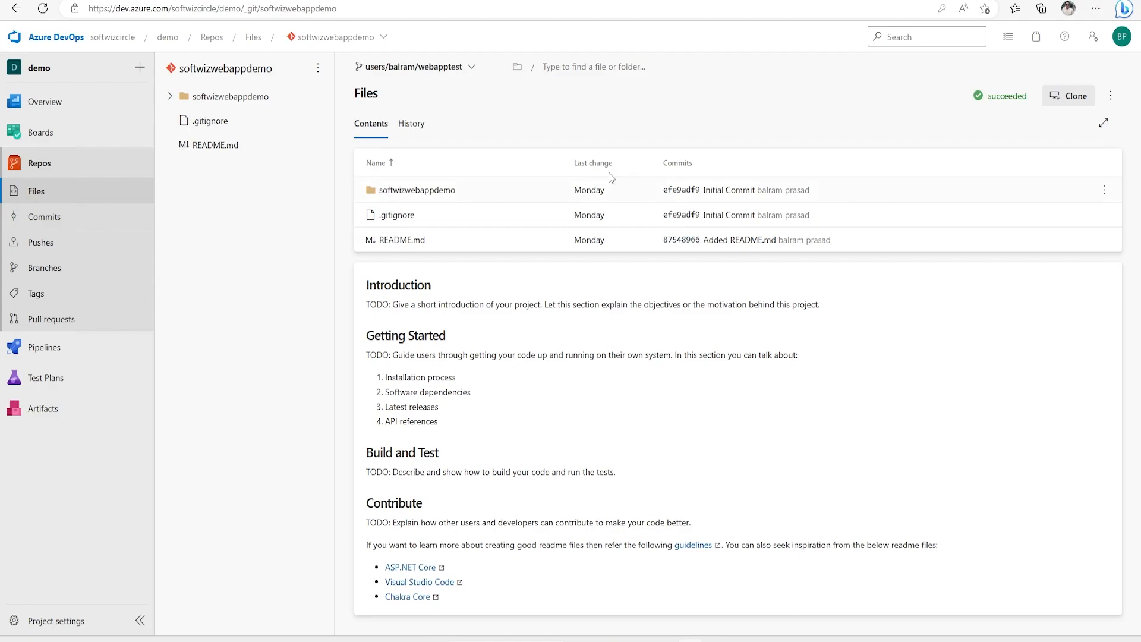
mouse_move(527, 429)
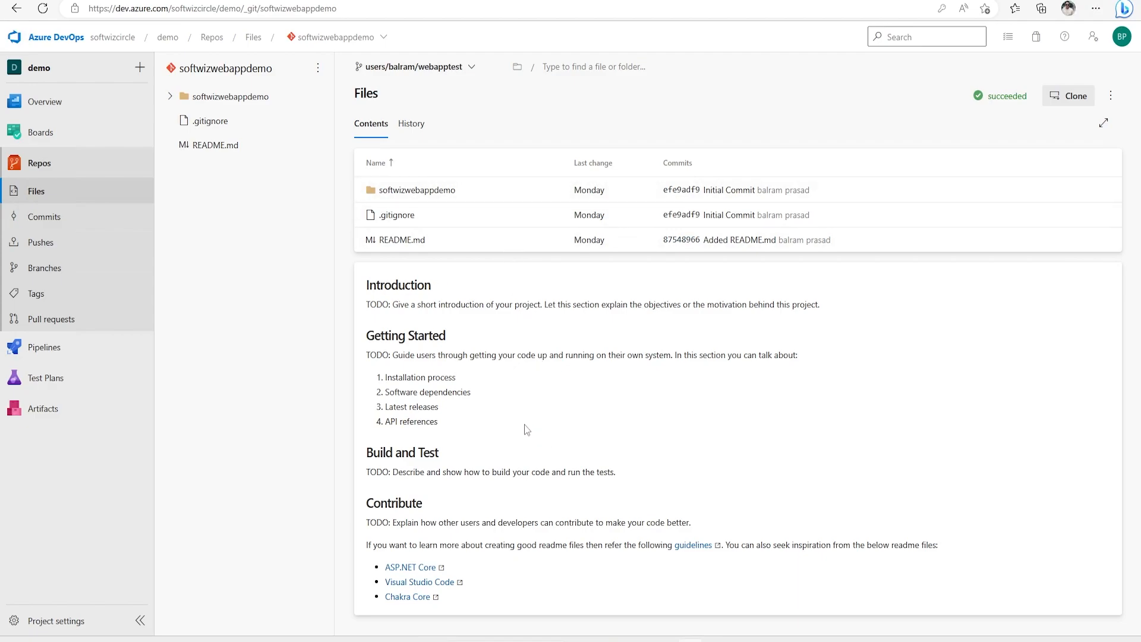
mouse_move(41, 242)
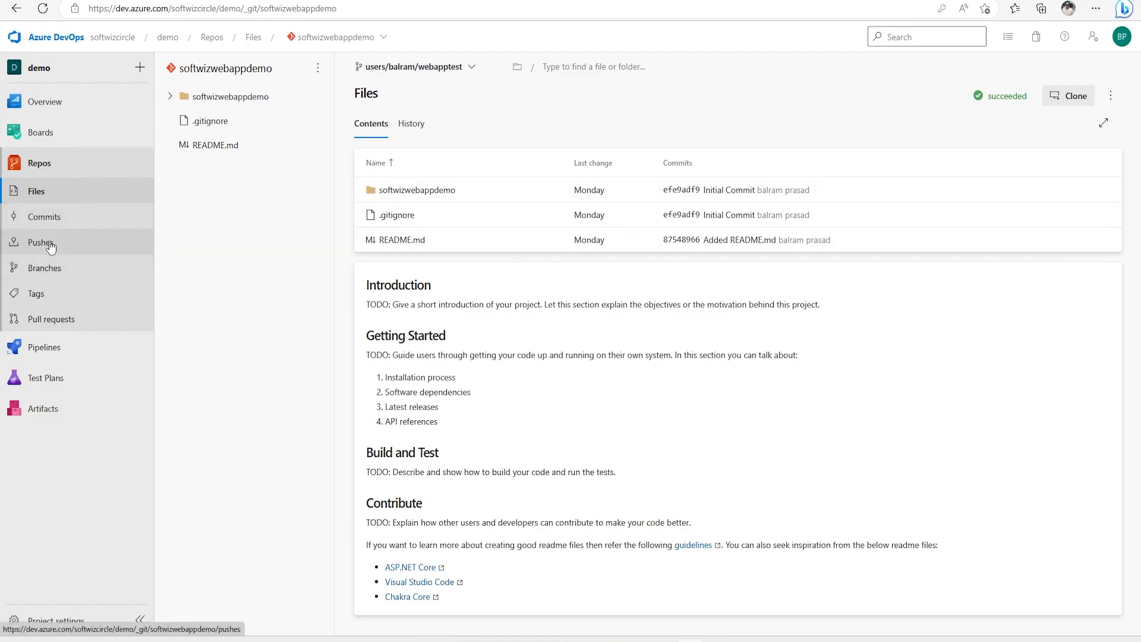
mouse_move(48, 318)
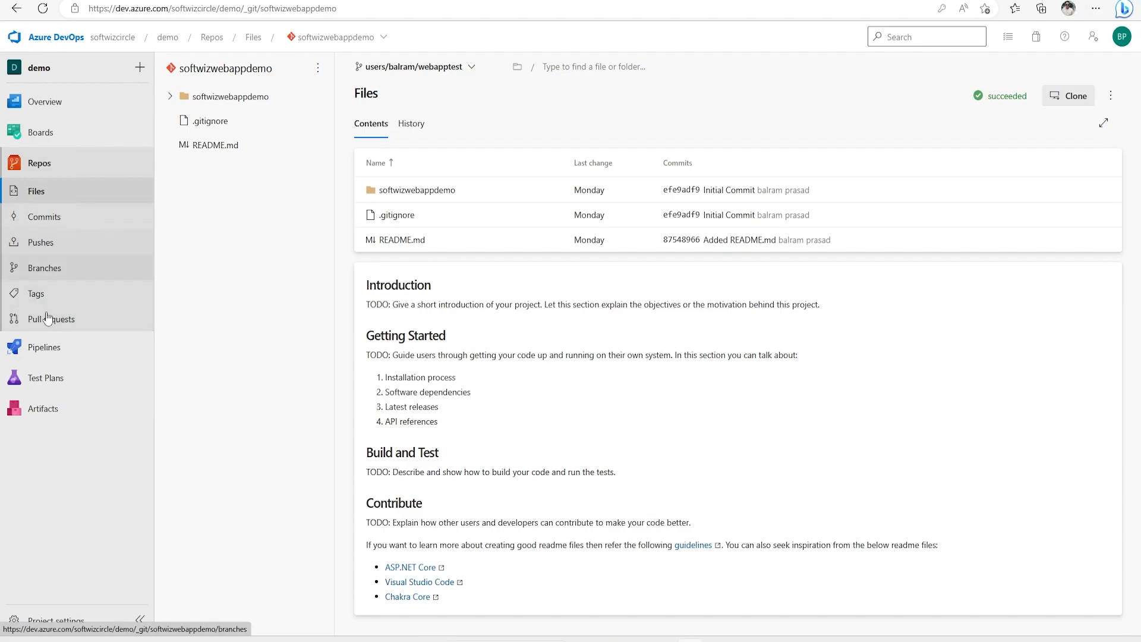
- View the drop artifact published by SoftwizDemo Web App Build run #20230422.4
left_click(39, 346)
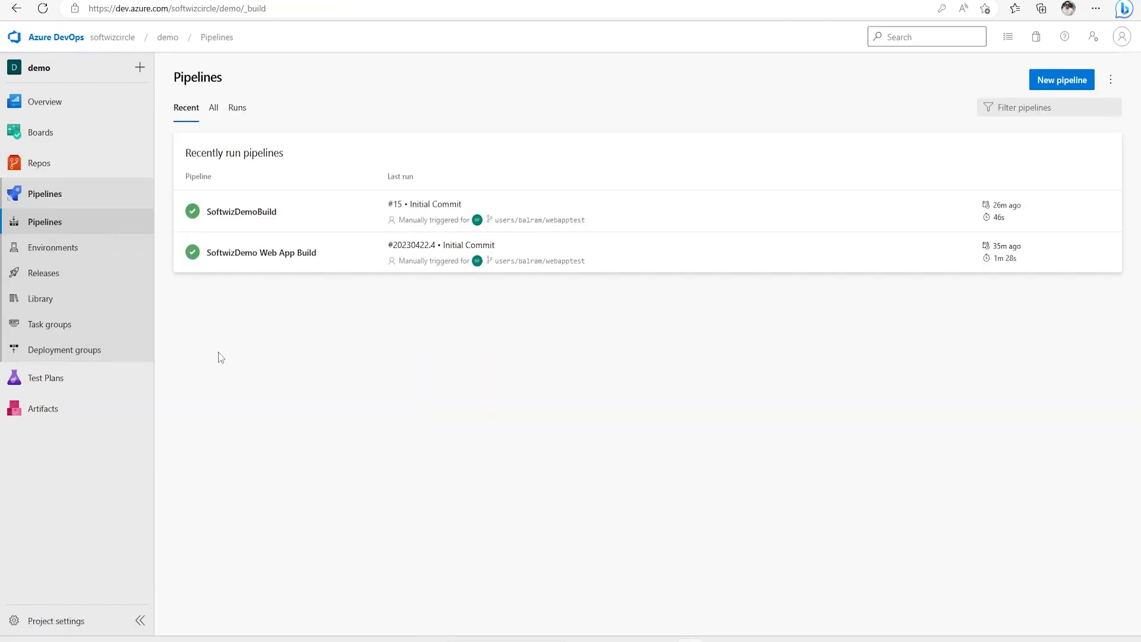
left_click(262, 252)
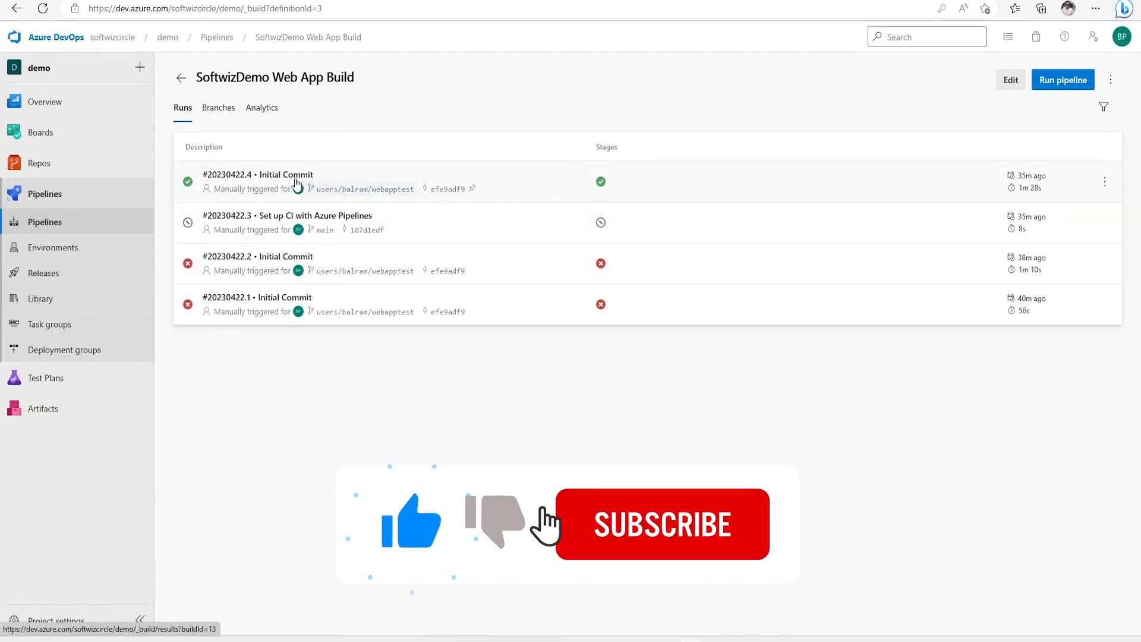
left_click(277, 173)
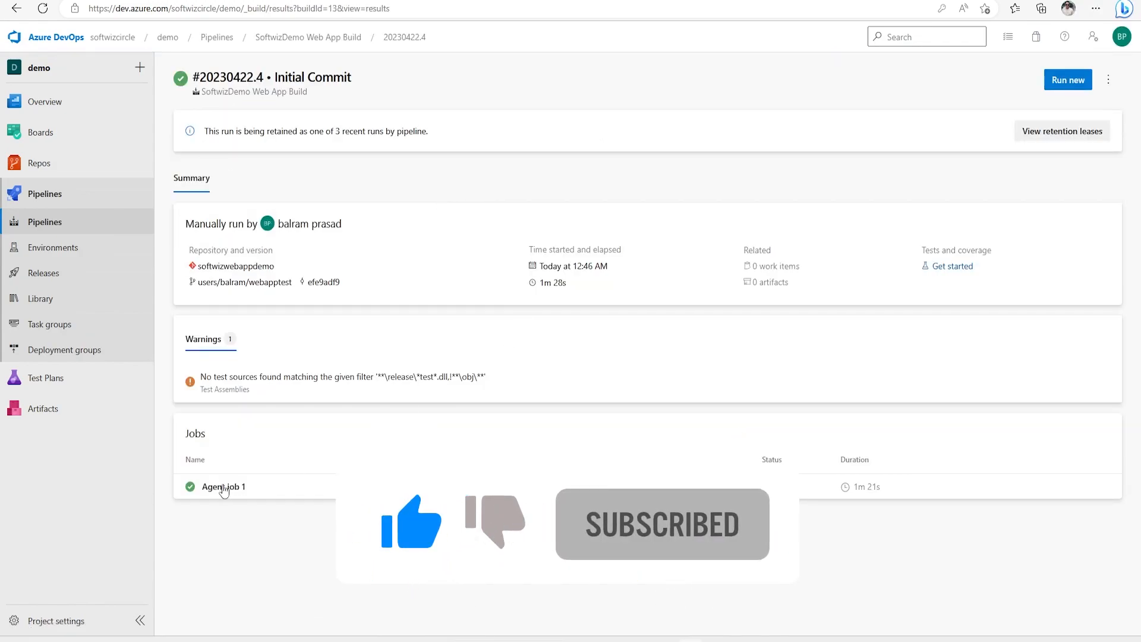
left_click(770, 265)
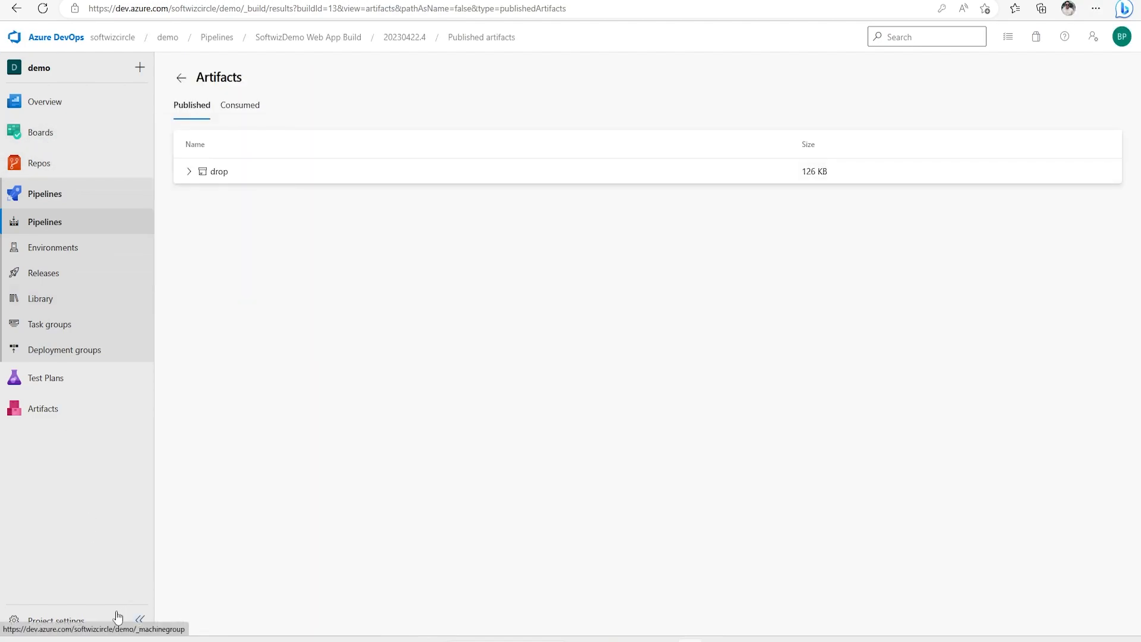
- From Project settings, show the SoftwizDemo service connection's details
left_click(57, 619)
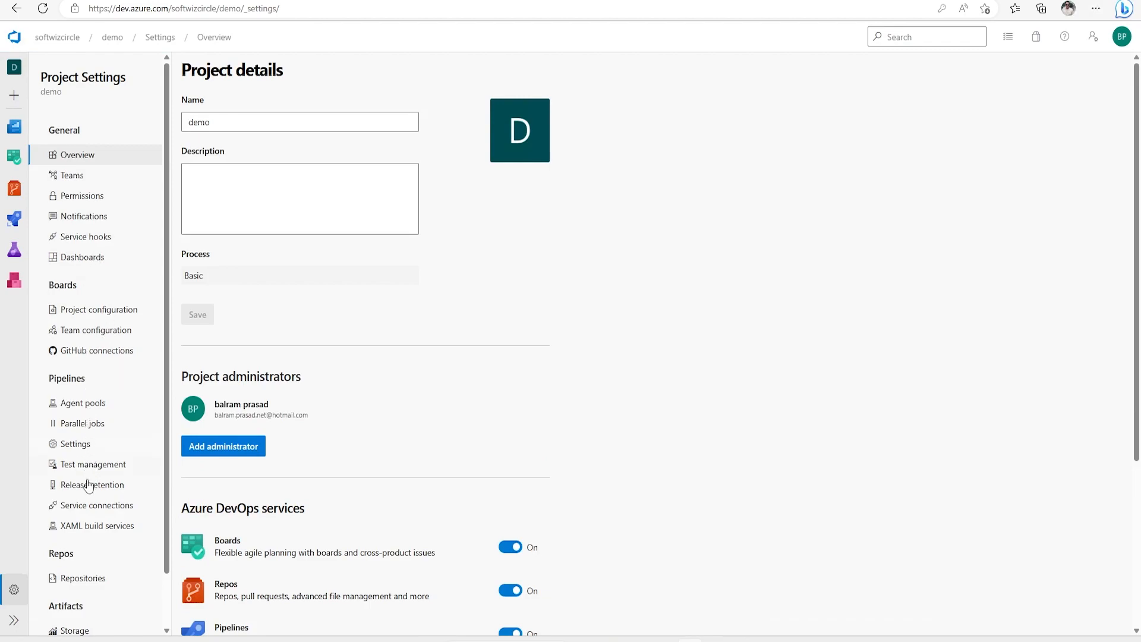
left_click(96, 506)
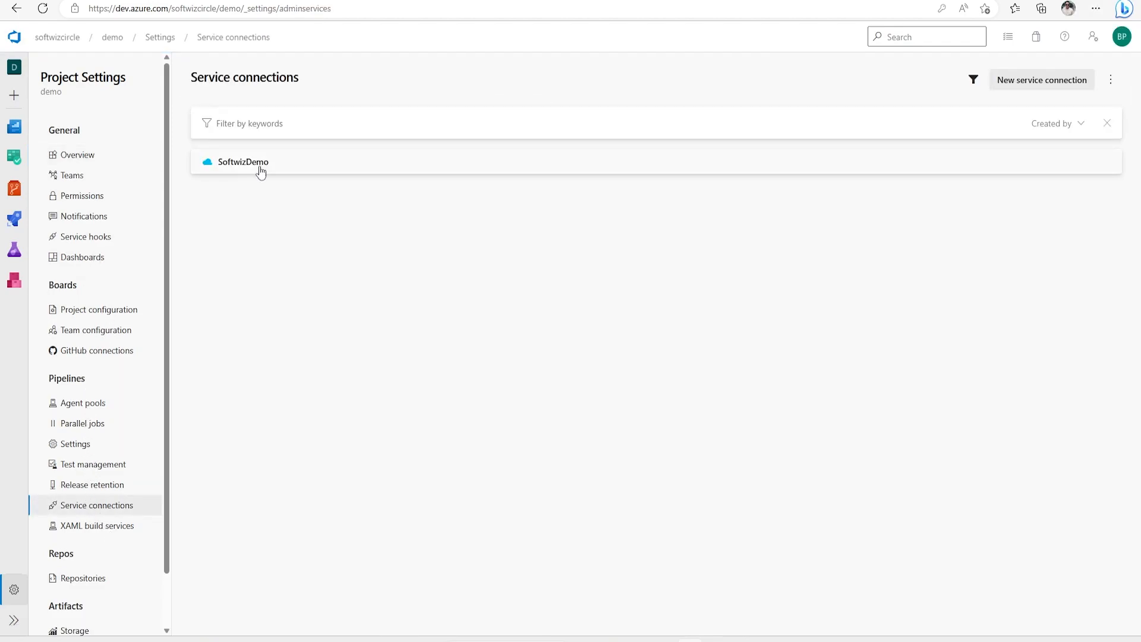
left_click(243, 161)
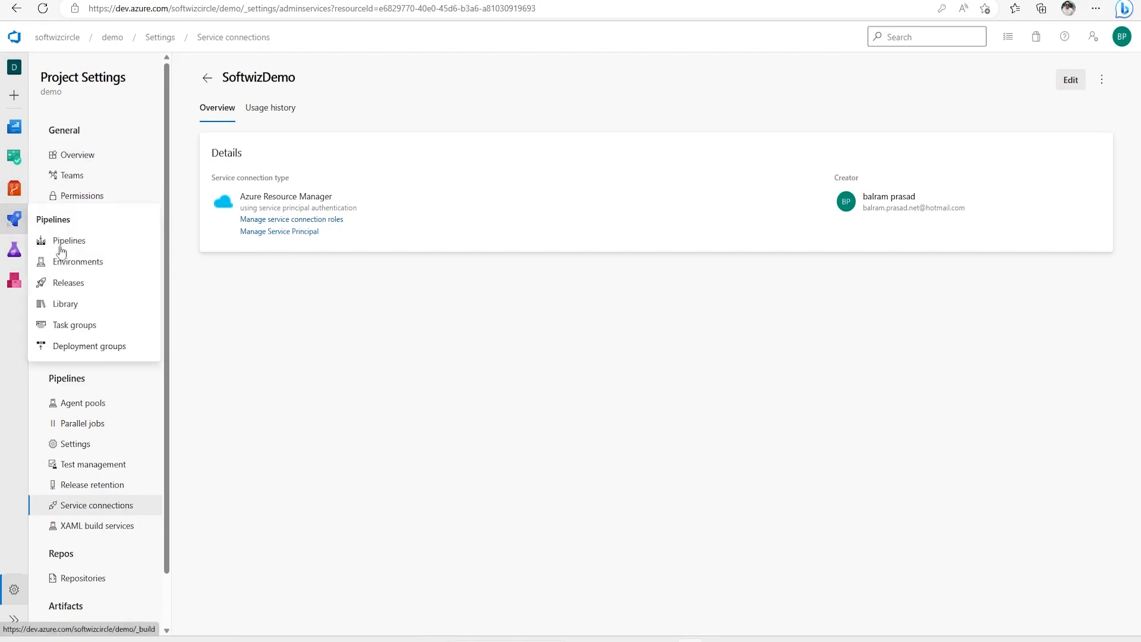
- Start a new release pipeline using the Azure App Service deployment template
left_click(70, 283)
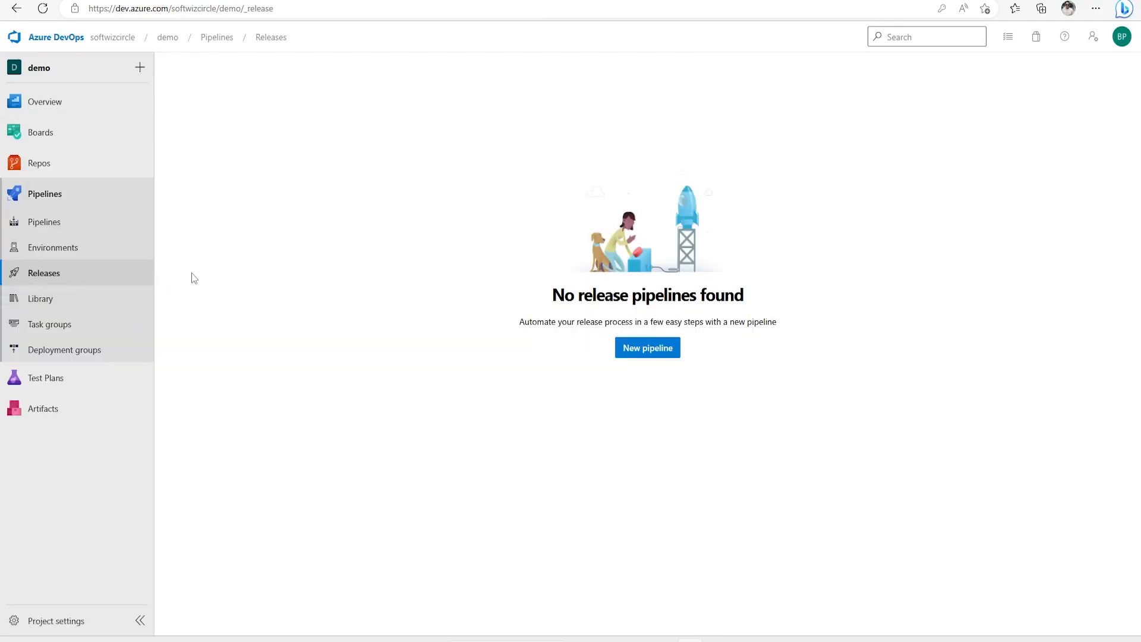
mouse_move(58, 274)
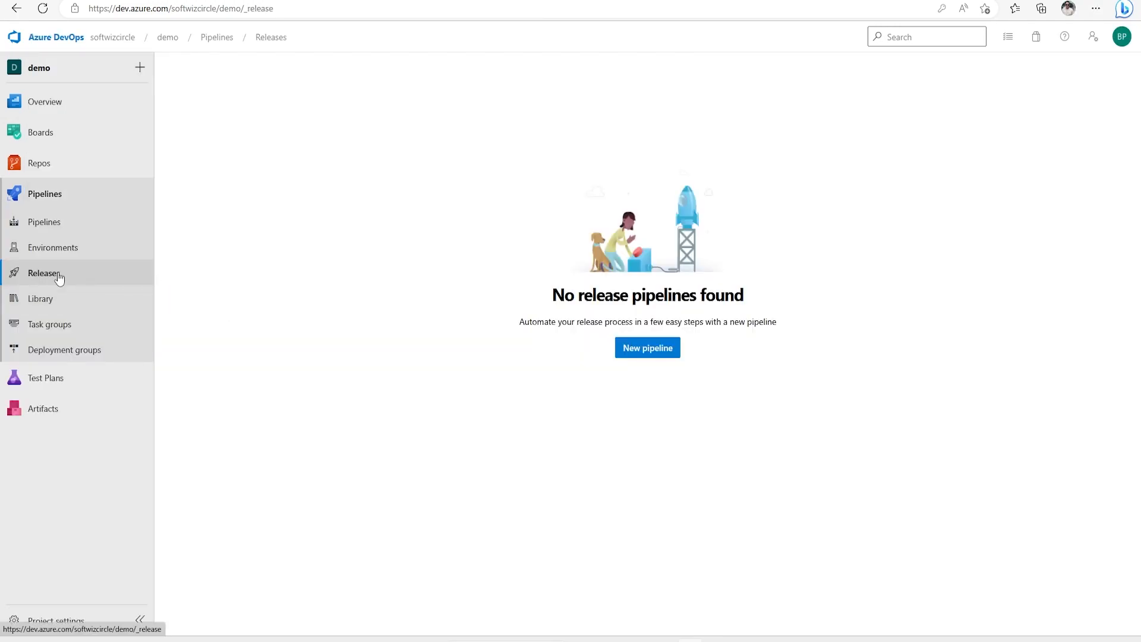
mouse_move(652, 376)
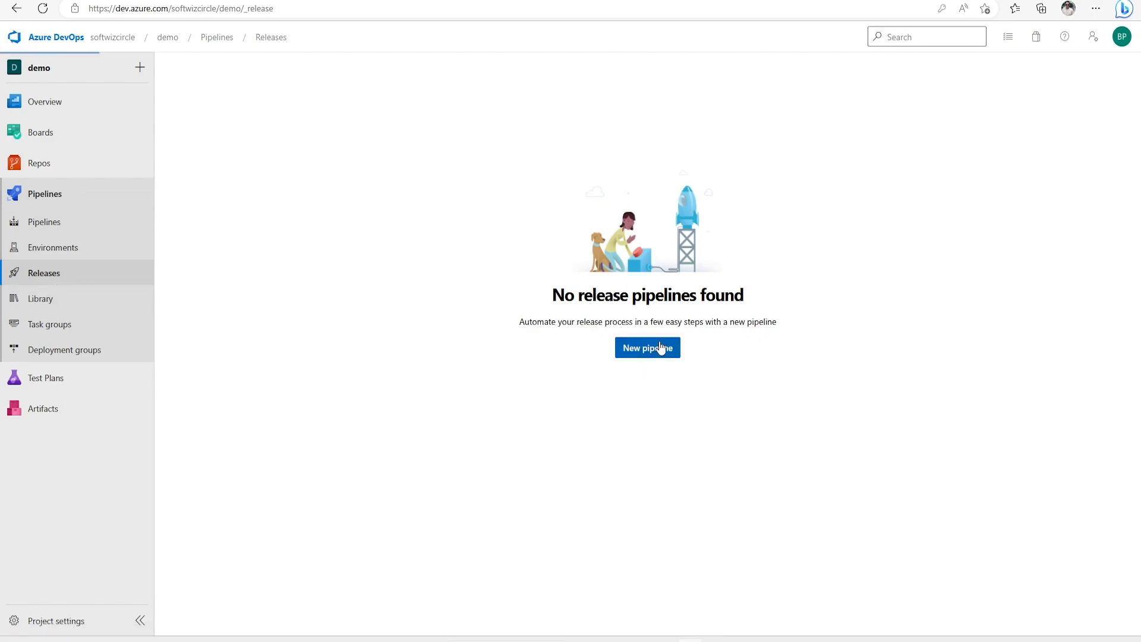
left_click(647, 347)
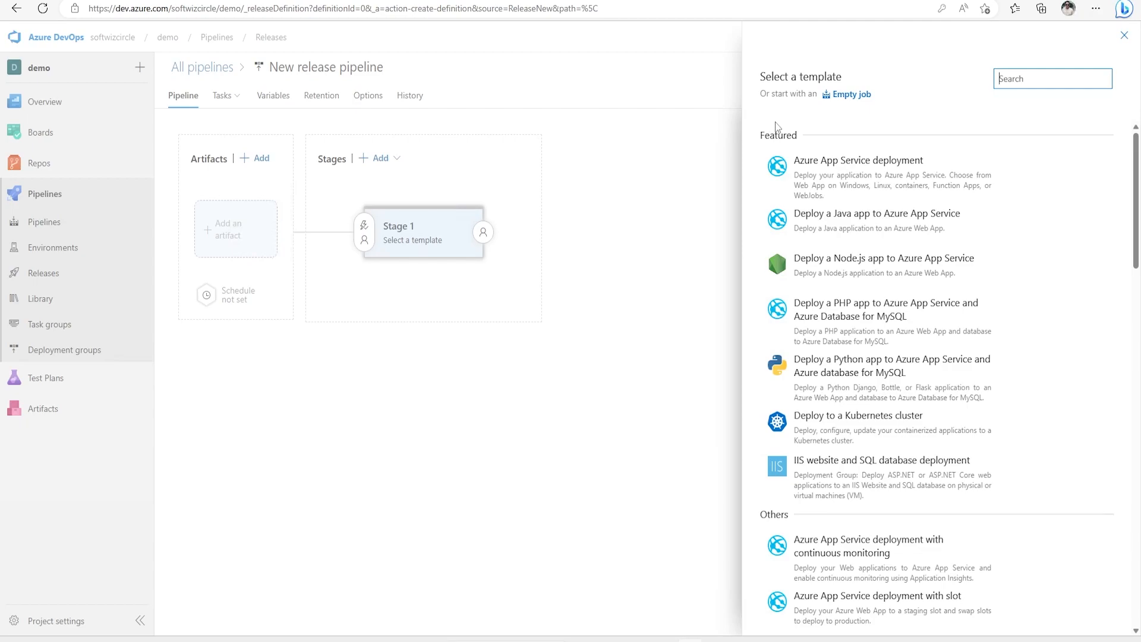
mouse_move(799, 129)
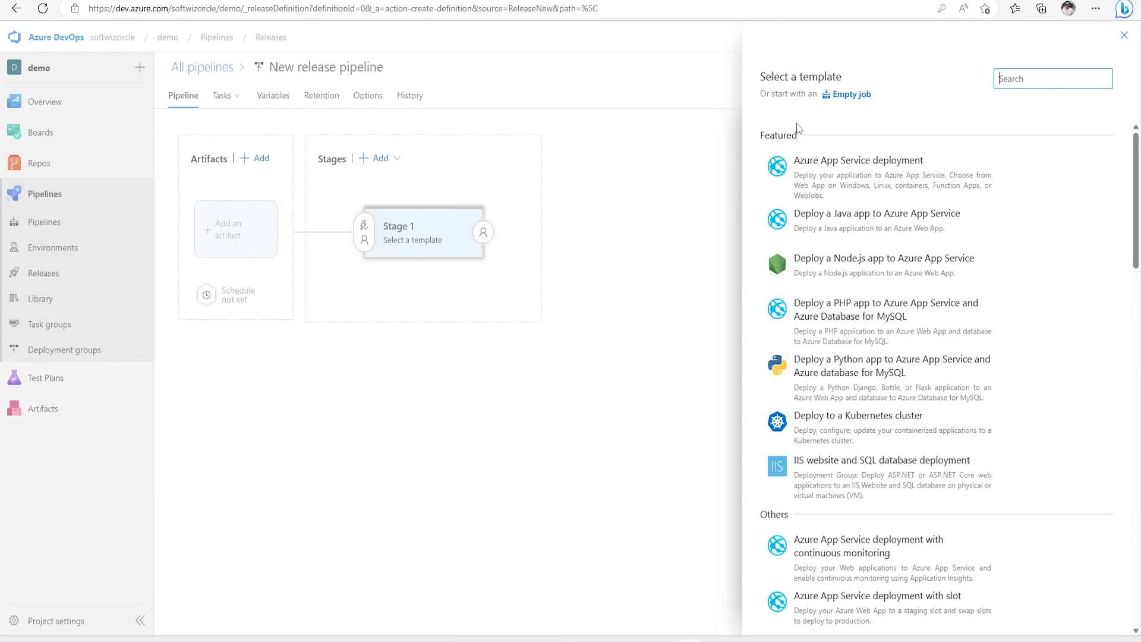
mouse_move(849, 100)
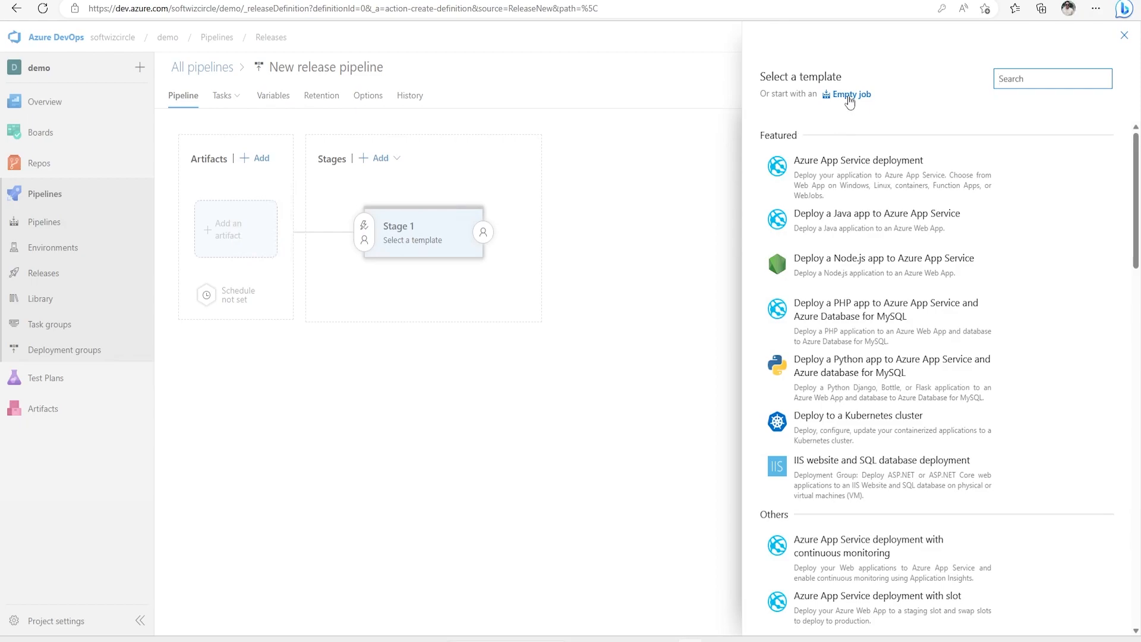
mouse_move(906, 105)
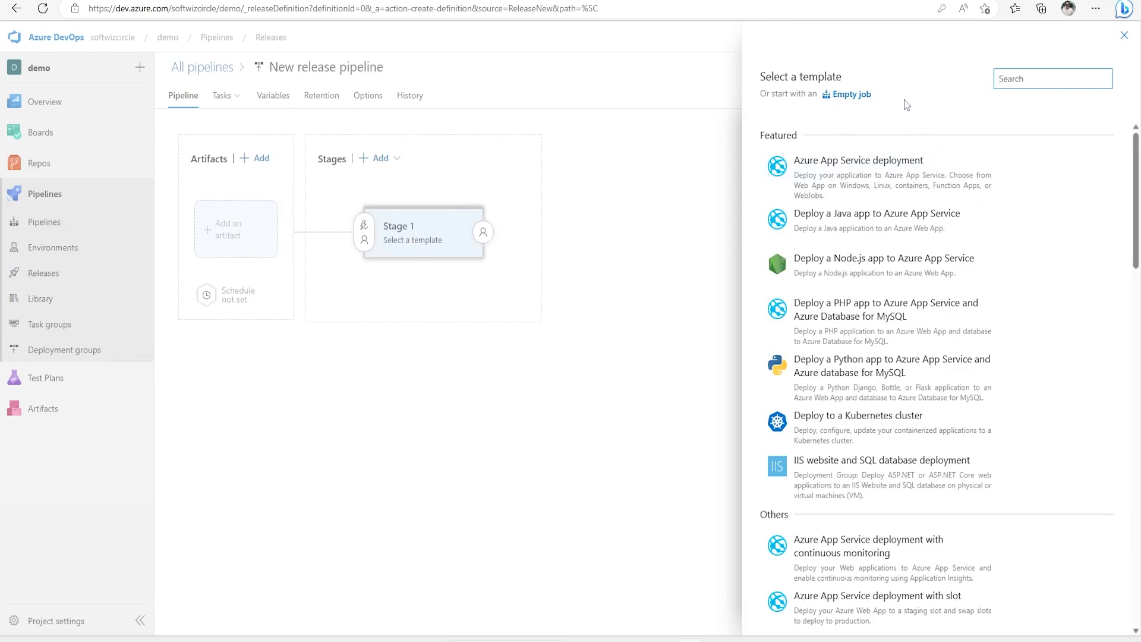
mouse_move(854, 99)
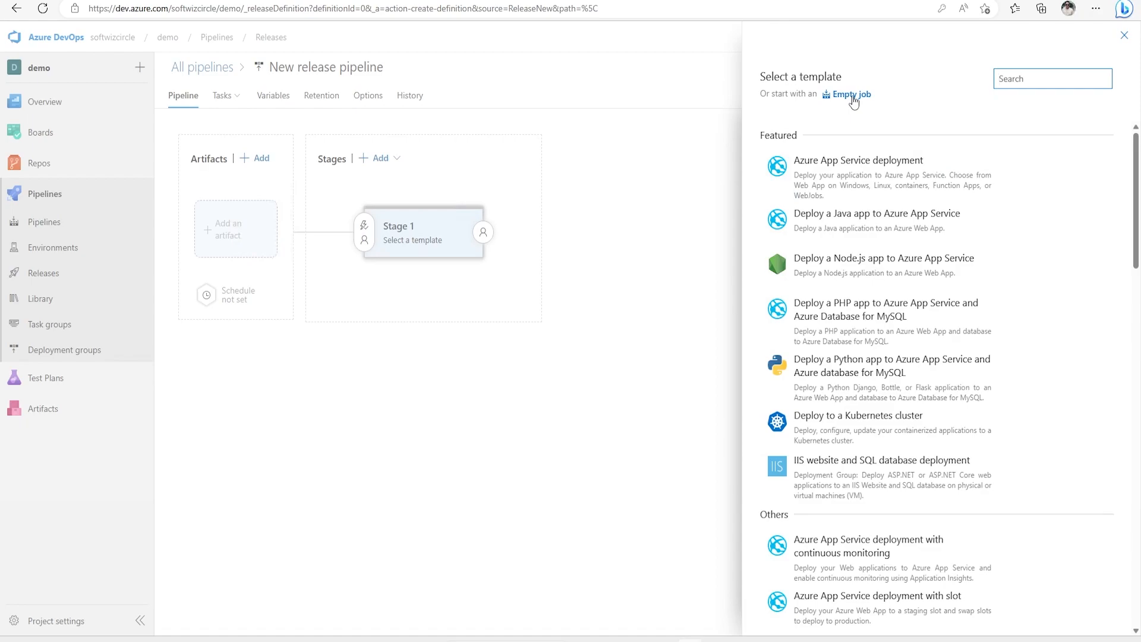
mouse_move(862, 175)
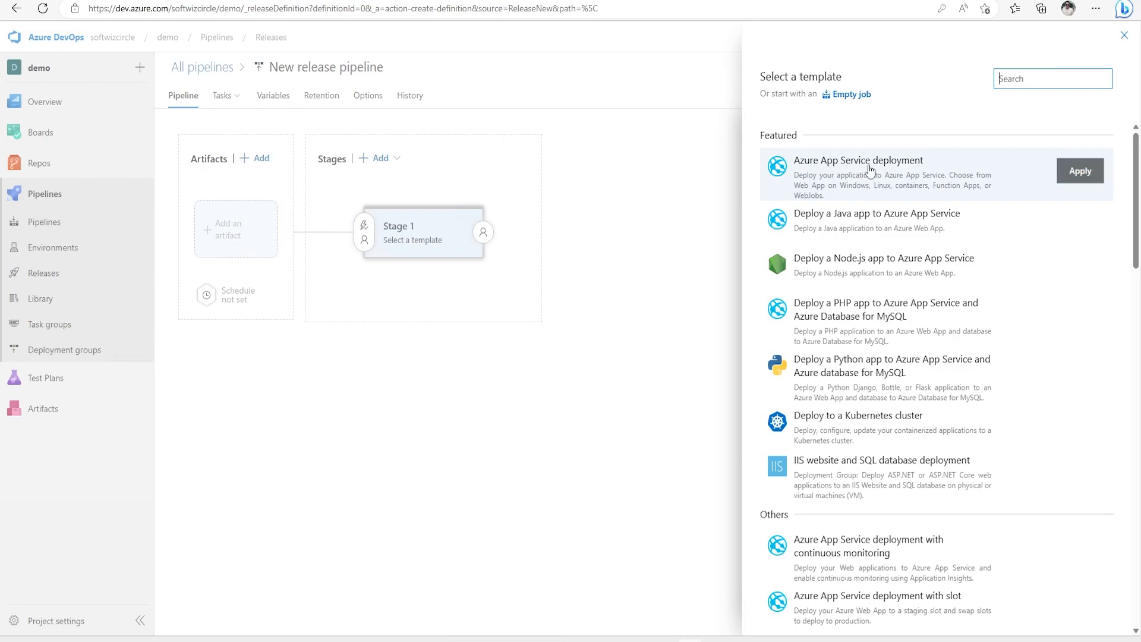
mouse_move(855, 174)
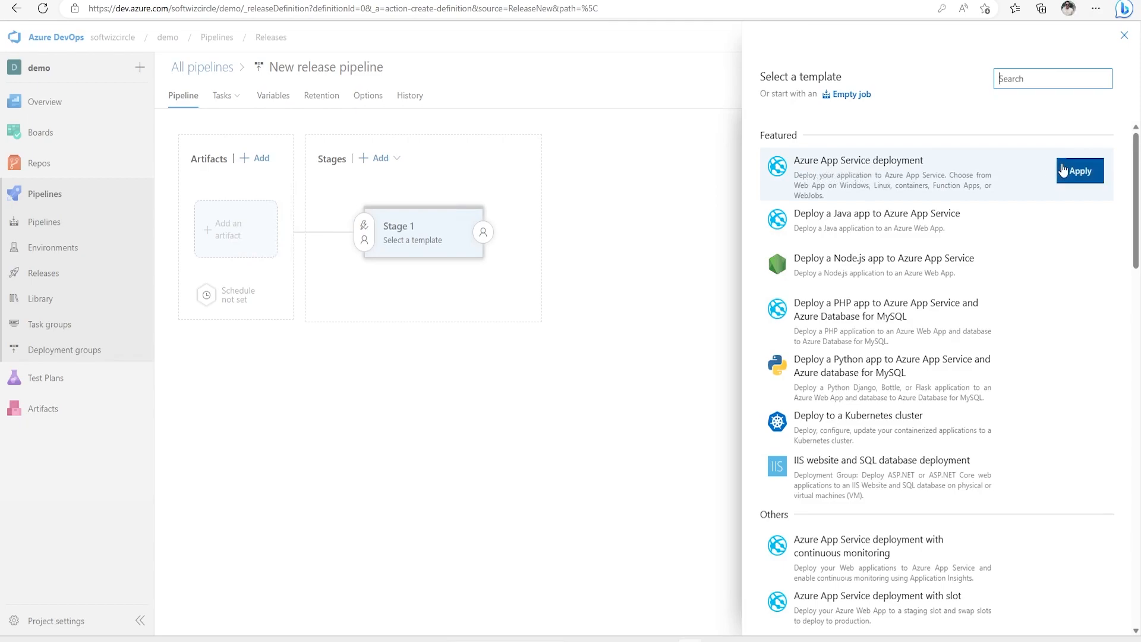
scroll("down", 3)
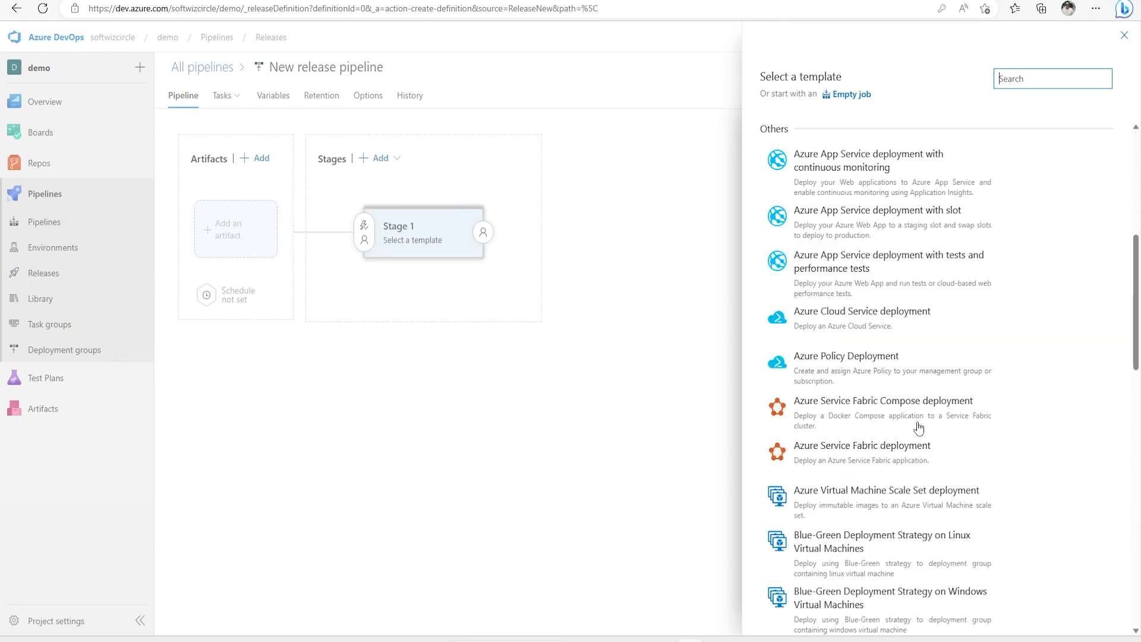
scroll("down", 3)
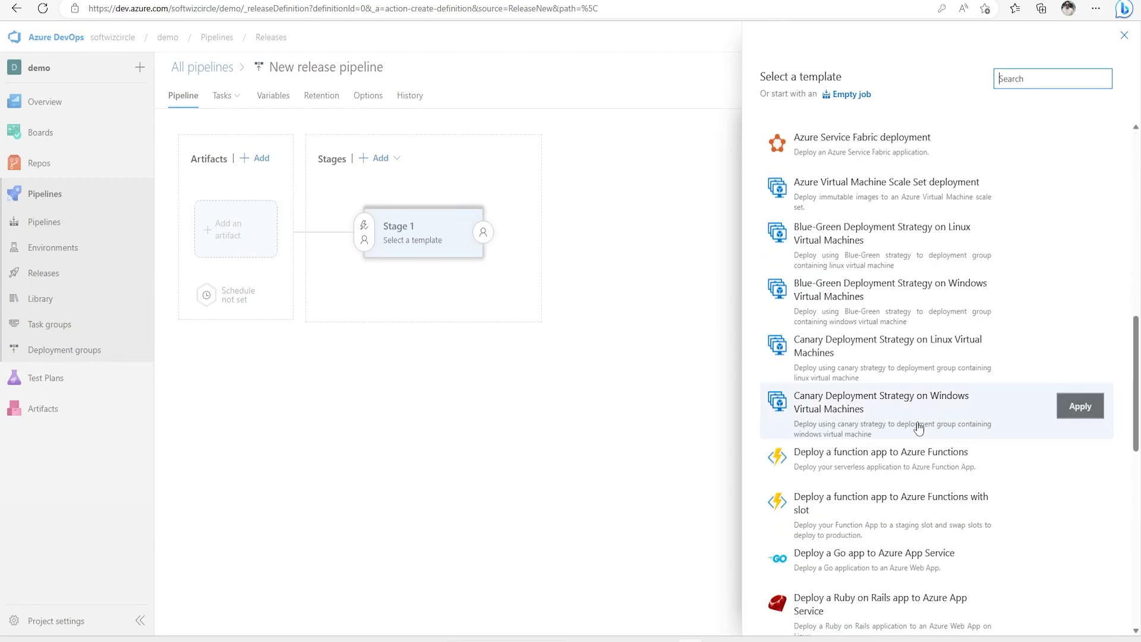
scroll("up", 3)
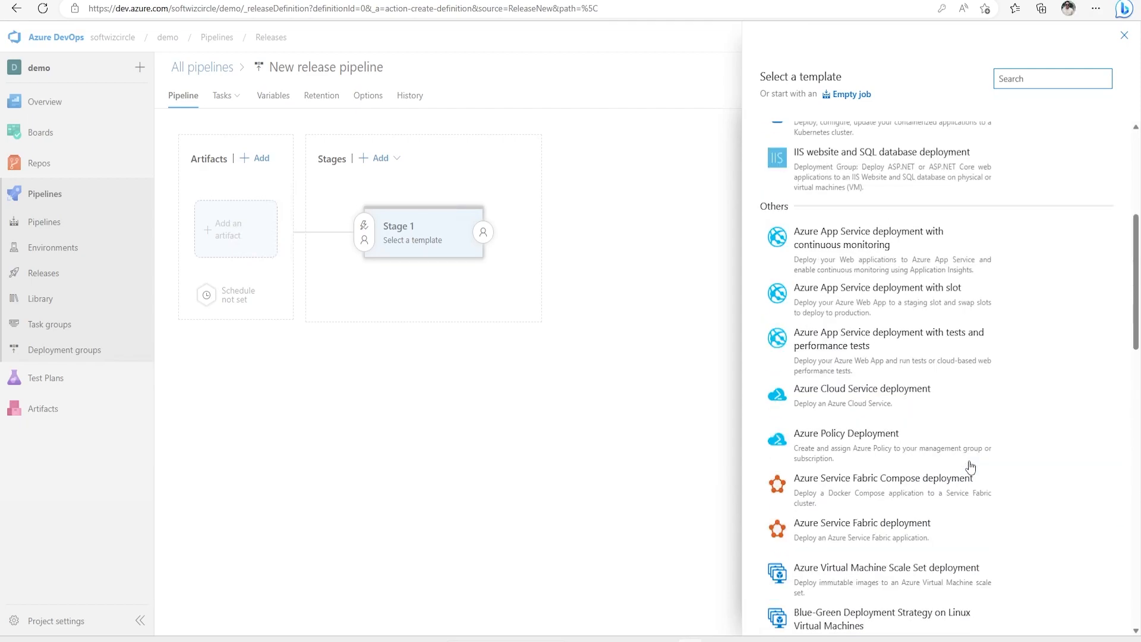
scroll("up", 3)
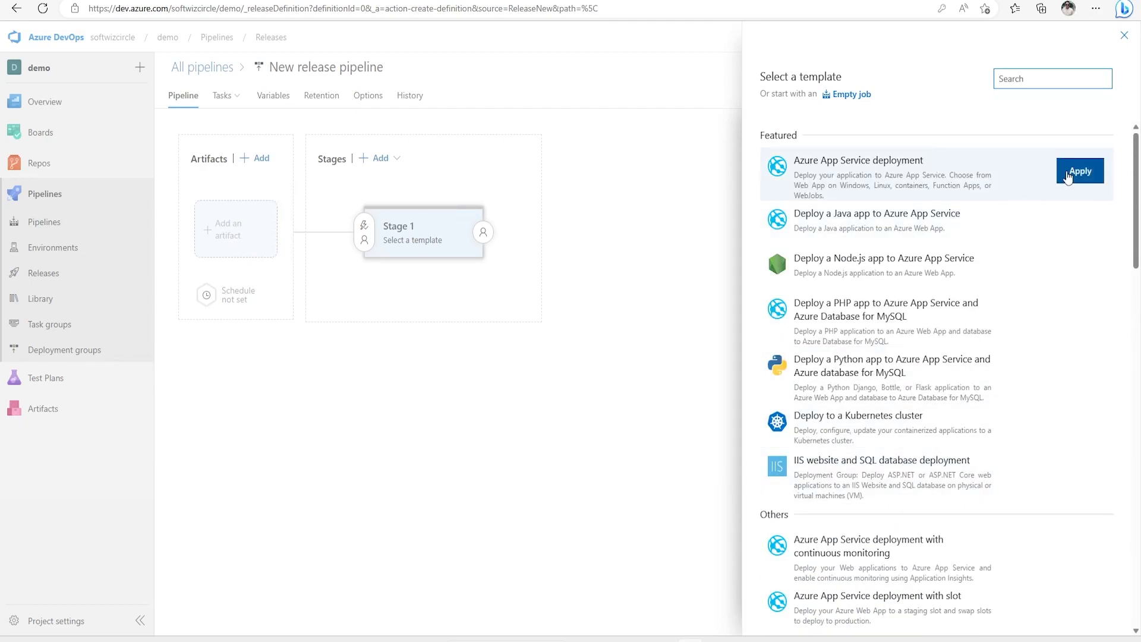
mouse_move(991, 177)
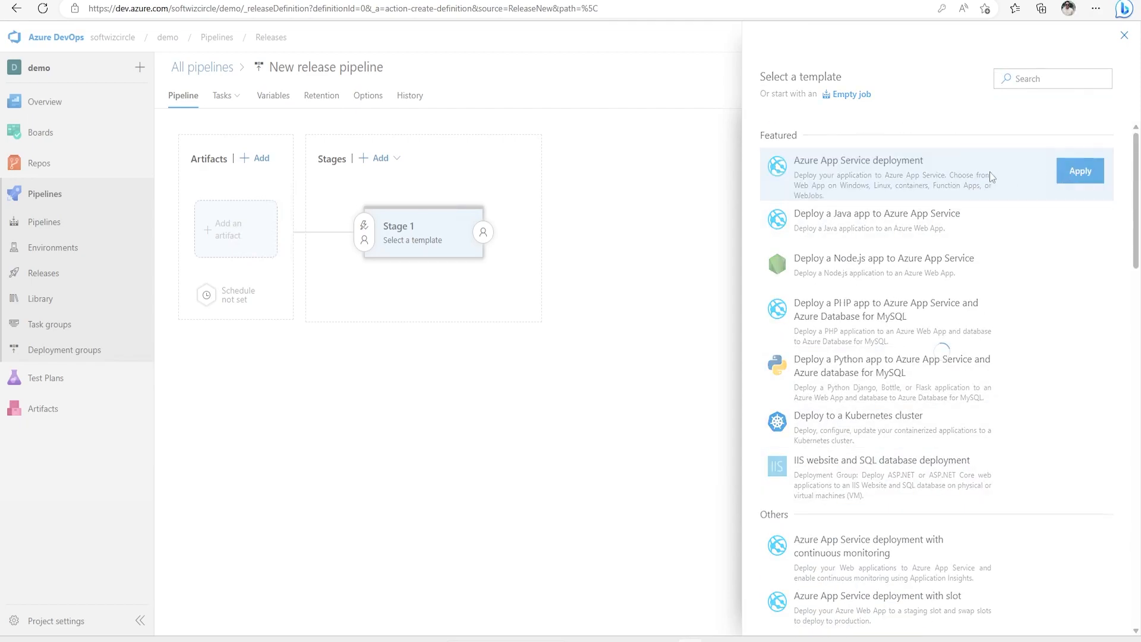
left_click(1081, 170)
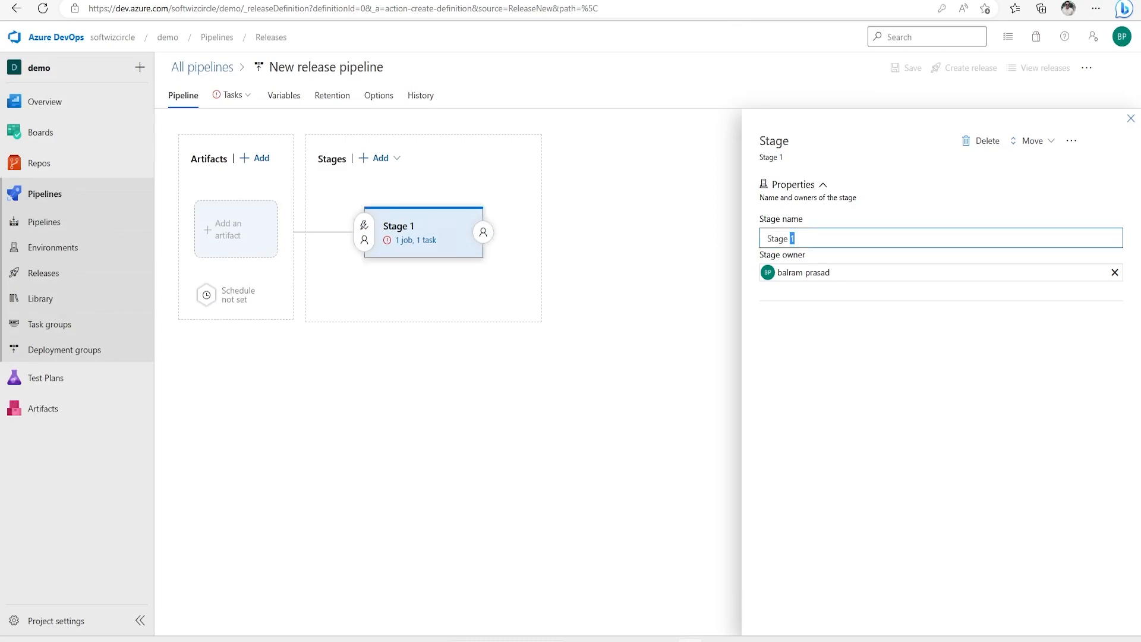
- Name the template's stage 'Dev'
type("D")
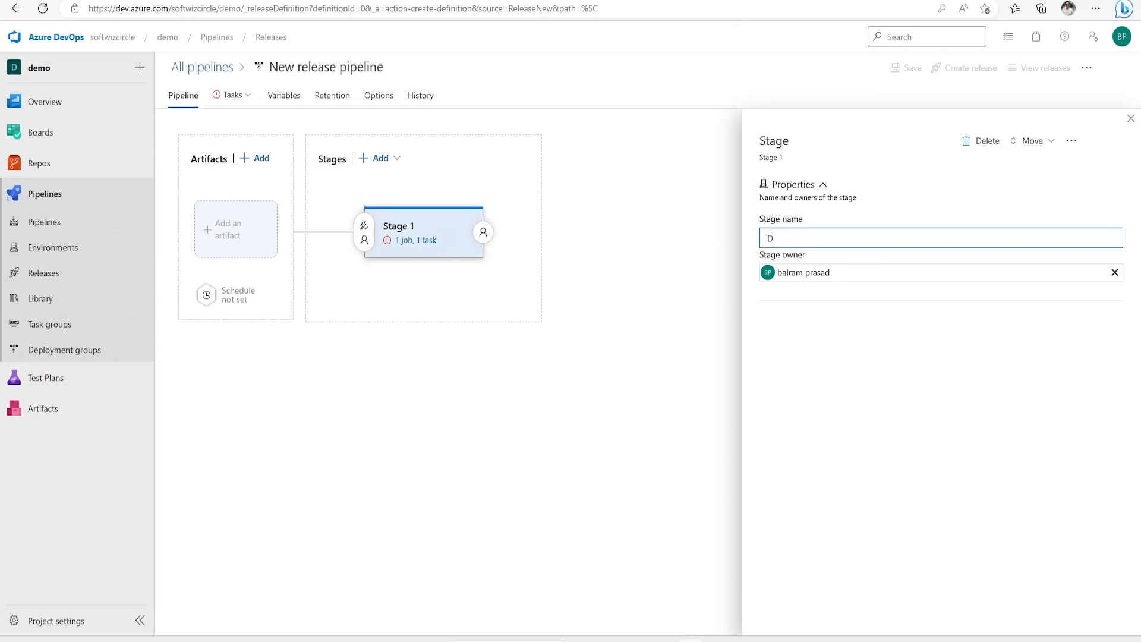
type("ev")
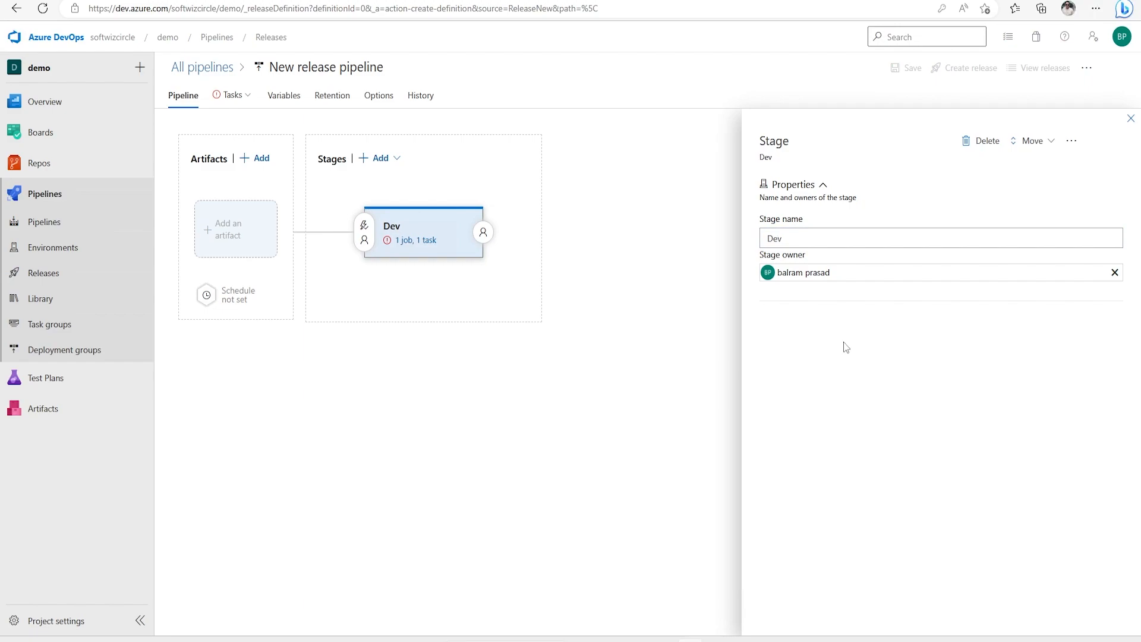
mouse_move(403, 284)
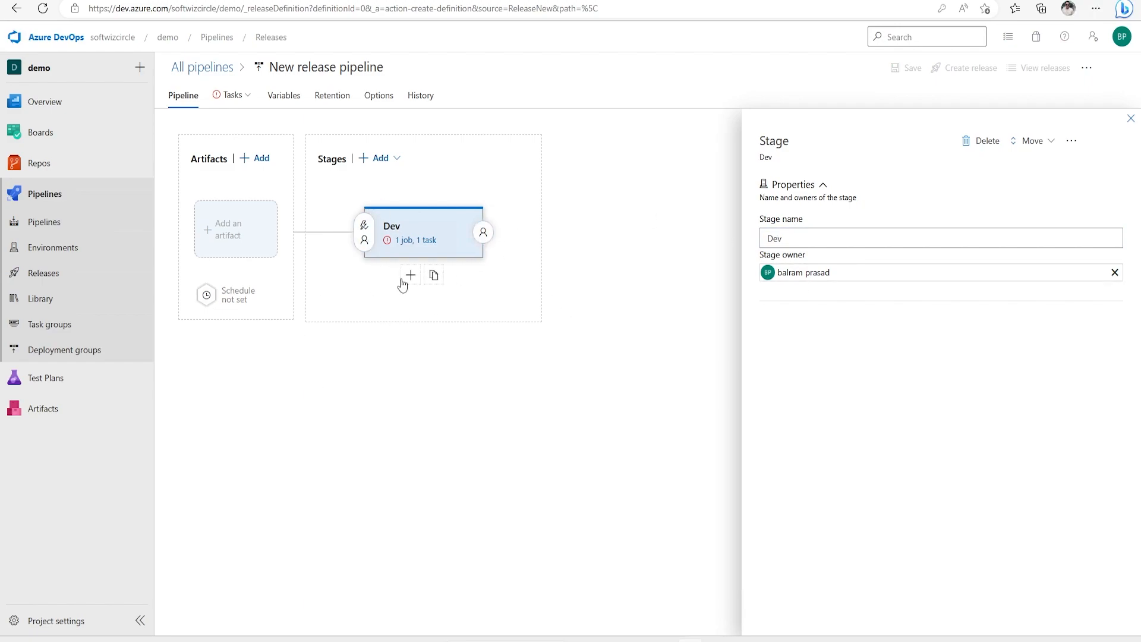
mouse_move(518, 251)
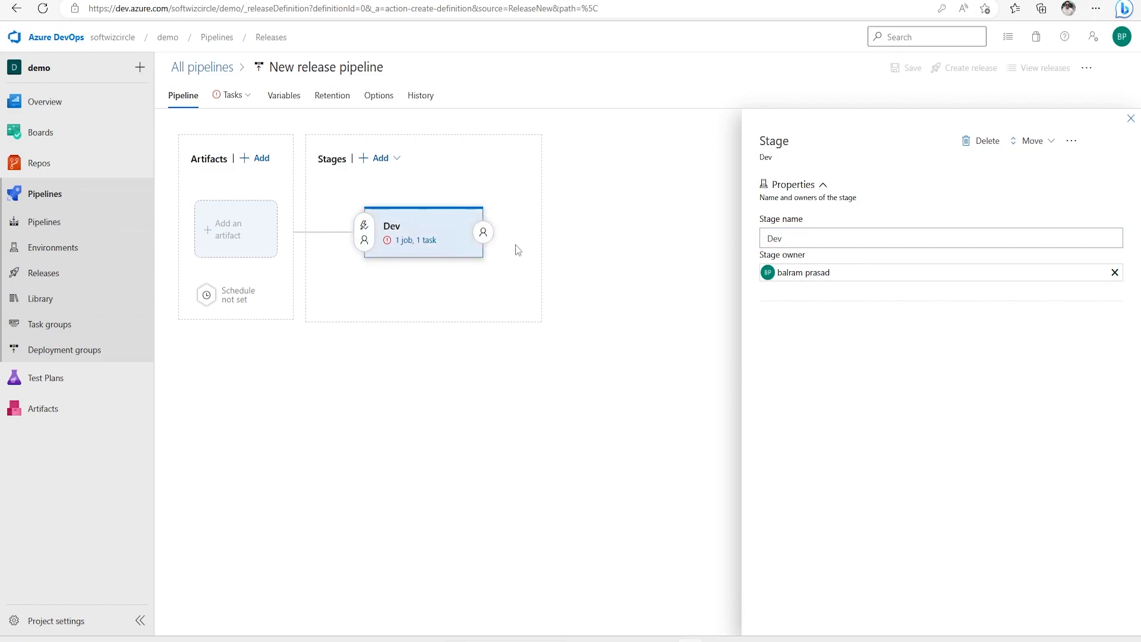
mouse_move(542, 205)
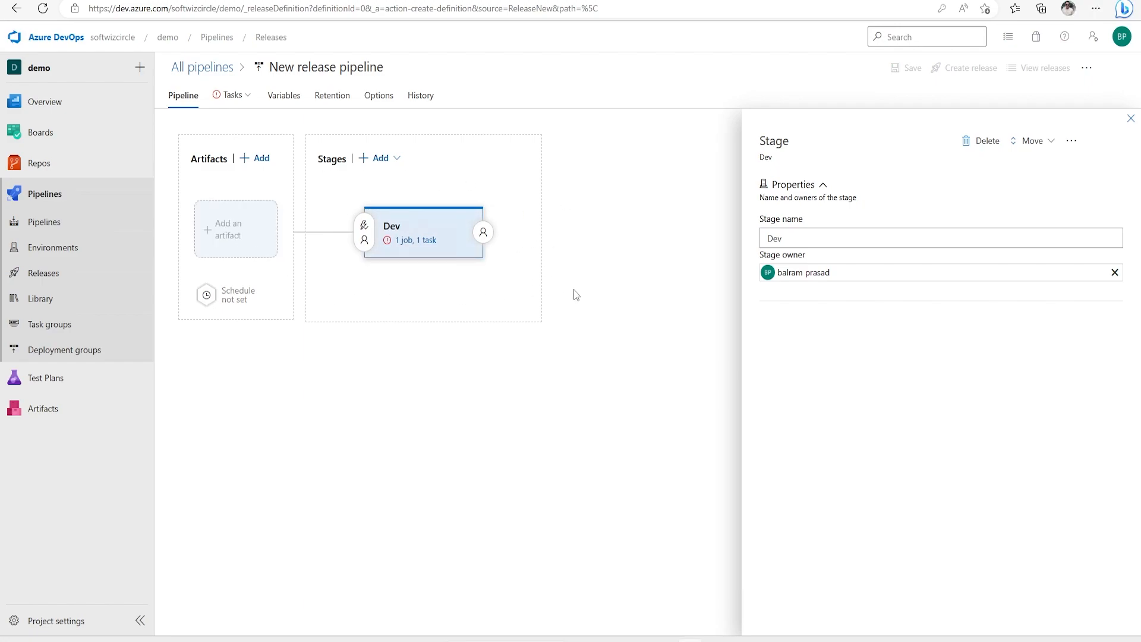
mouse_move(249, 190)
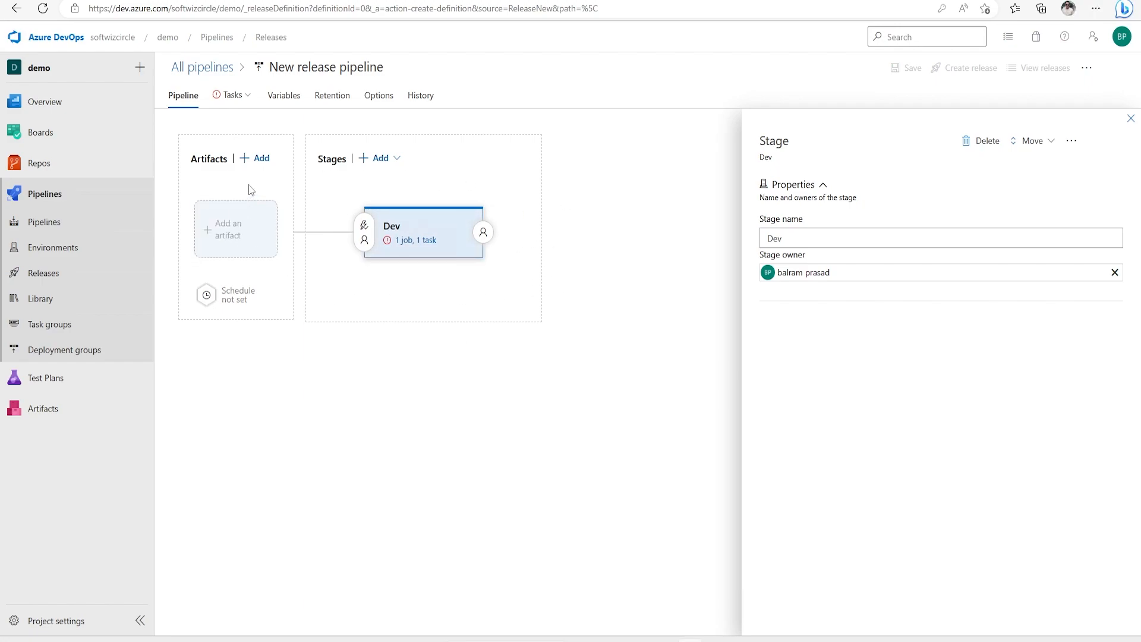
- Begin adding a Build artifact and check which build pipelines exist
left_click(235, 228)
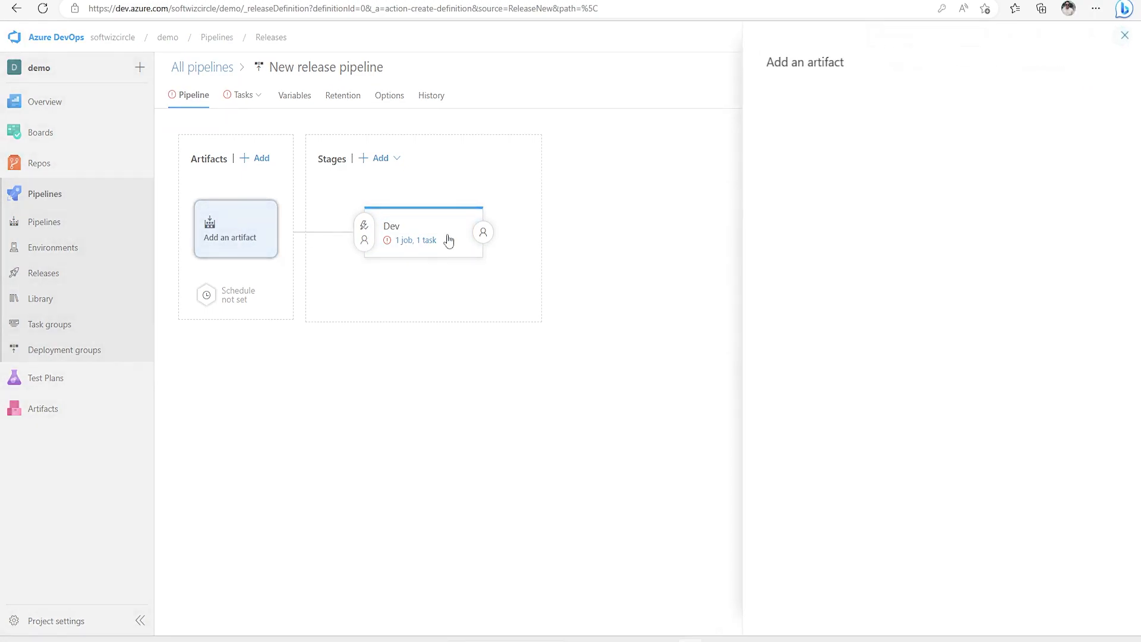
left_click(235, 228)
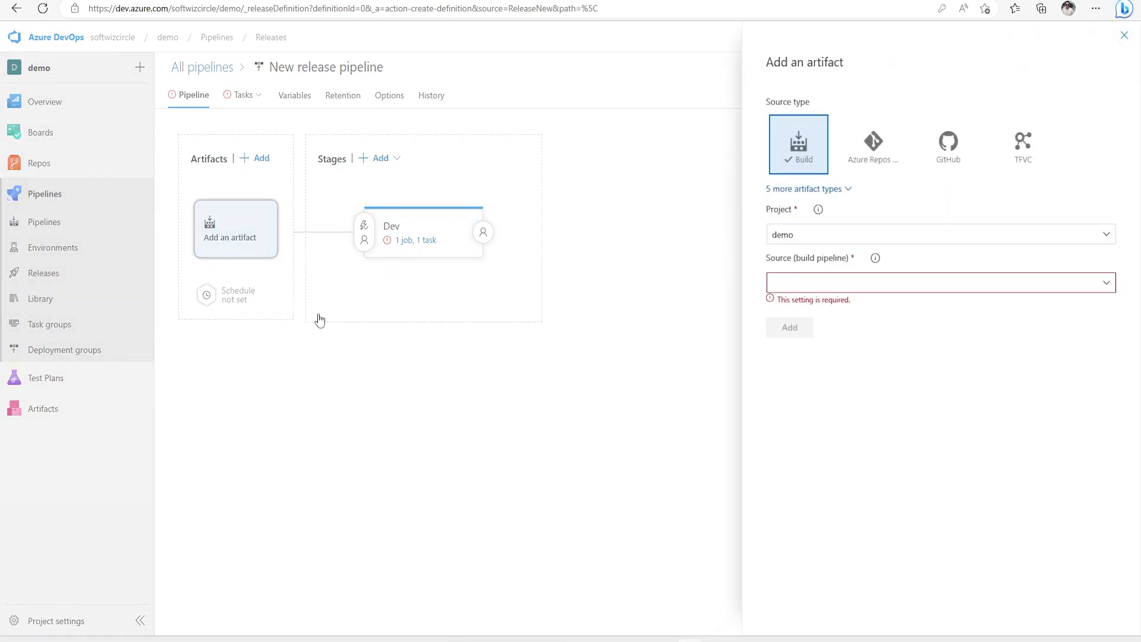
left_click(805, 189)
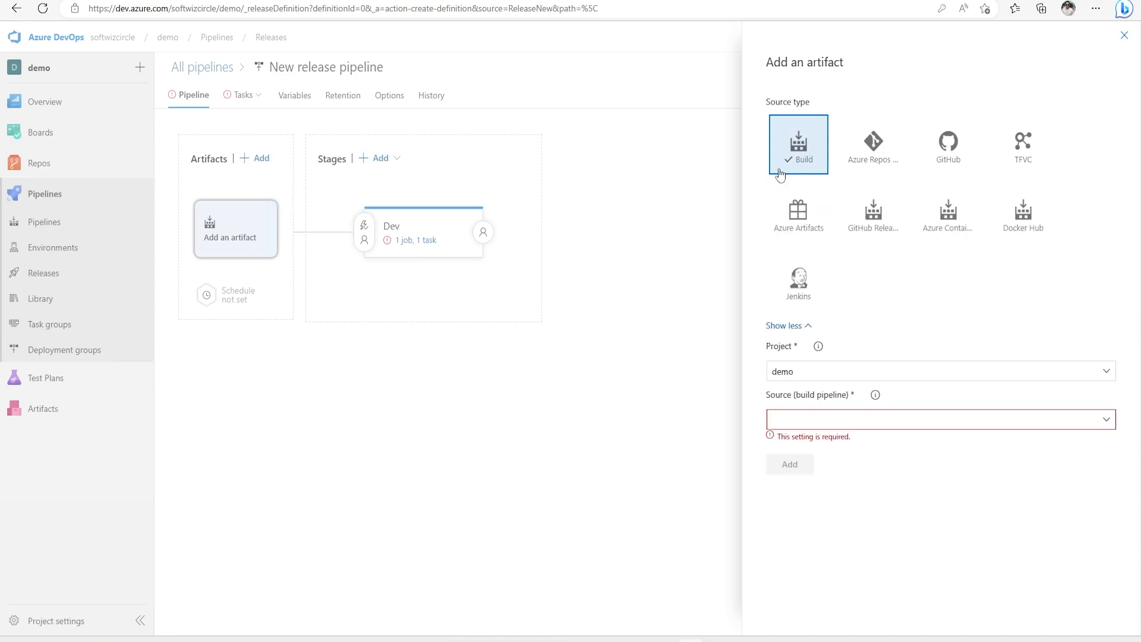
mouse_move(823, 166)
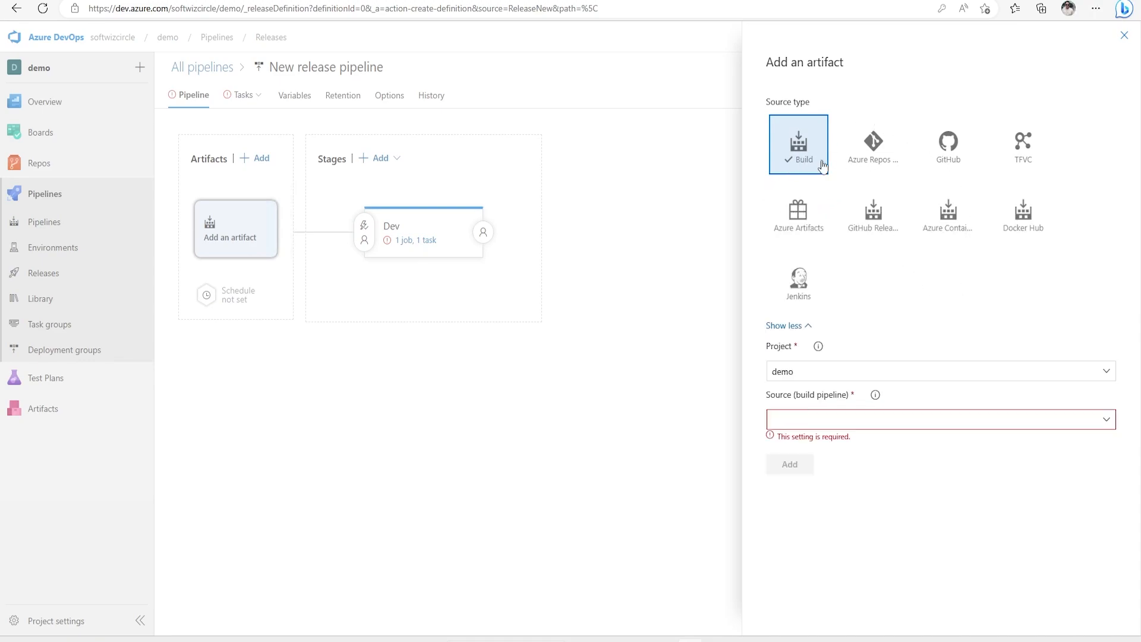
mouse_move(871, 145)
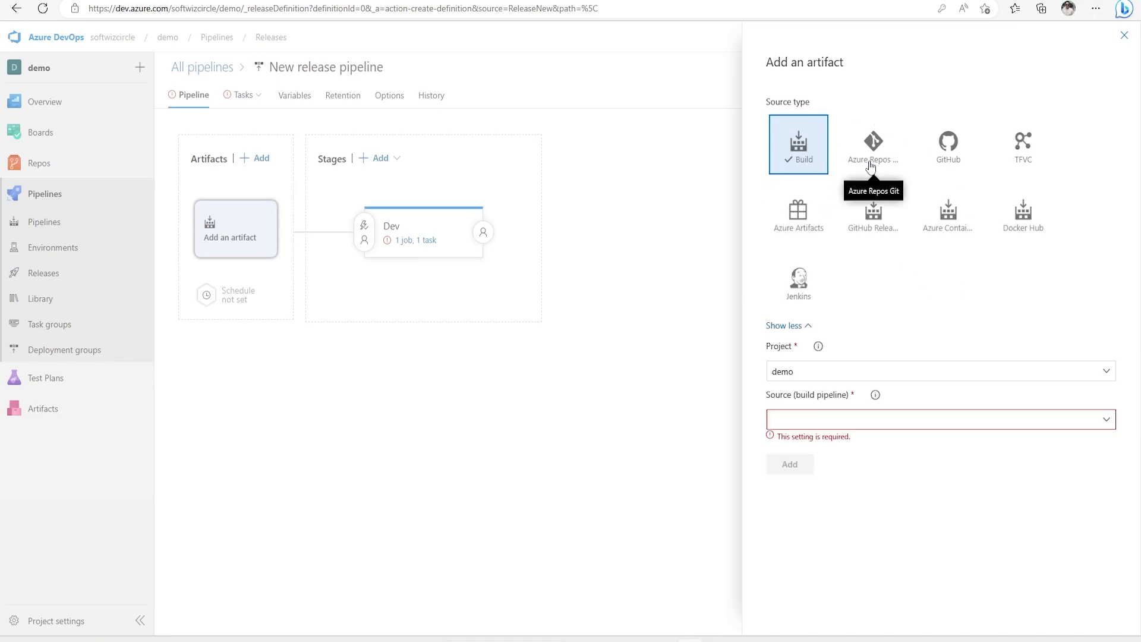
mouse_move(872, 232)
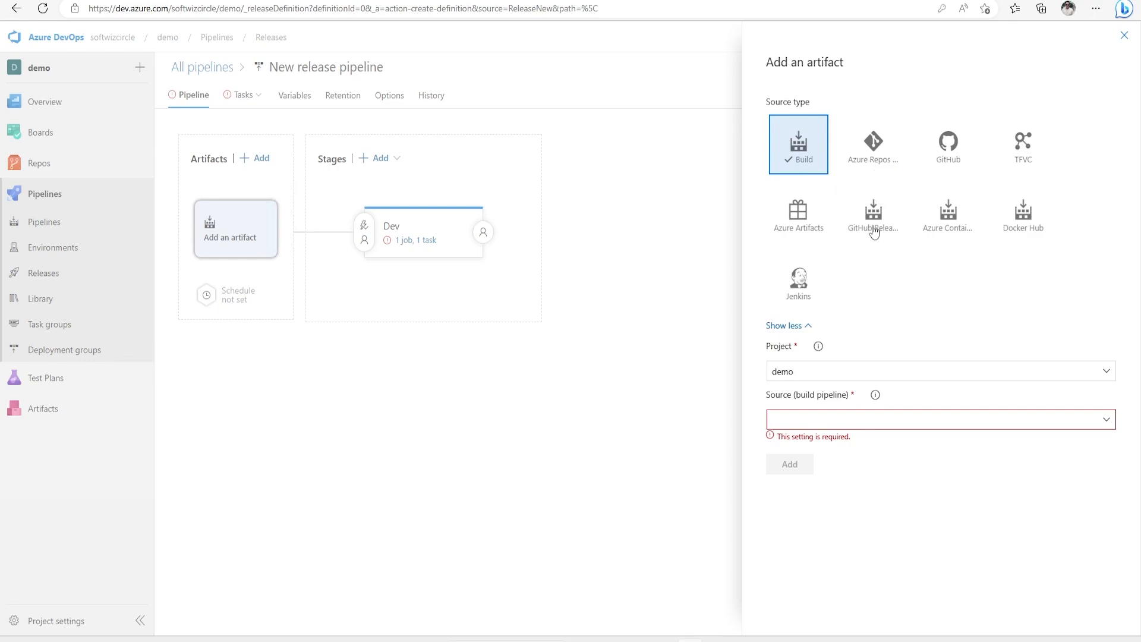
mouse_move(791, 228)
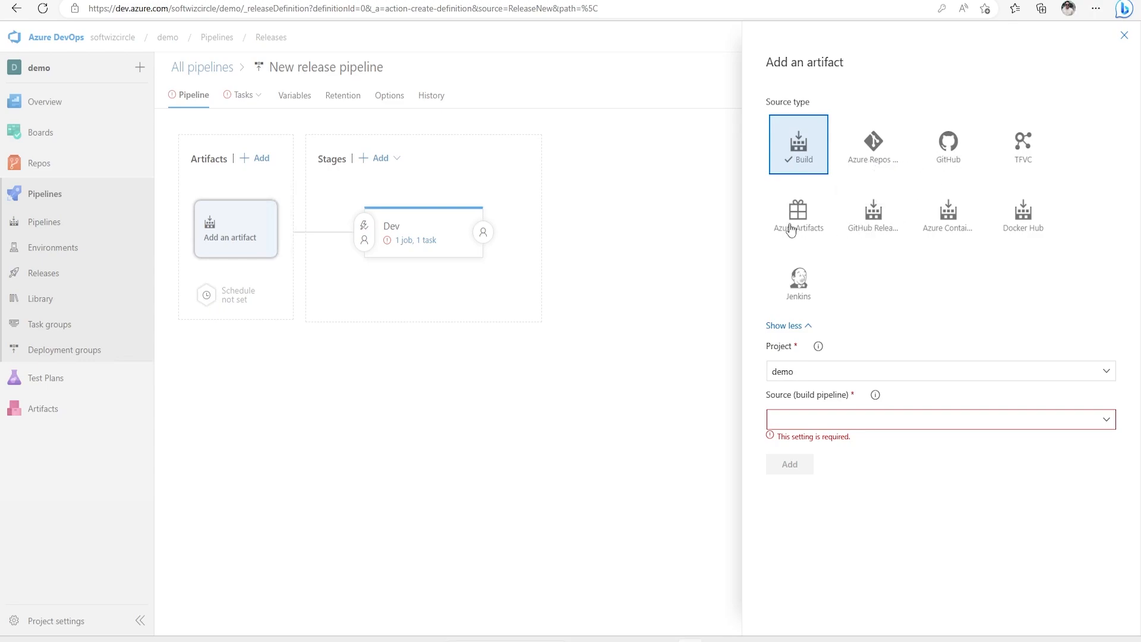
mouse_move(866, 292)
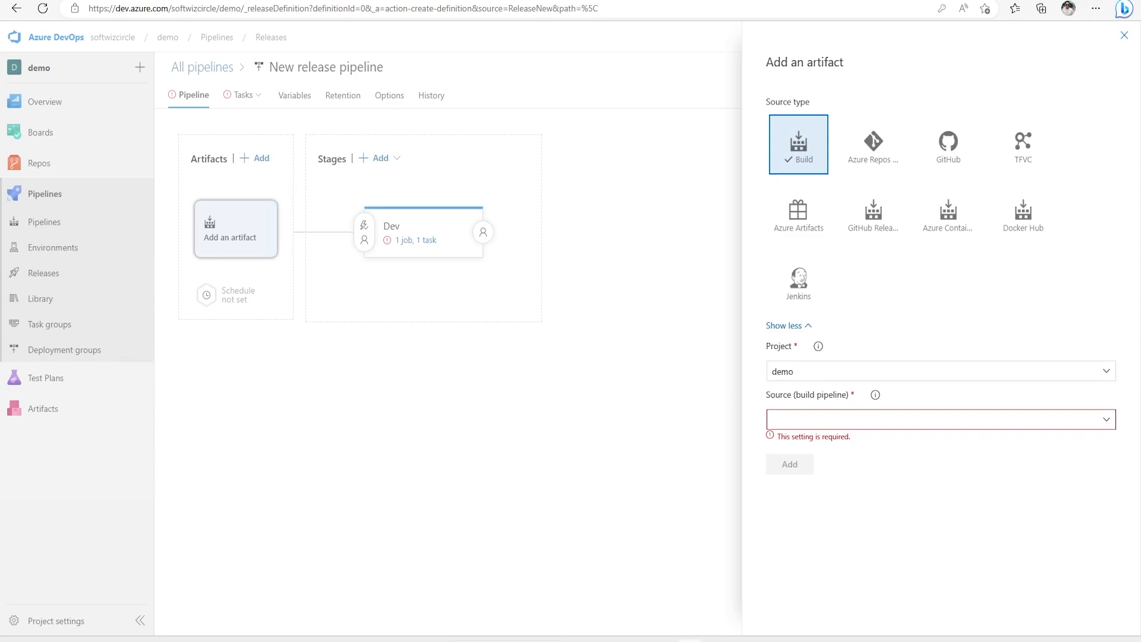
mouse_move(1113, 430)
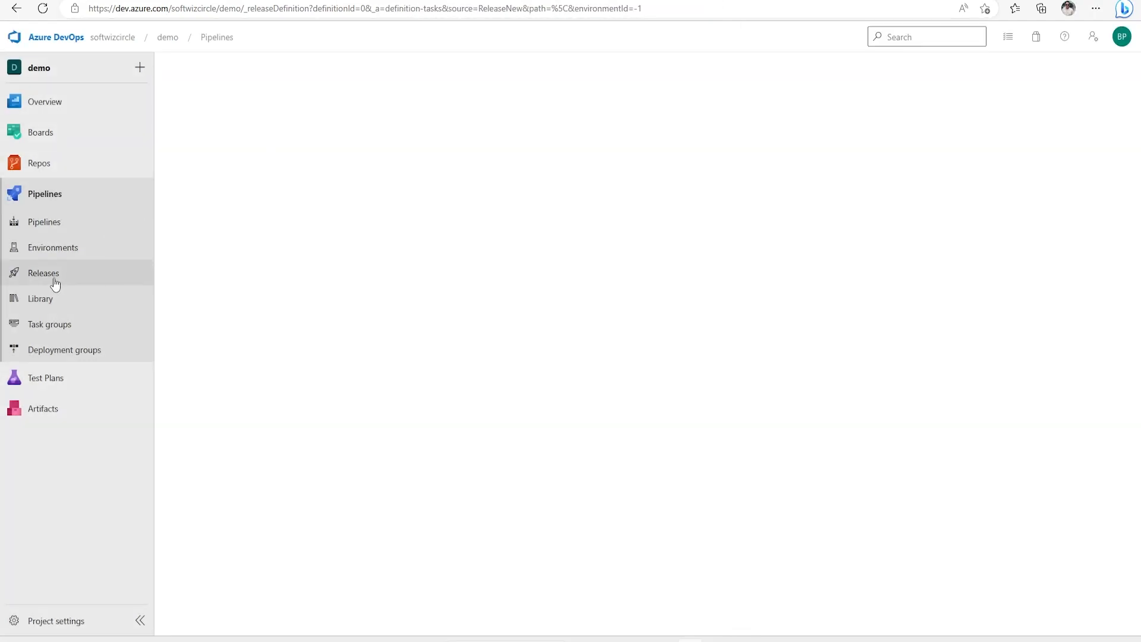
left_click(44, 221)
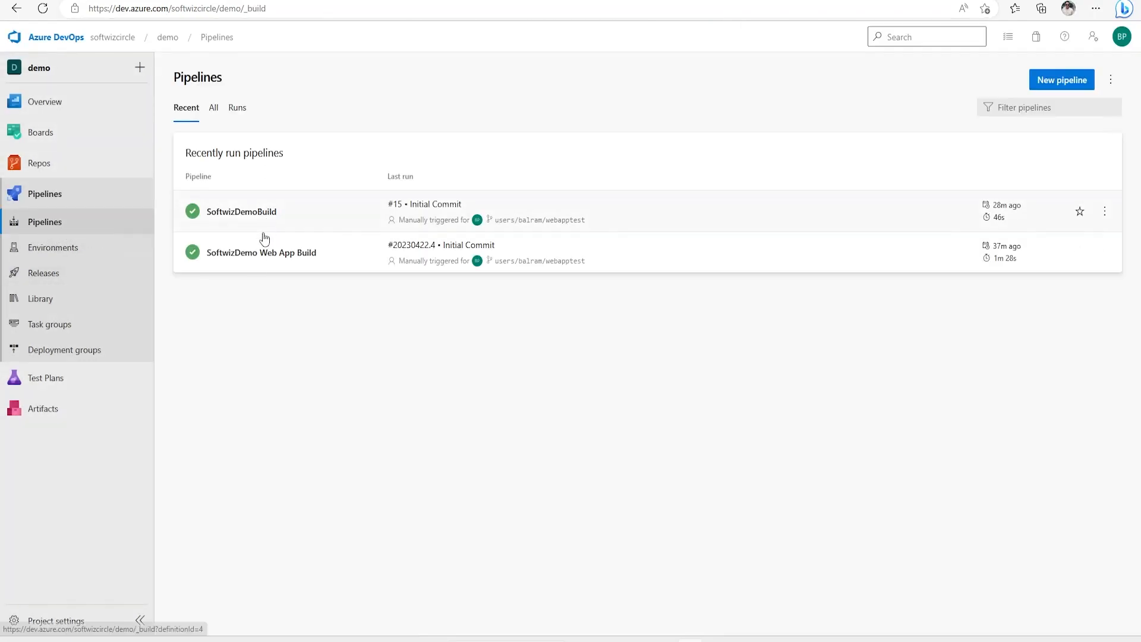
left_click(262, 253)
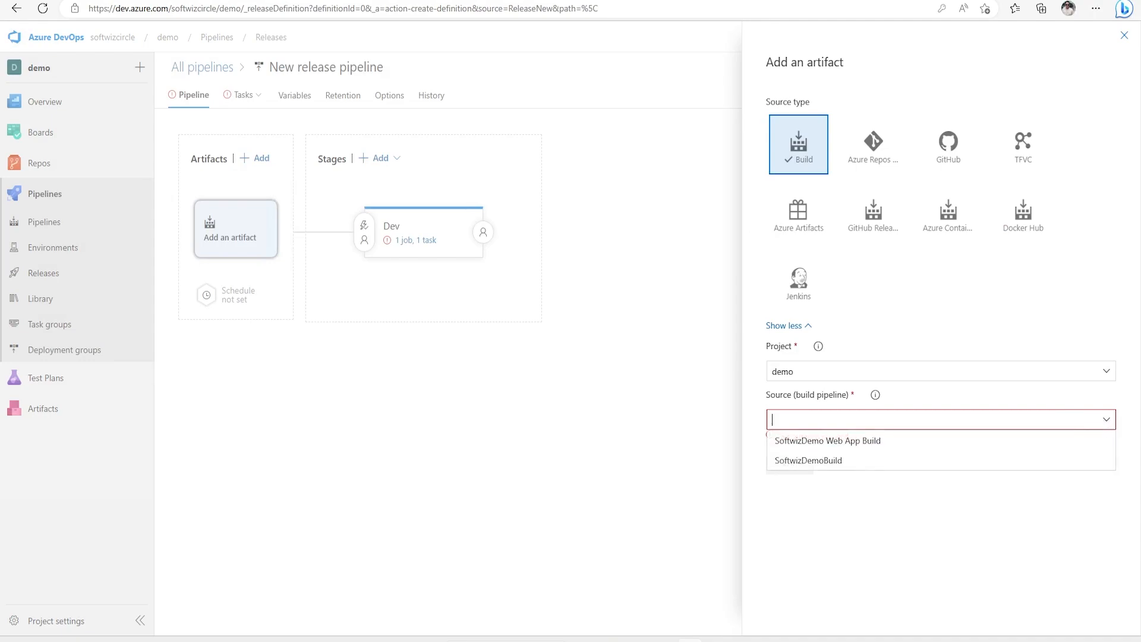
- Add SoftwizDemo Web App Build as the release pipeline's artifact source
left_click(828, 440)
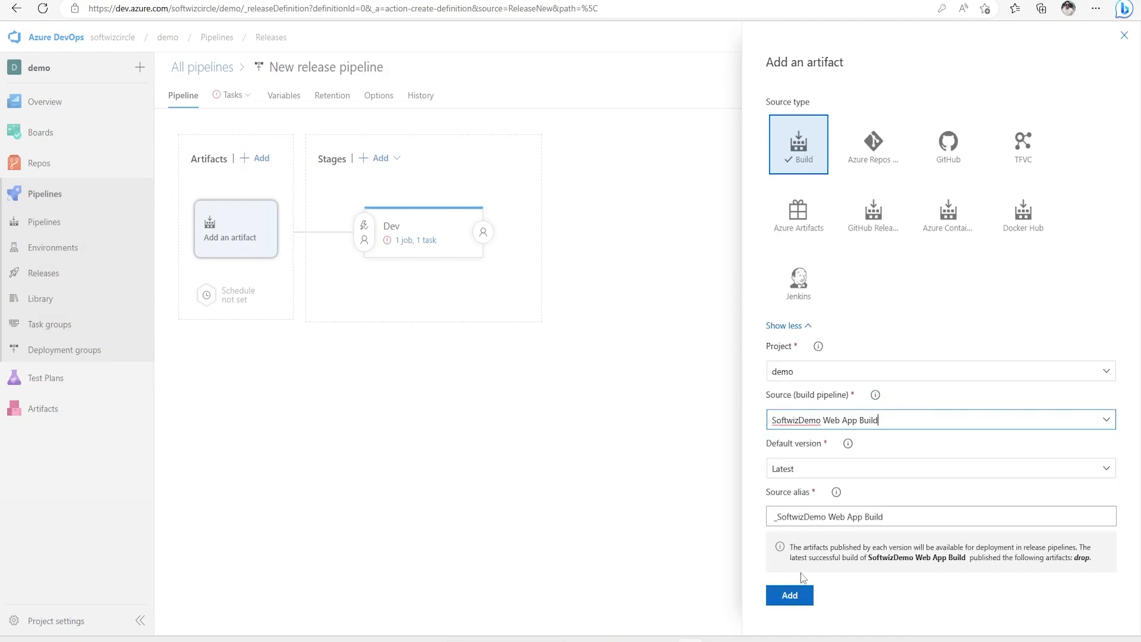
left_click(789, 595)
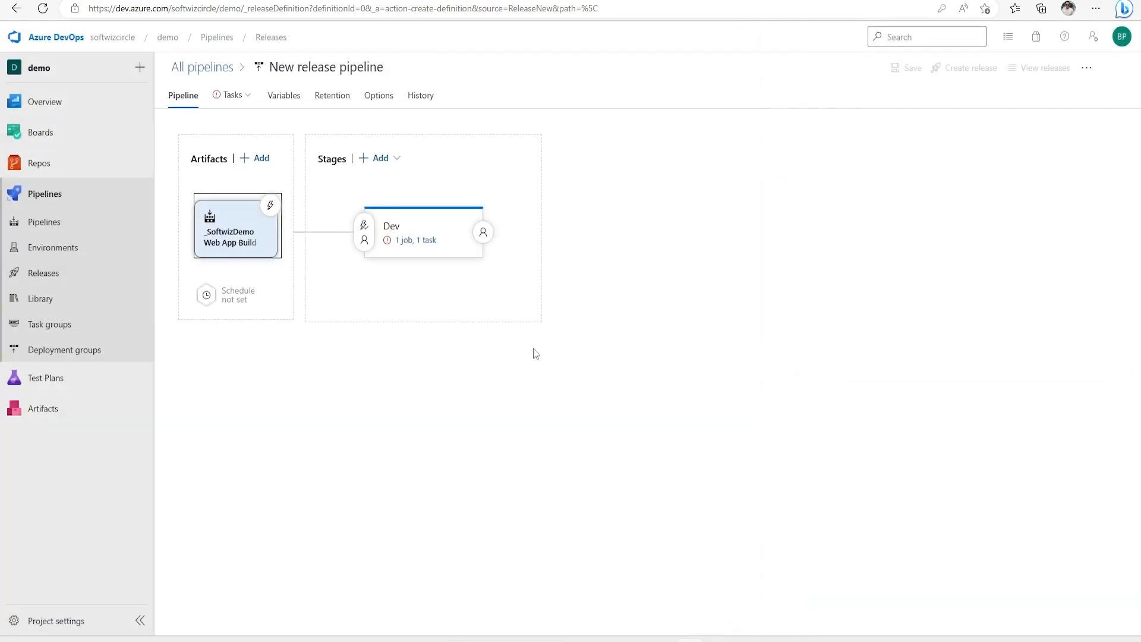
- Set the Dev stage to use the SoftwizDemo subscription with Web App on Windows
left_click(416, 241)
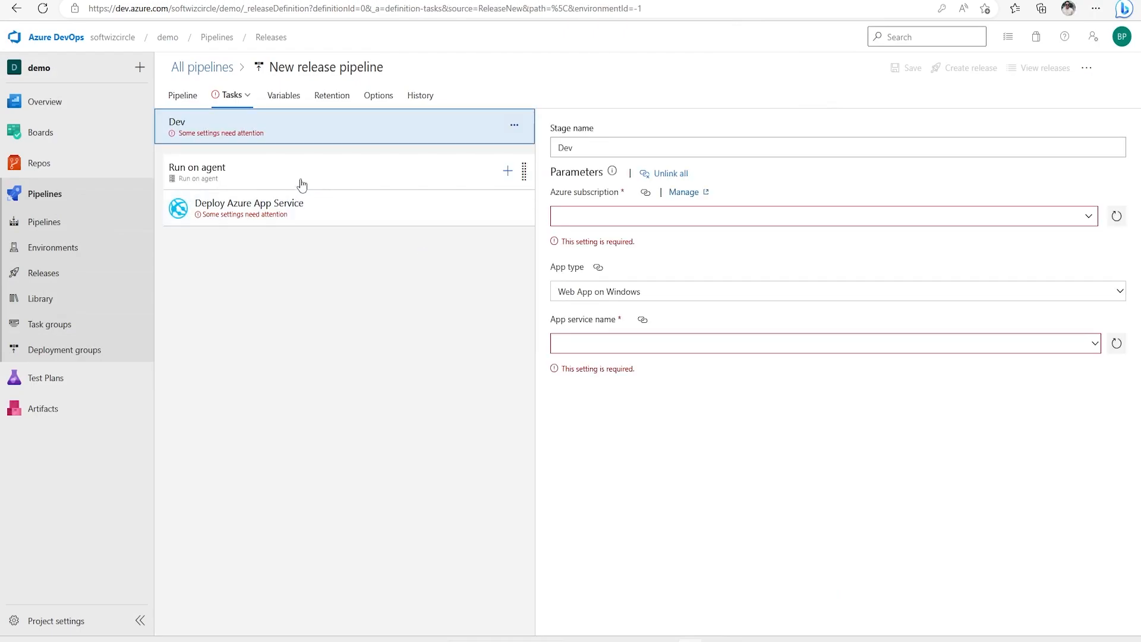
mouse_move(682, 243)
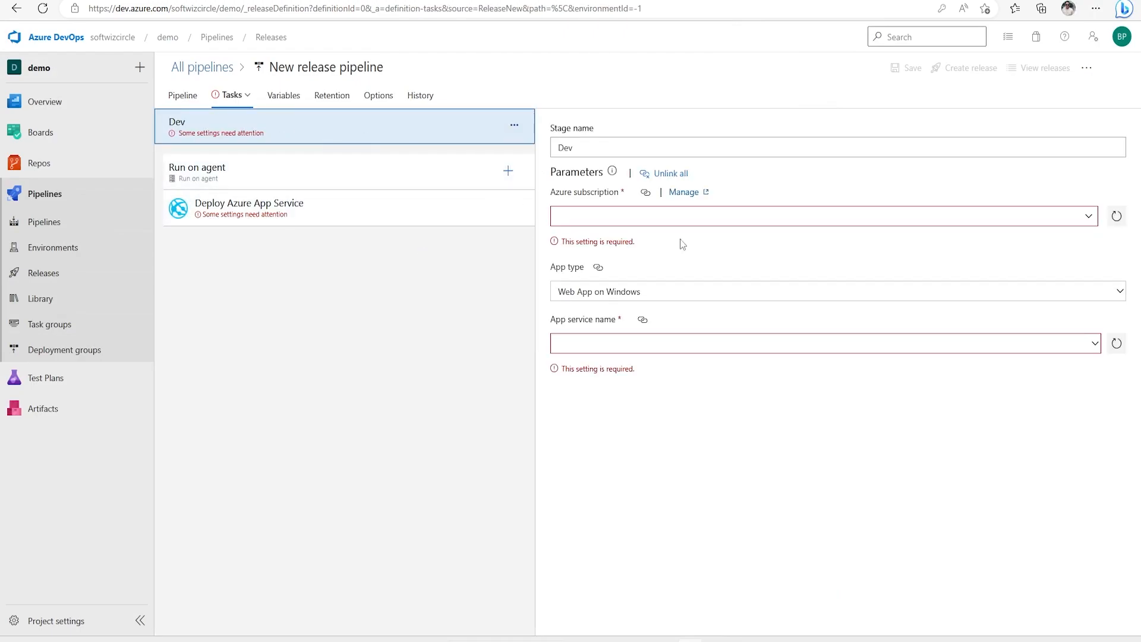
mouse_move(1091, 220)
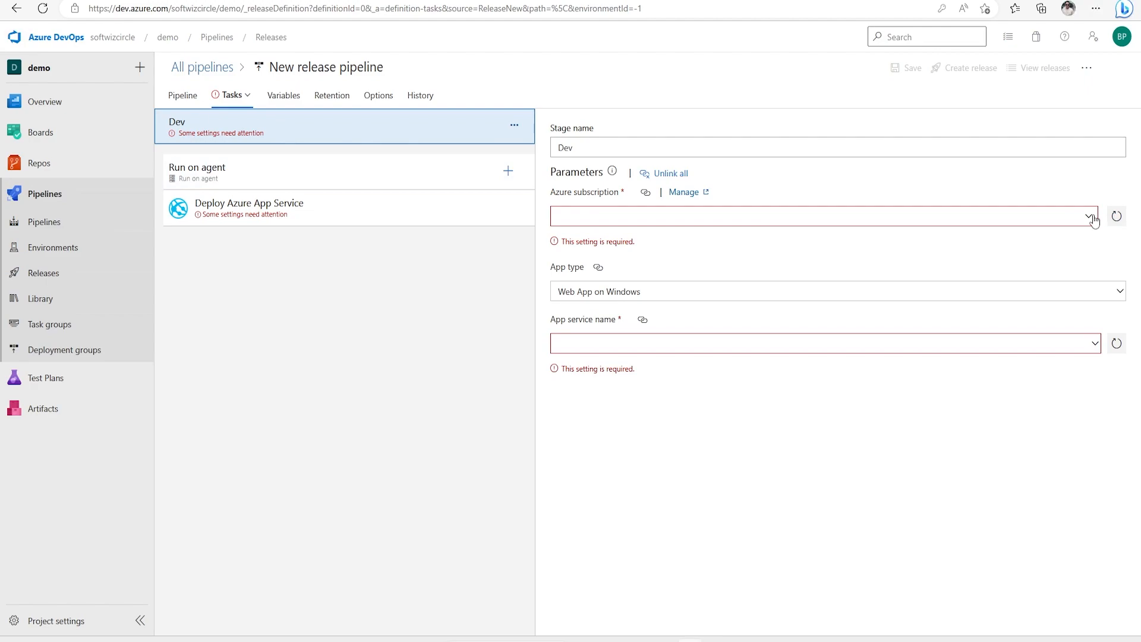
mouse_move(1121, 37)
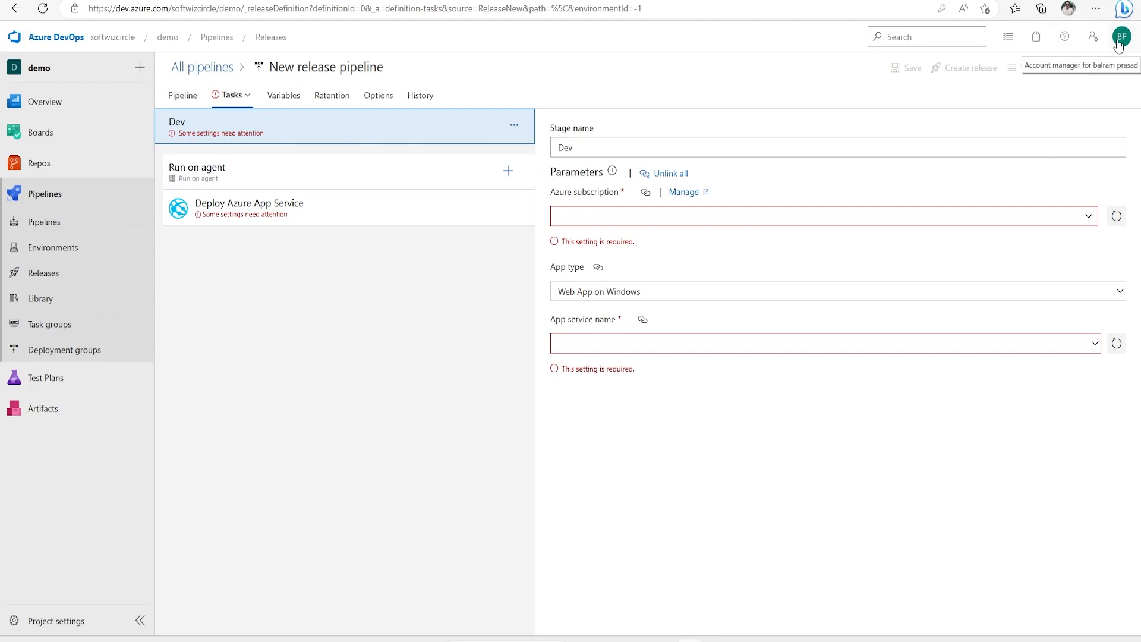
mouse_move(1088, 223)
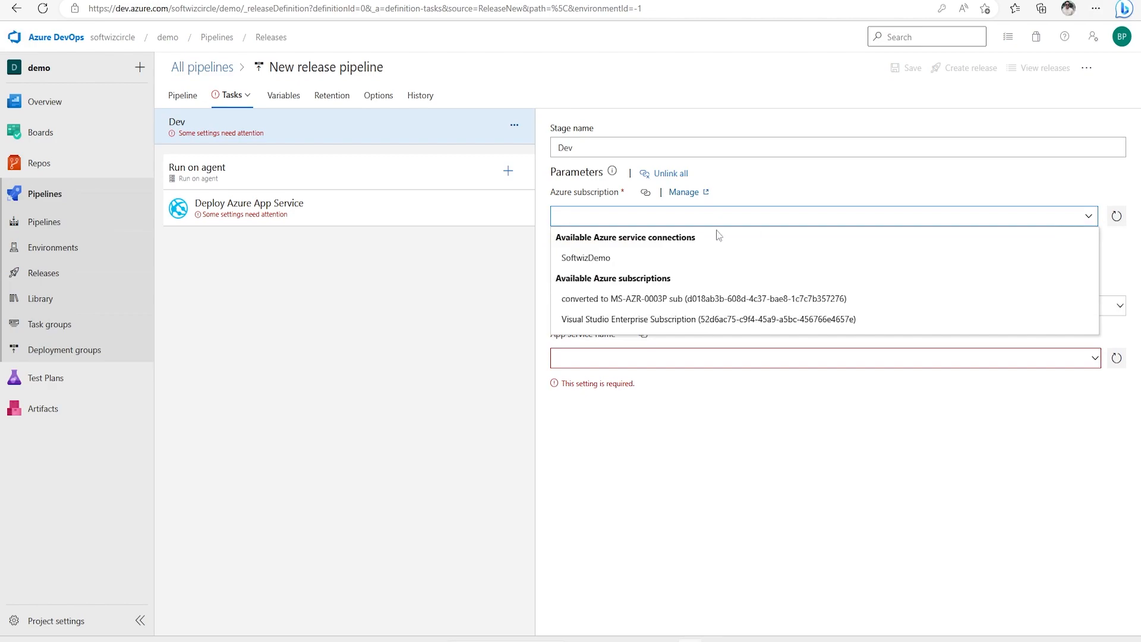
mouse_move(604, 262)
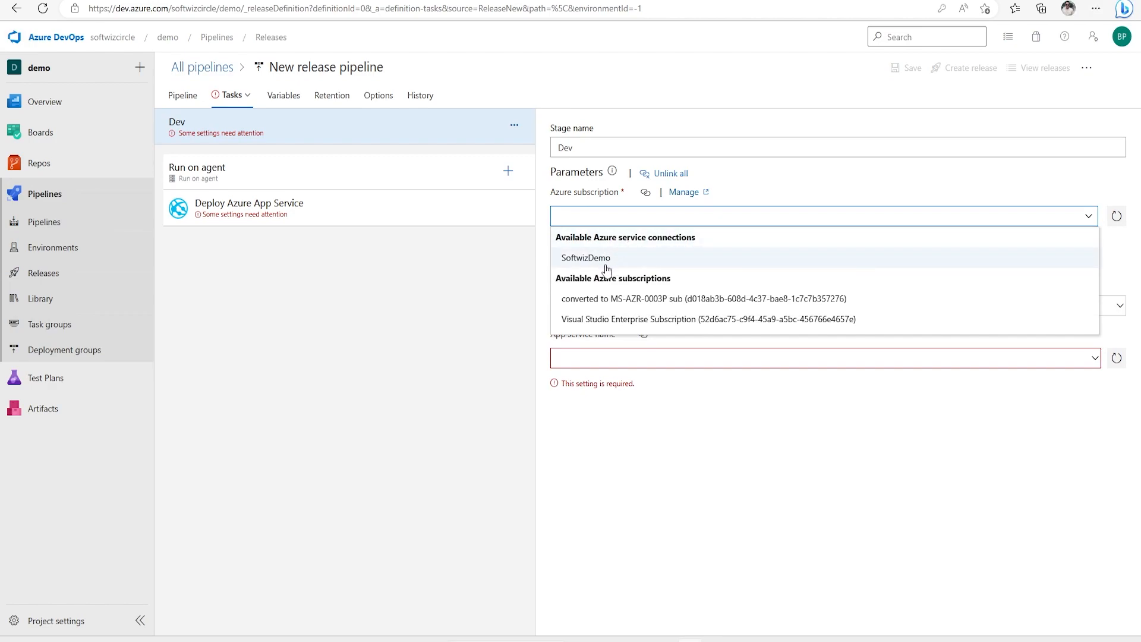
mouse_move(602, 265)
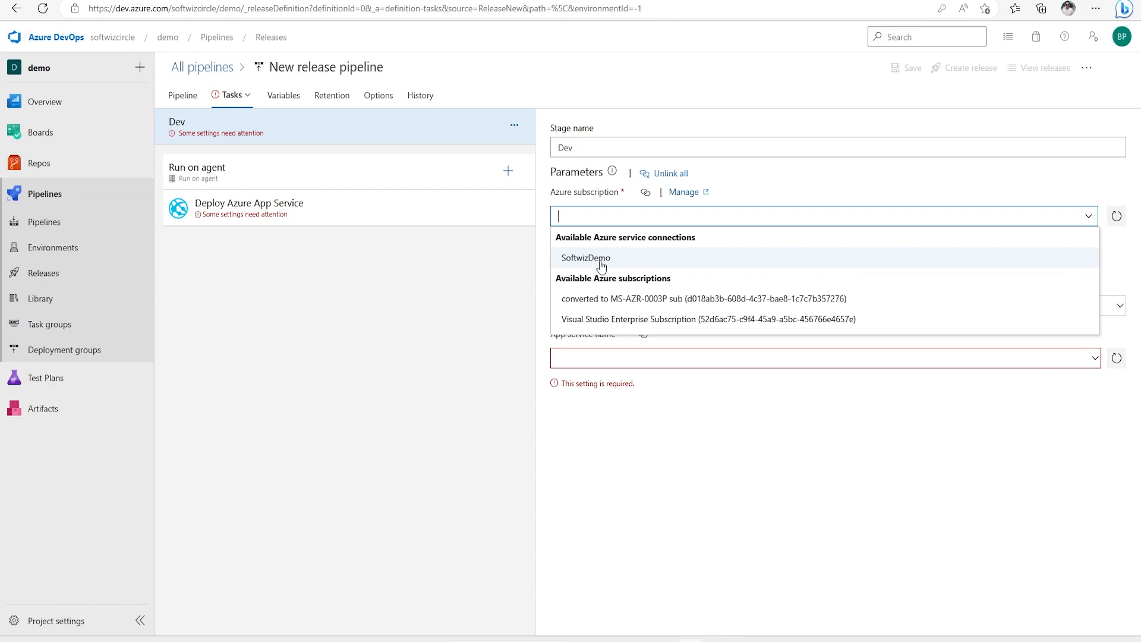
left_click(585, 258)
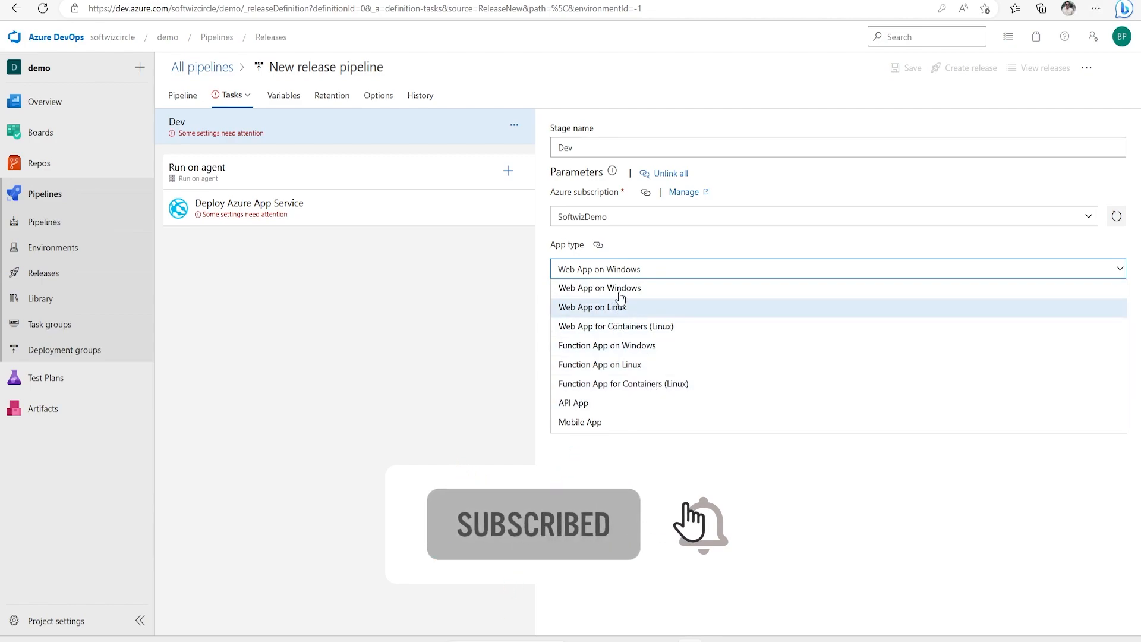
left_click(599, 288)
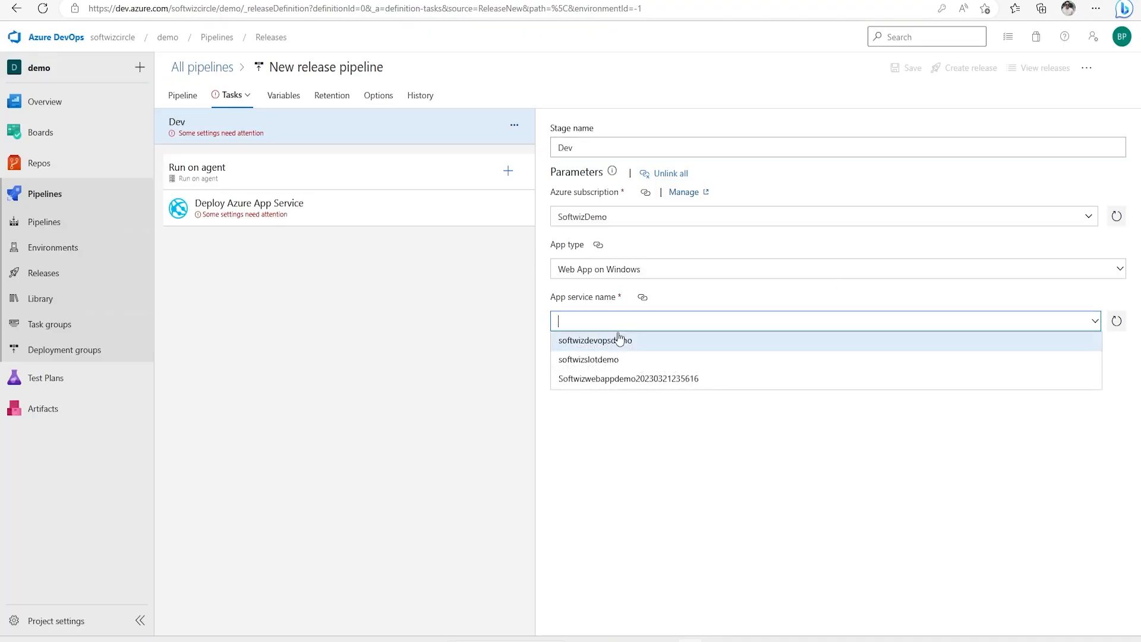
mouse_move(608, 348)
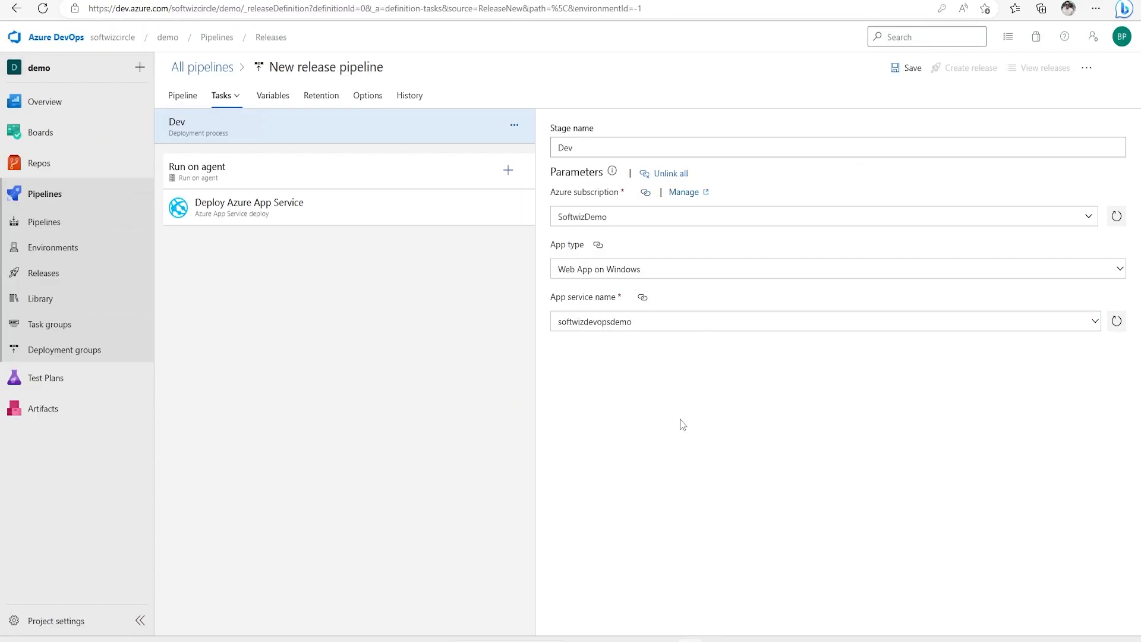
- Save the pipeline in folder \ with the comment 'My Release defination'
left_click(911, 67)
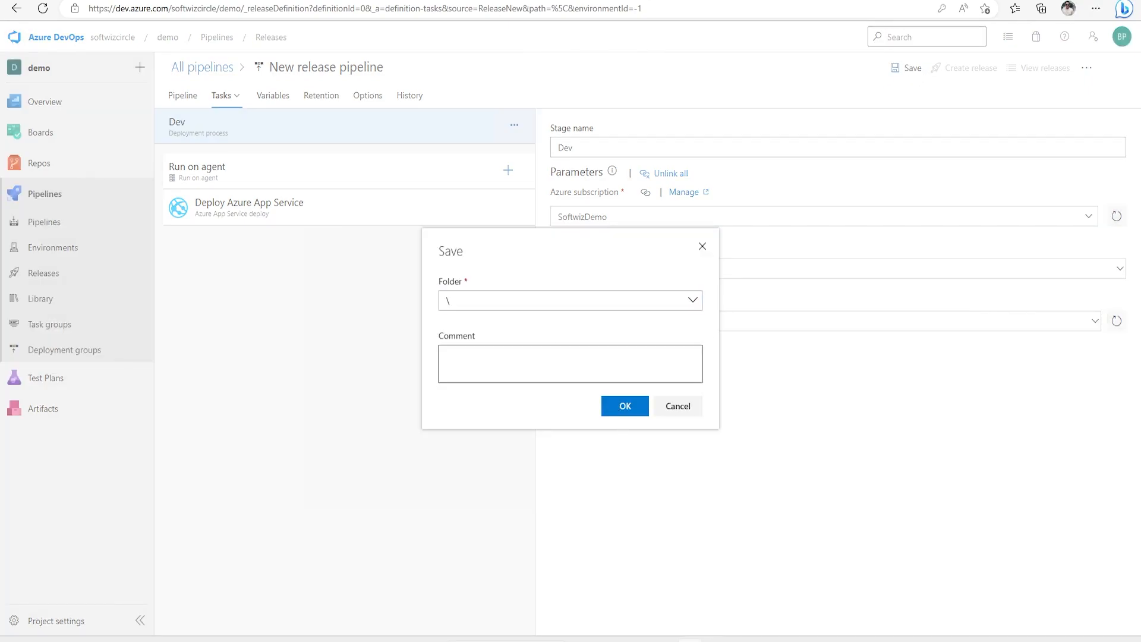
type("My R")
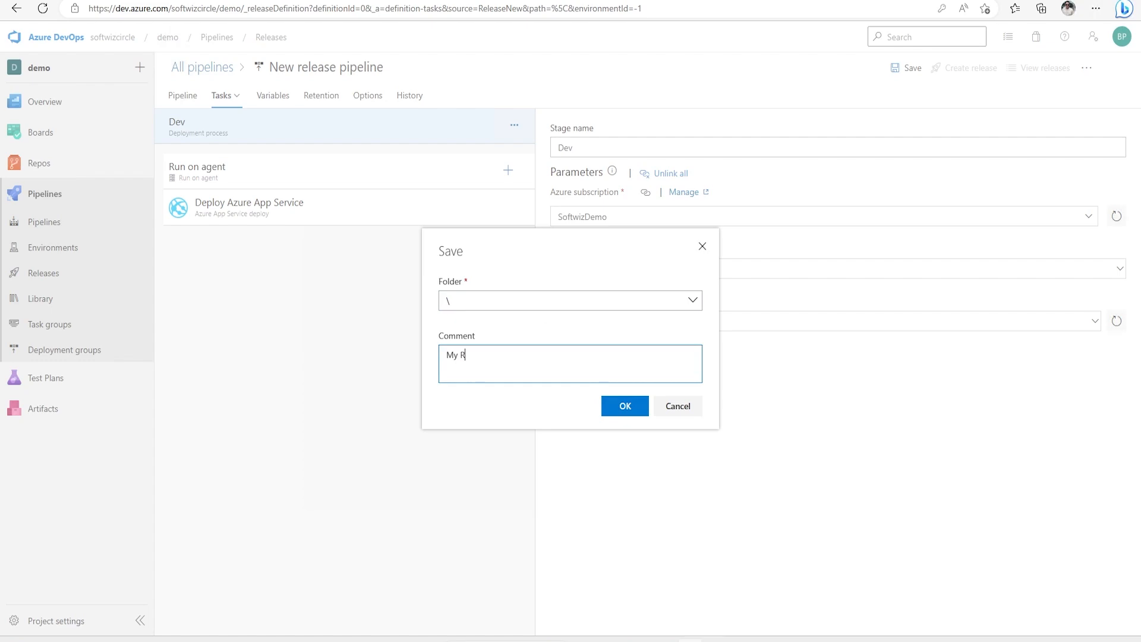
type("elease")
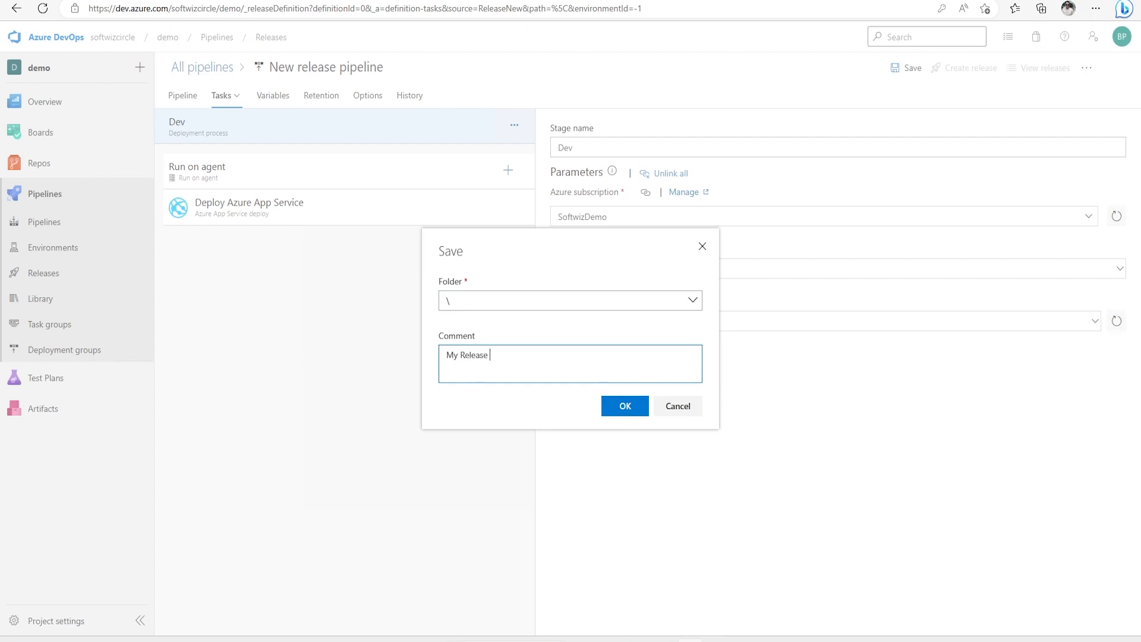
type("definitely")
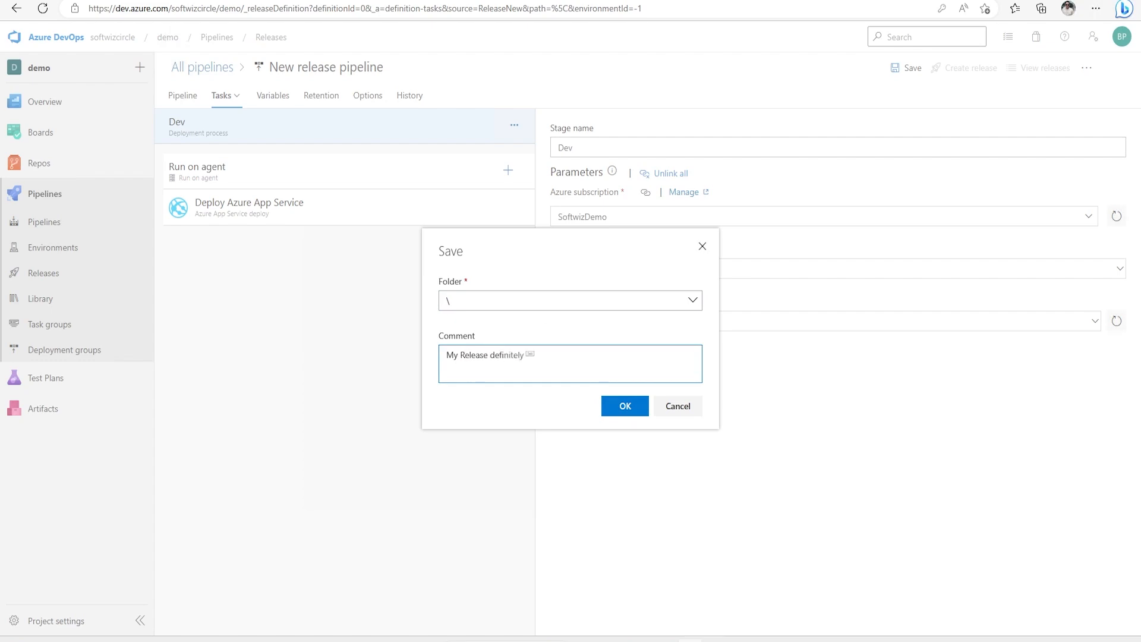
type("defination")
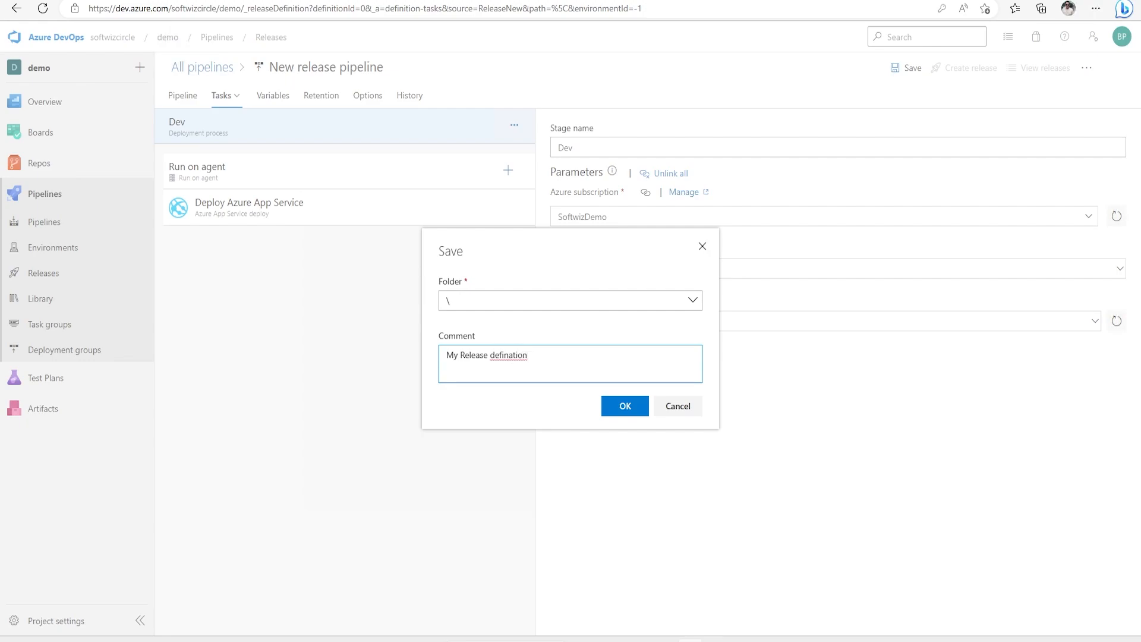
left_click(625, 406)
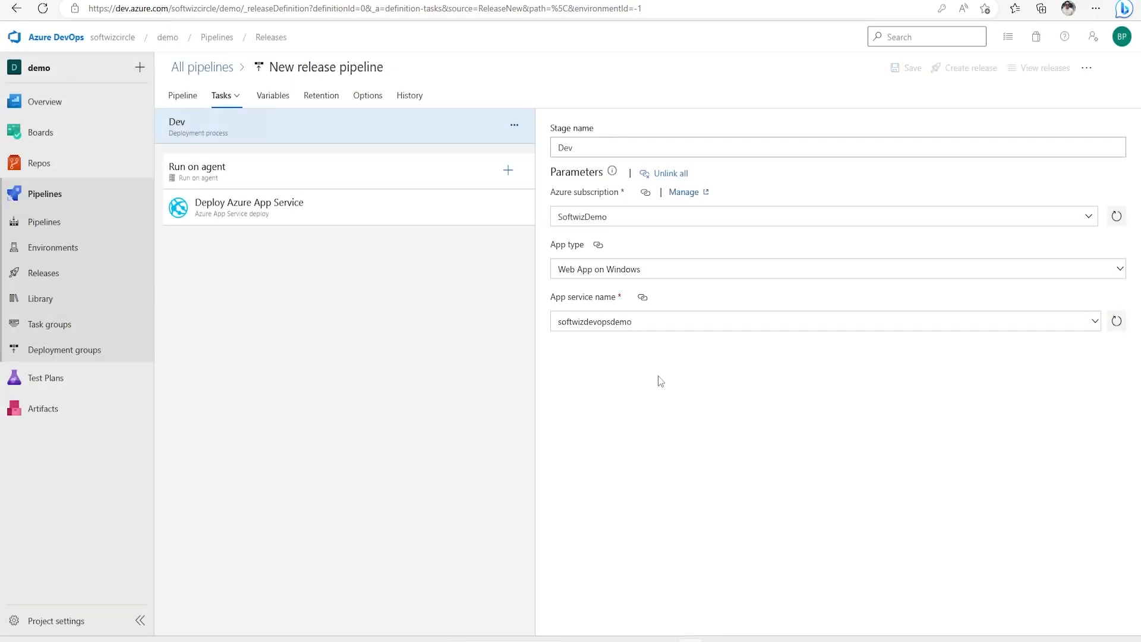
- Rename the pipeline to 'softwiz devops demo Release' and save it
left_click(196, 171)
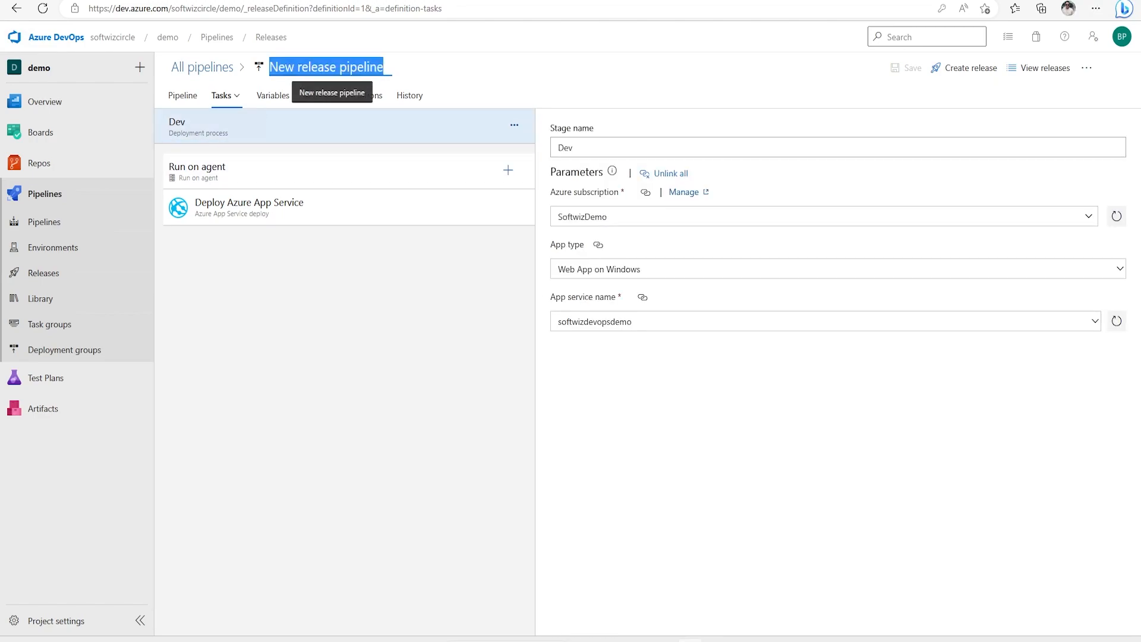
type("softwizdevopsdemo")
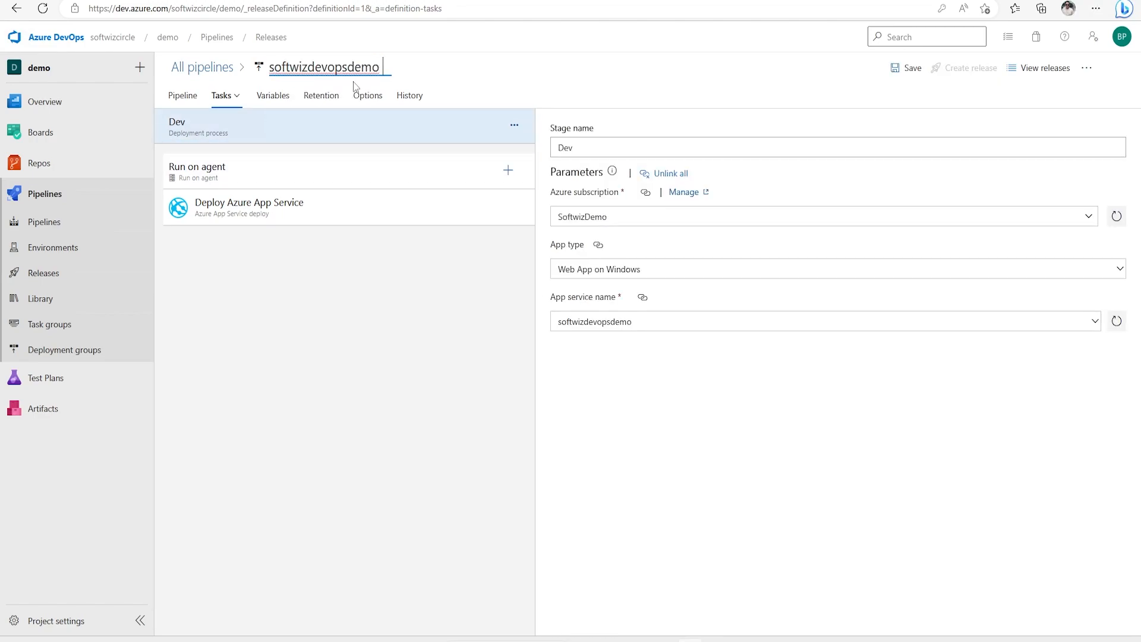
type("Re;")
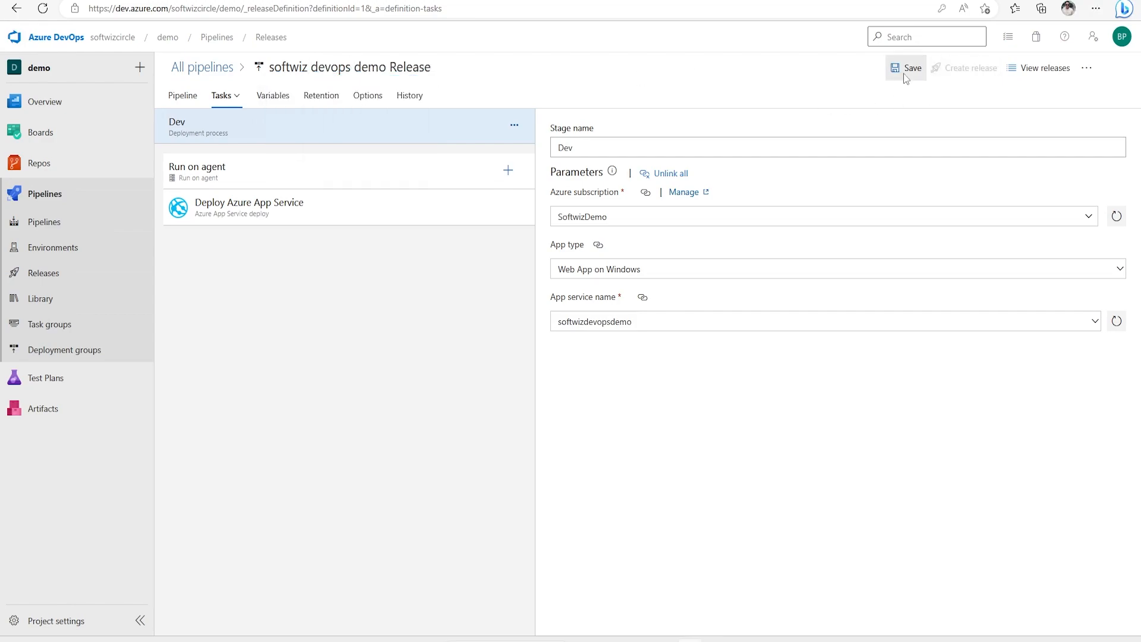
left_click(912, 68)
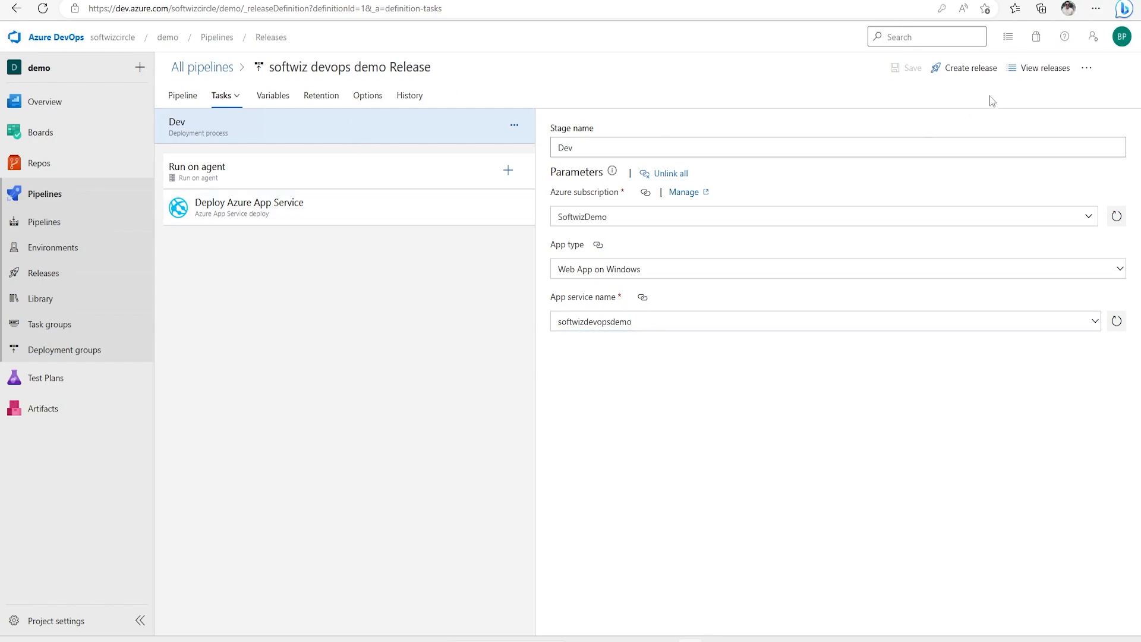
left_click(969, 68)
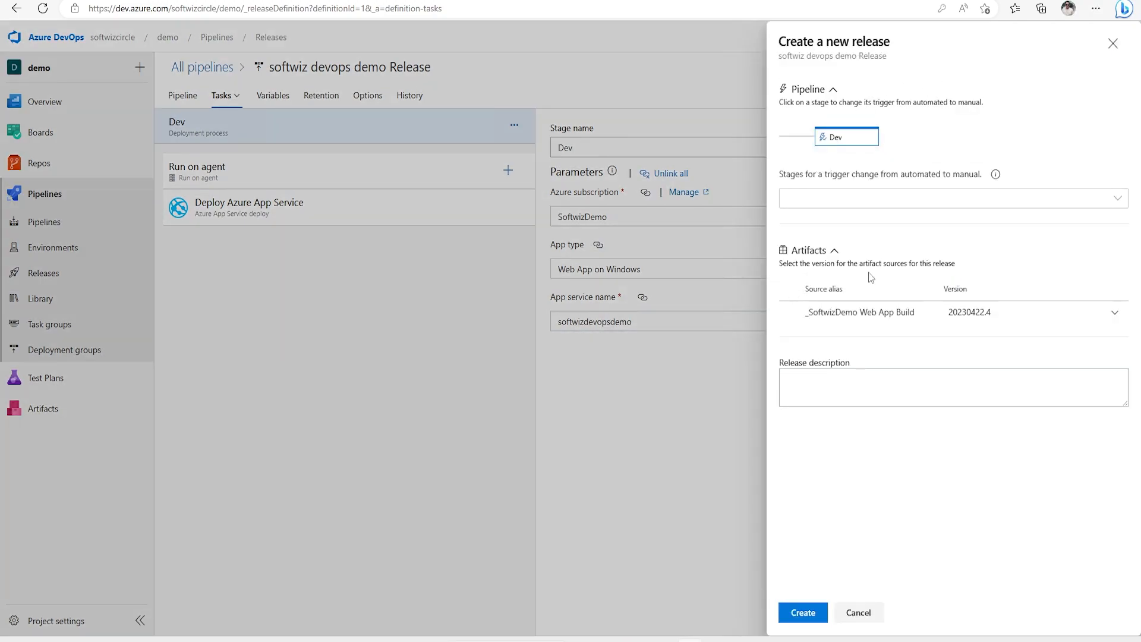
left_click(1114, 312)
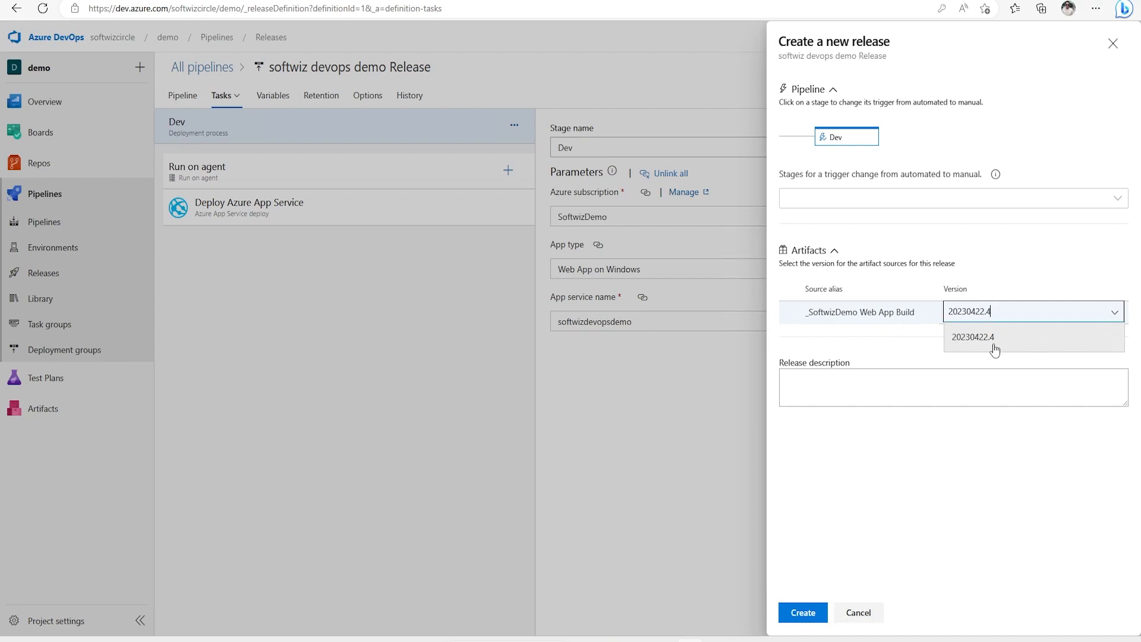
mouse_move(946, 234)
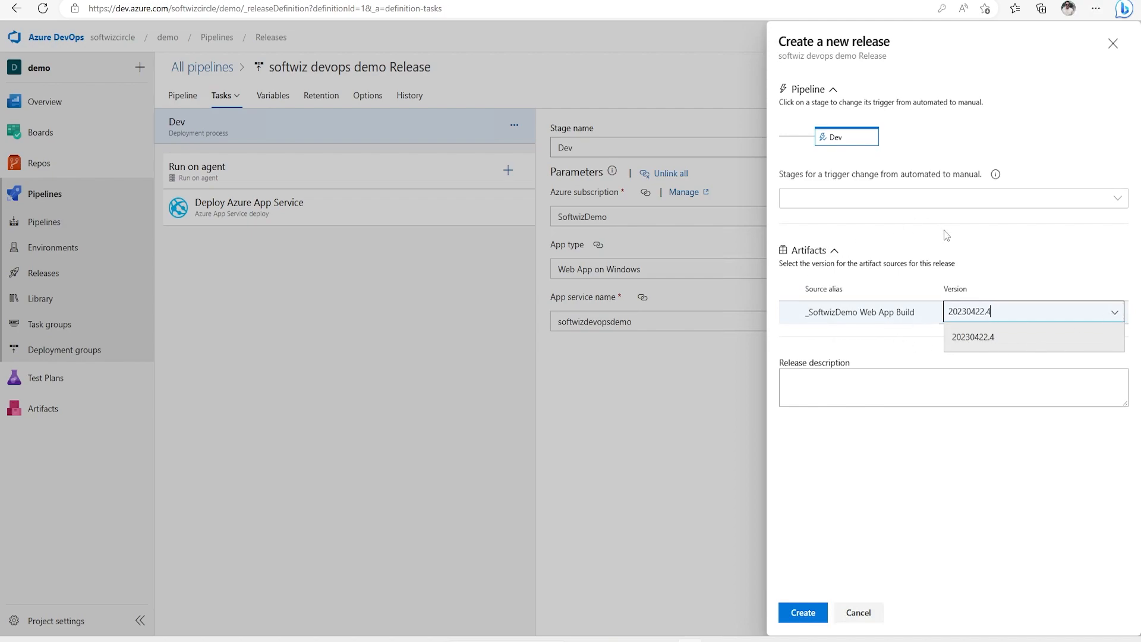
mouse_move(988, 341)
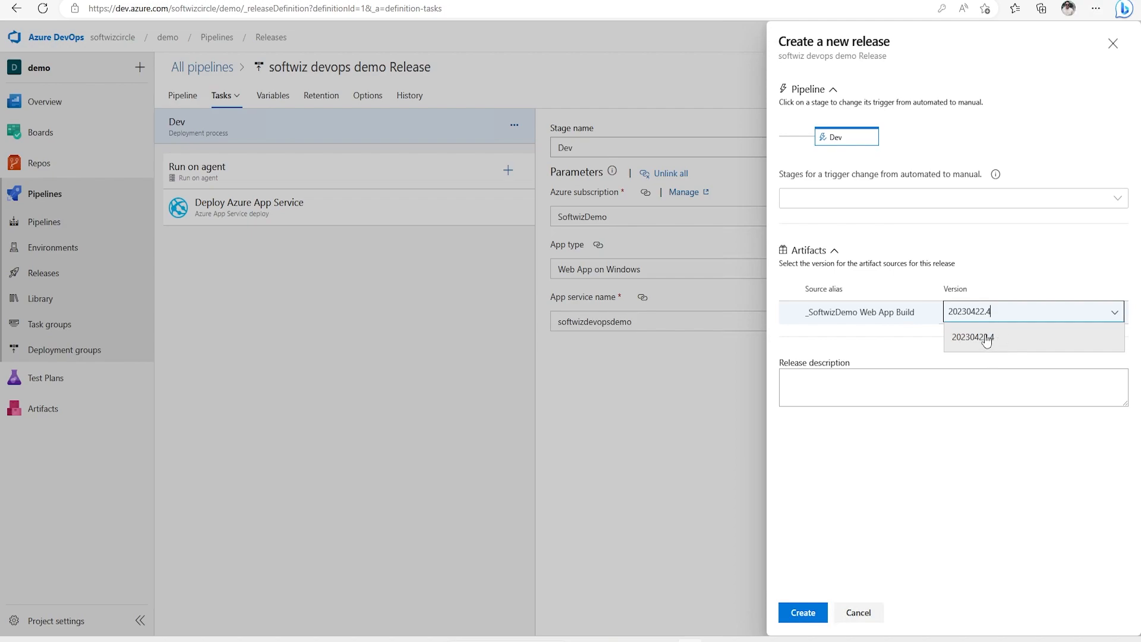
mouse_move(1018, 343)
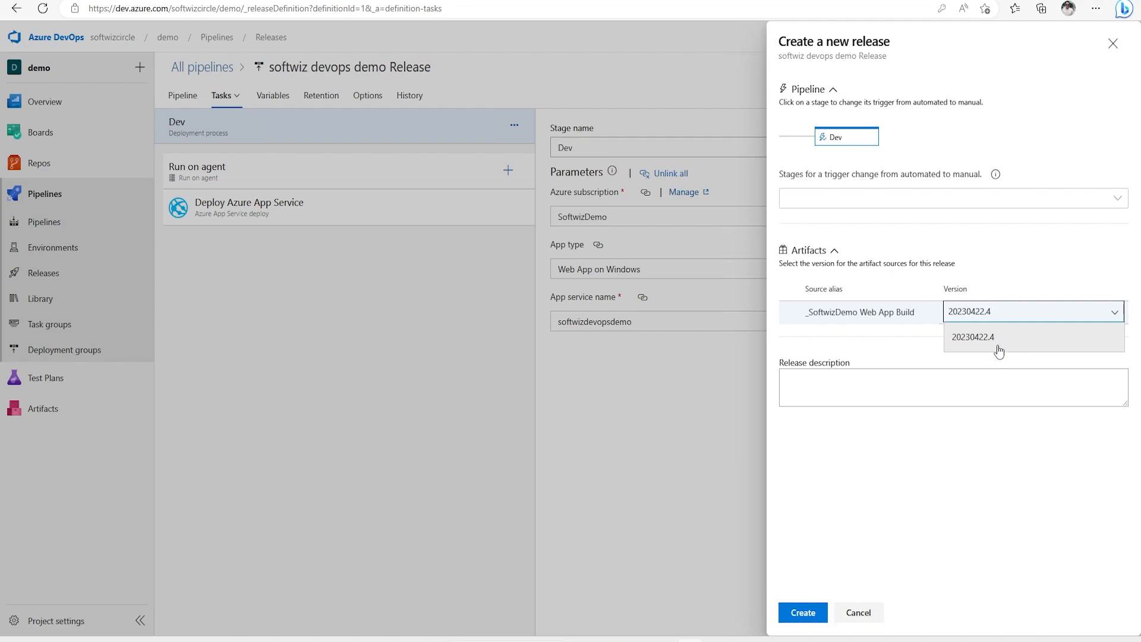
left_click(973, 337)
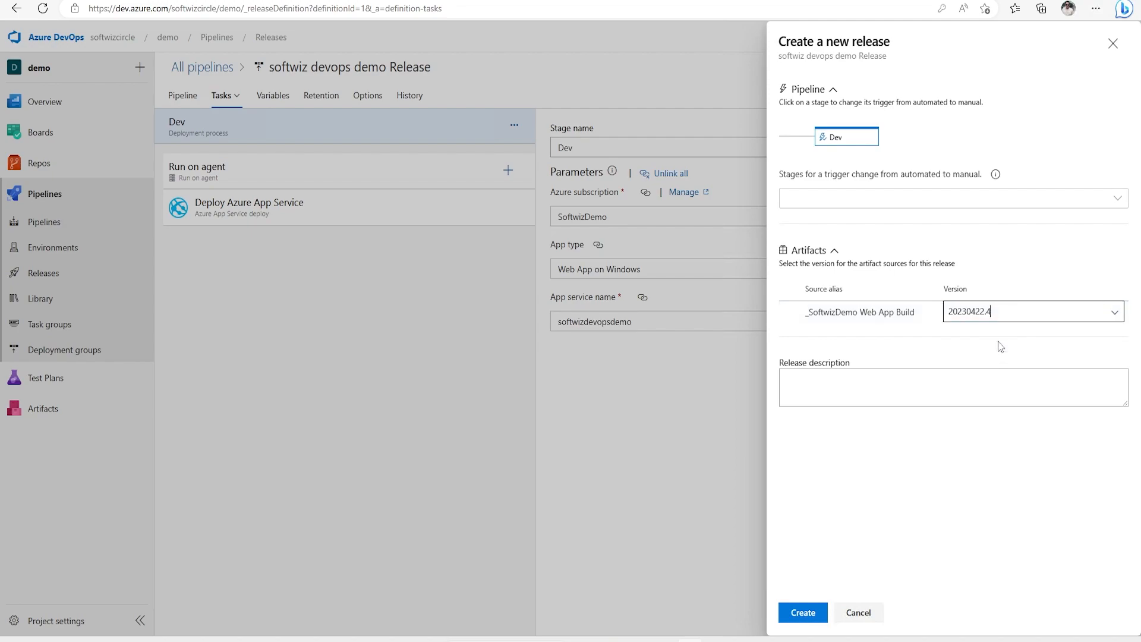
mouse_move(1118, 204)
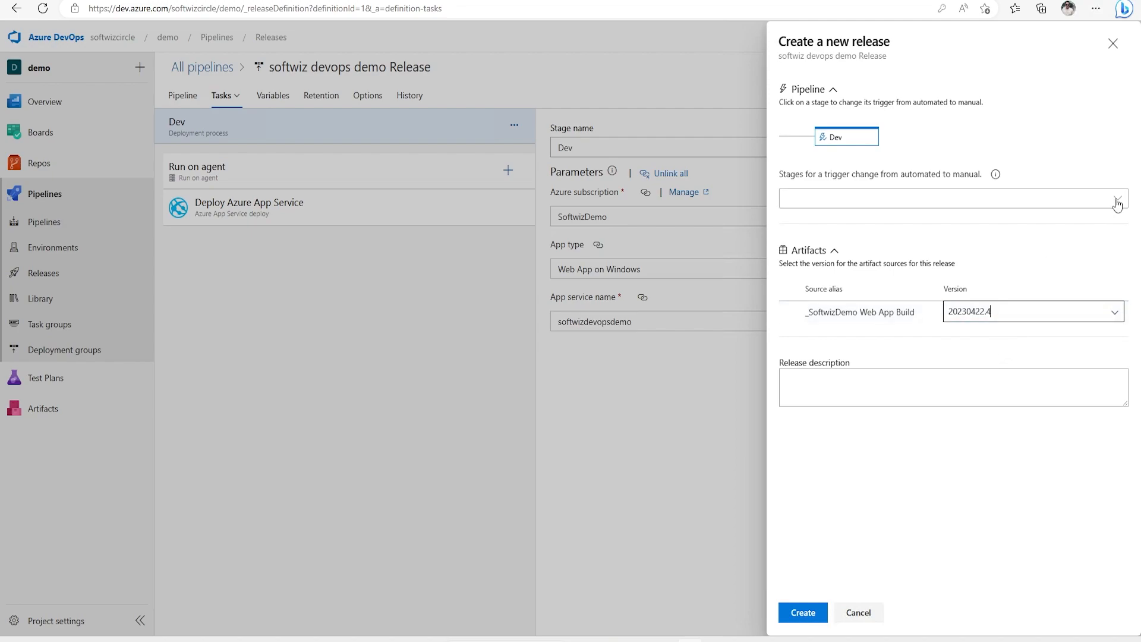
left_click(1115, 199)
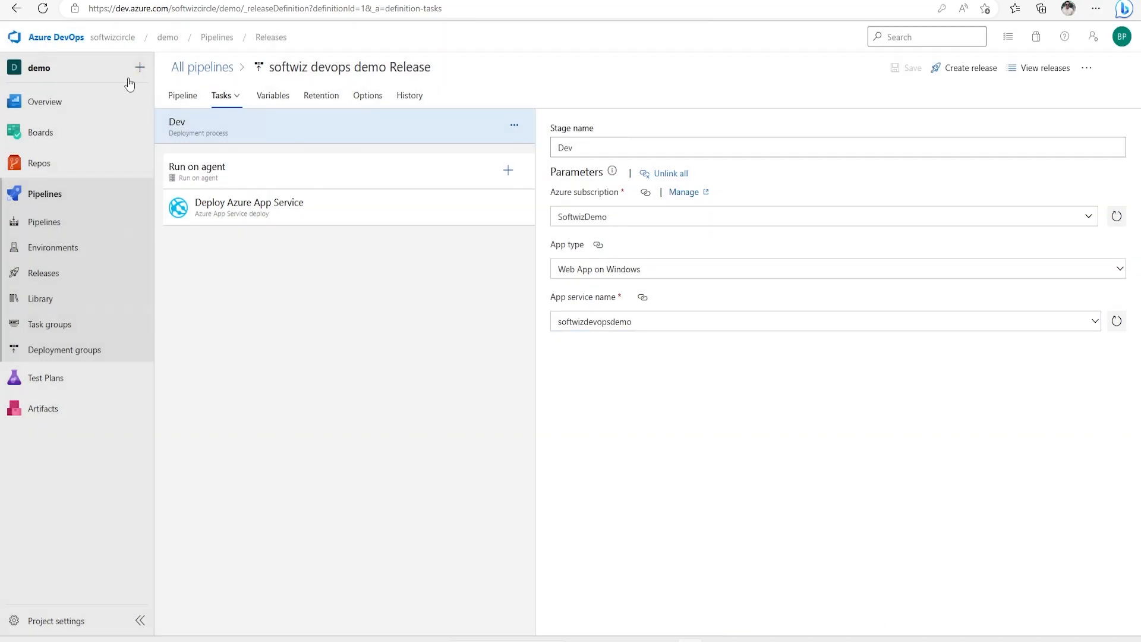
left_click(183, 95)
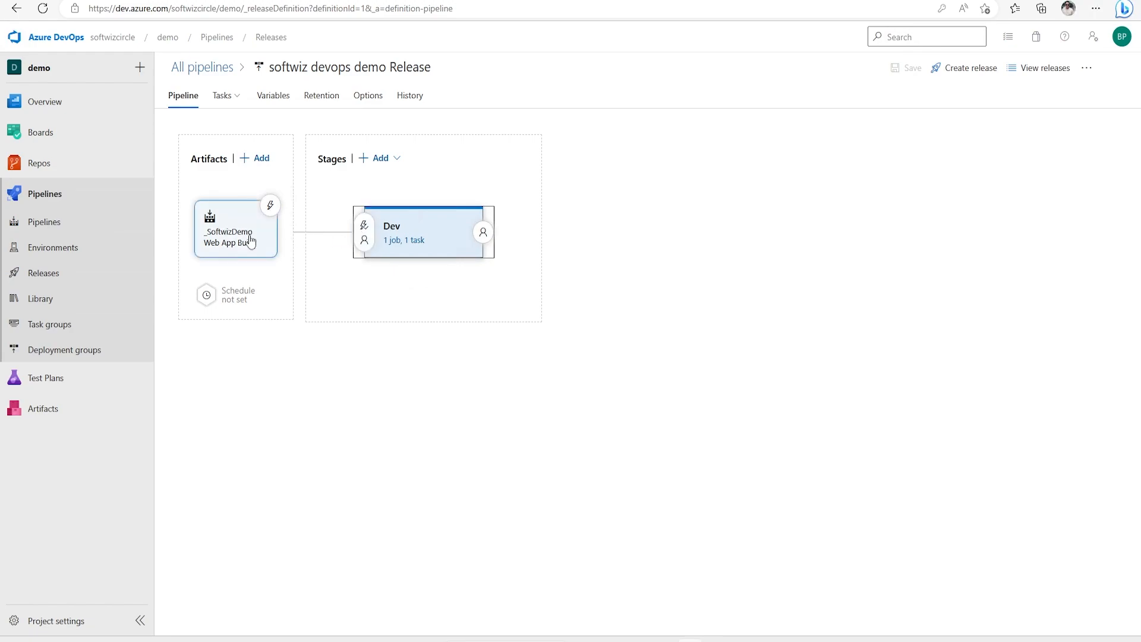
left_click(363, 232)
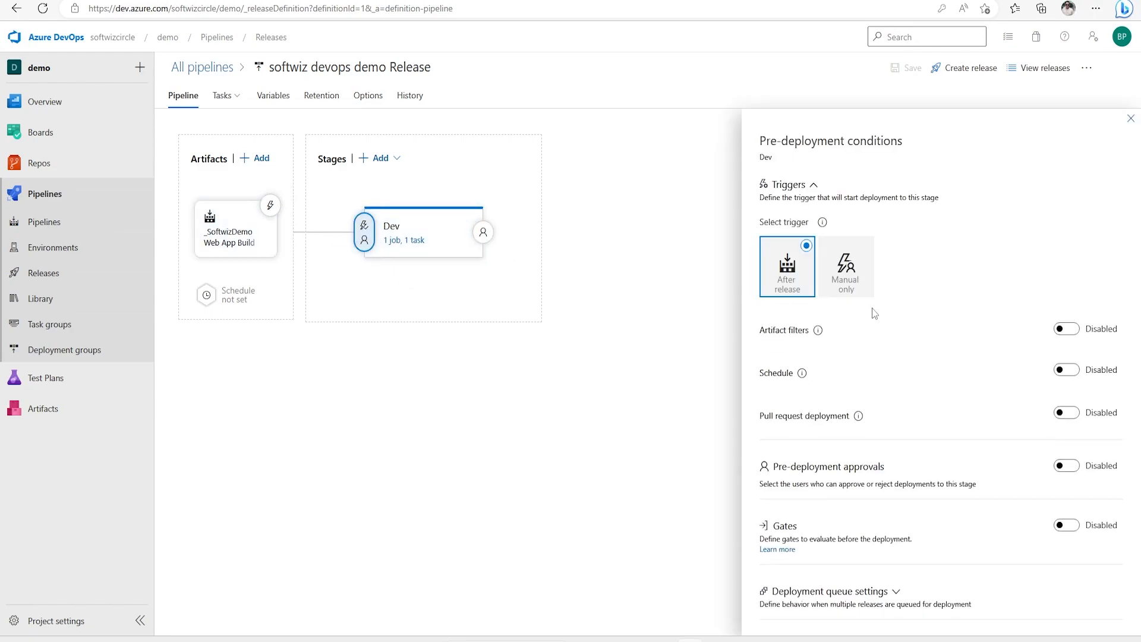
mouse_move(787, 267)
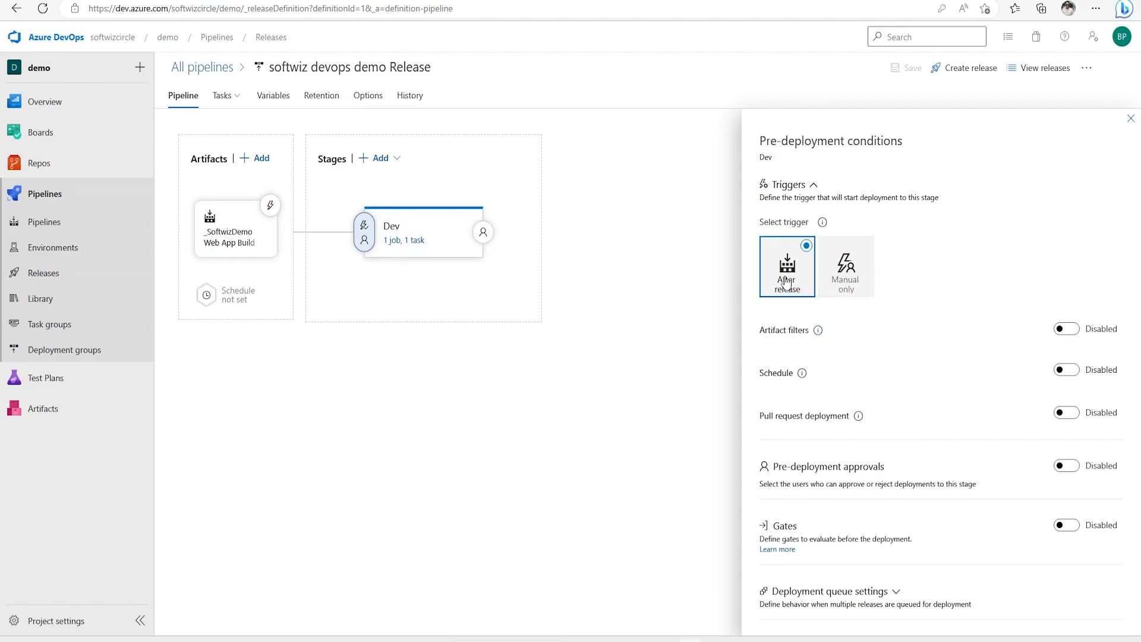
mouse_move(823, 349)
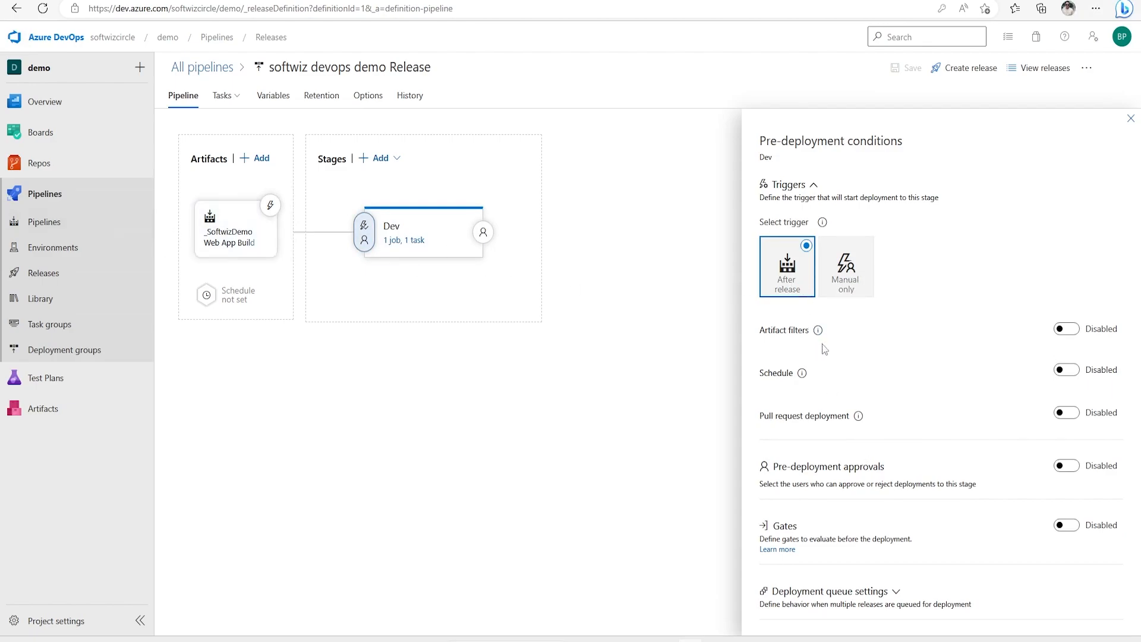
left_click(845, 266)
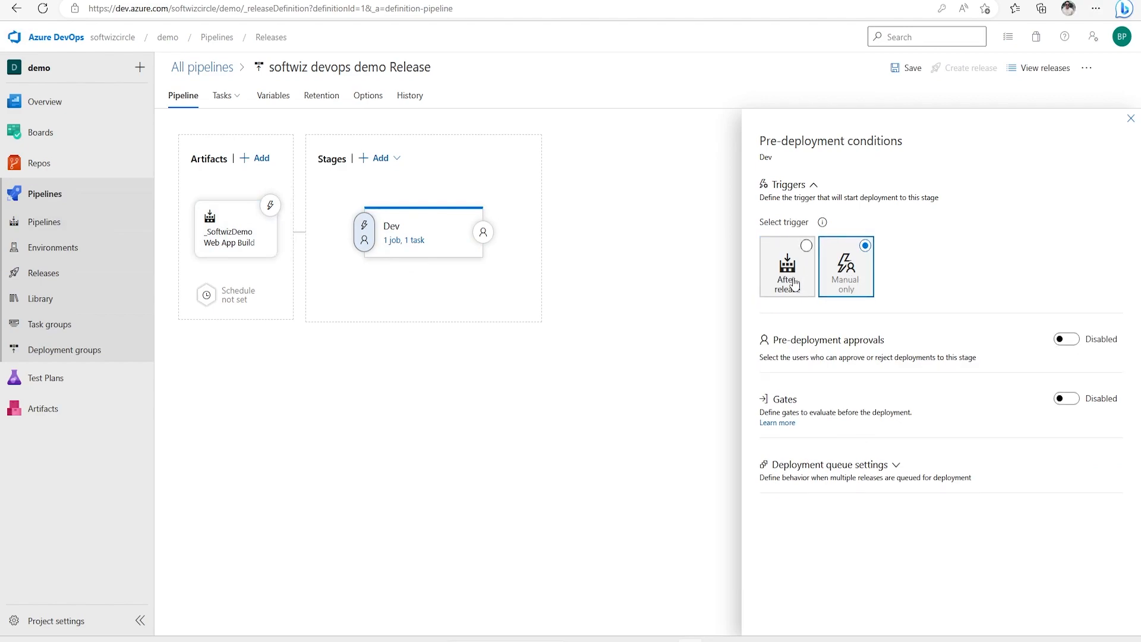
left_click(787, 266)
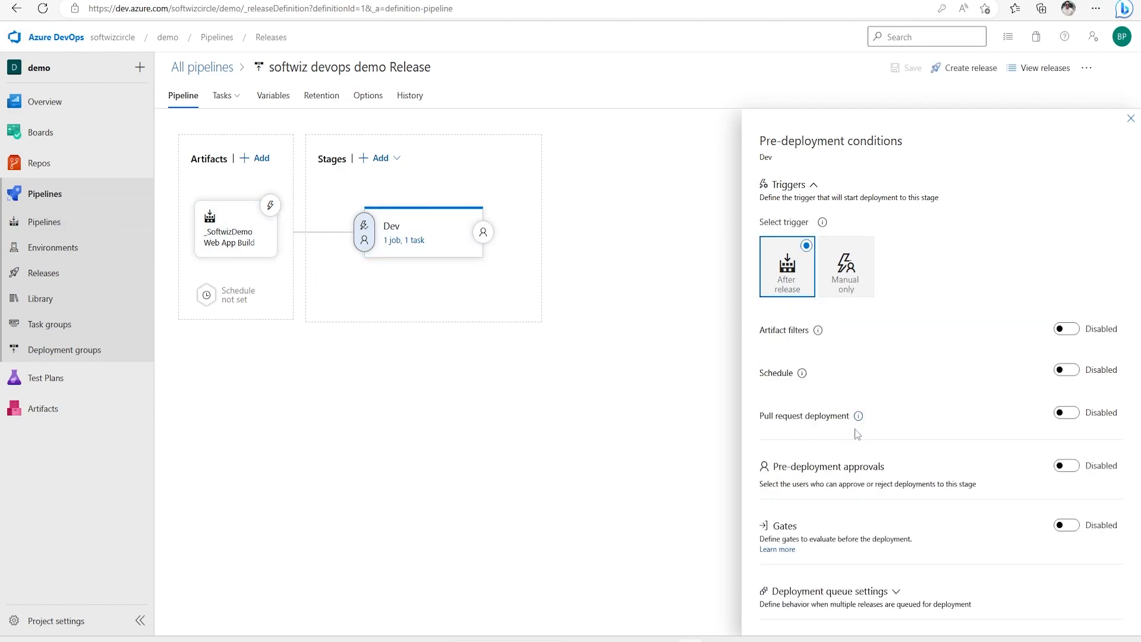
mouse_move(863, 489)
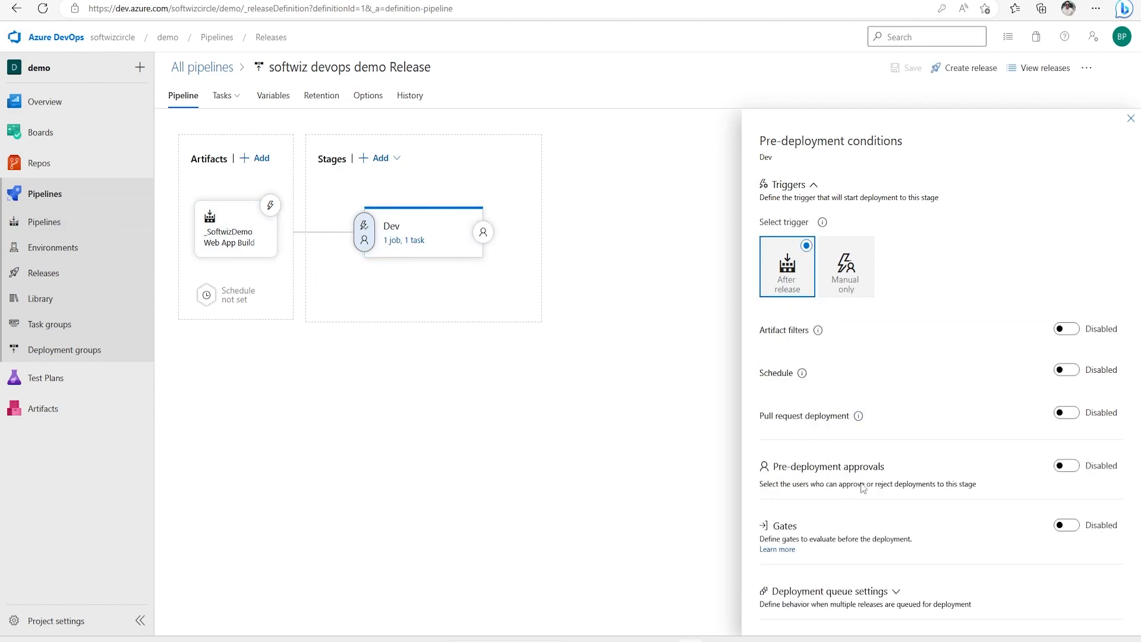
mouse_move(1009, 235)
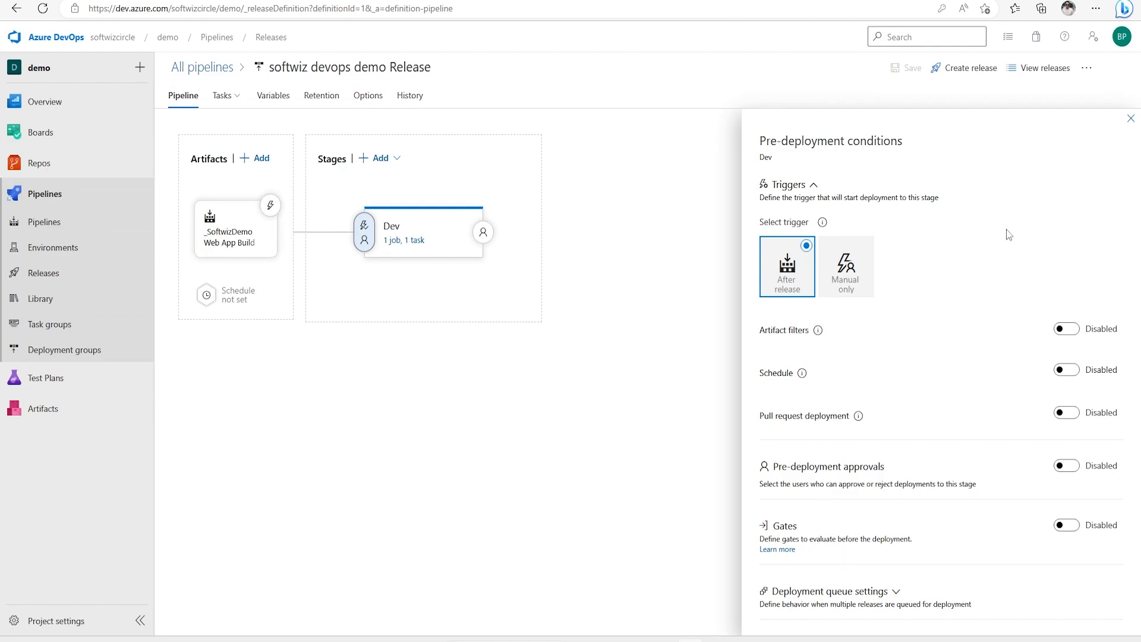
mouse_move(1130, 121)
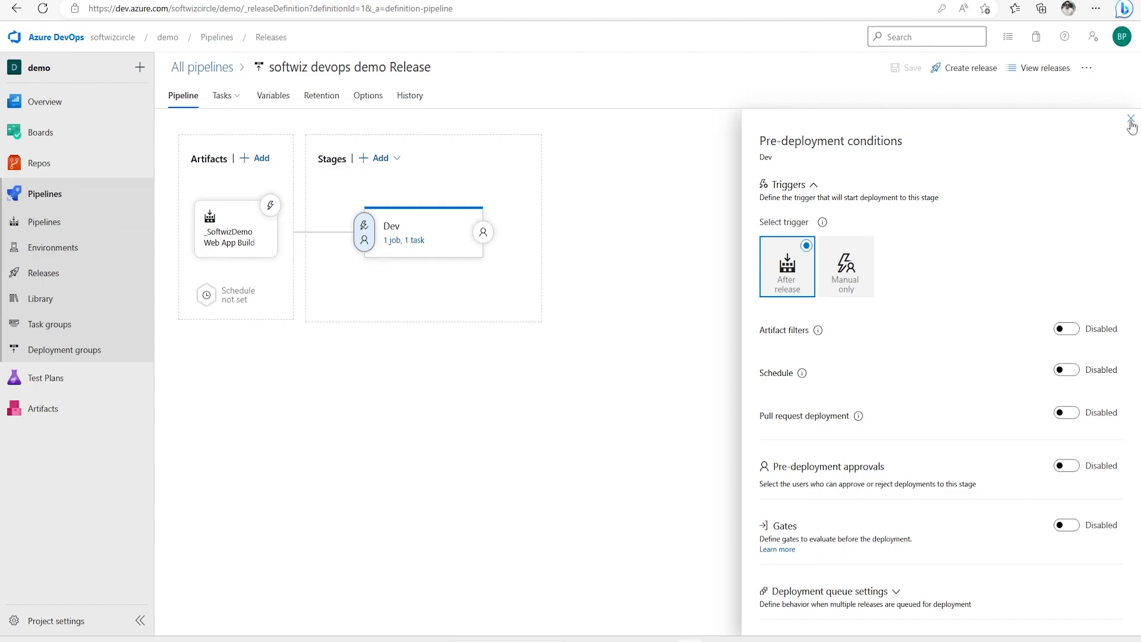
left_click(1131, 121)
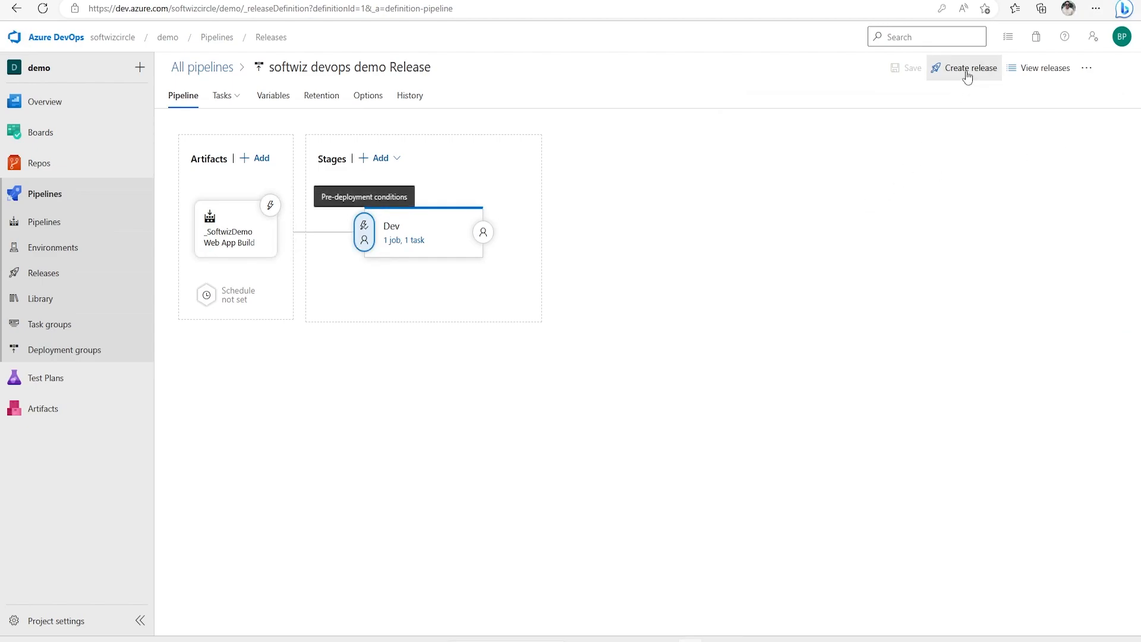
- Create Release-1 from build 20230422.4 and dismiss the What's New popup
left_click(968, 67)
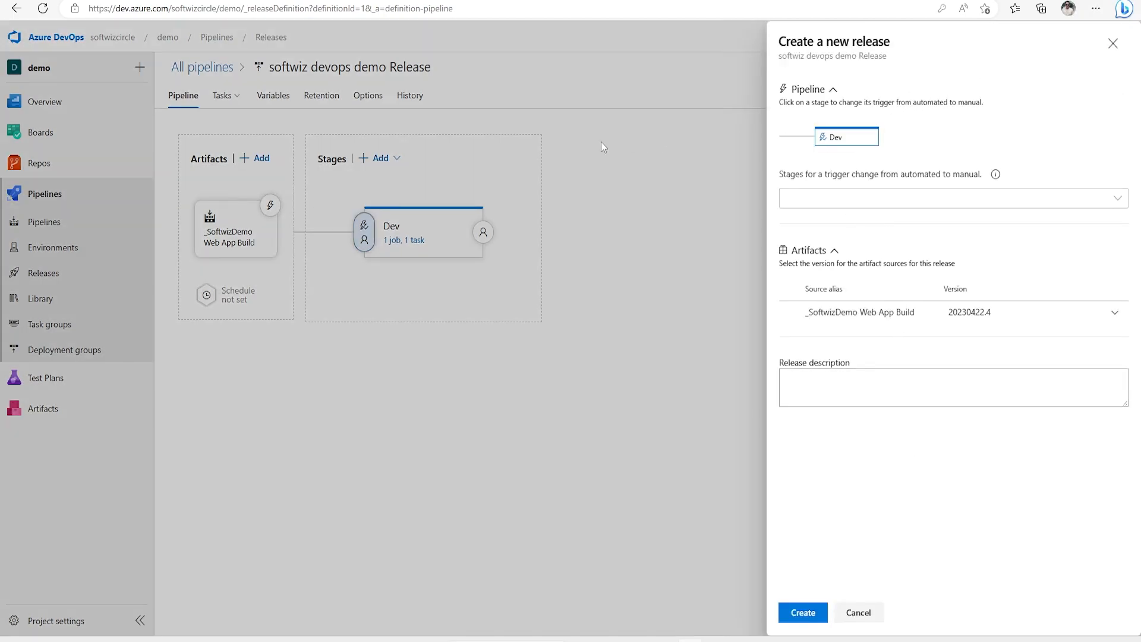
left_click(802, 613)
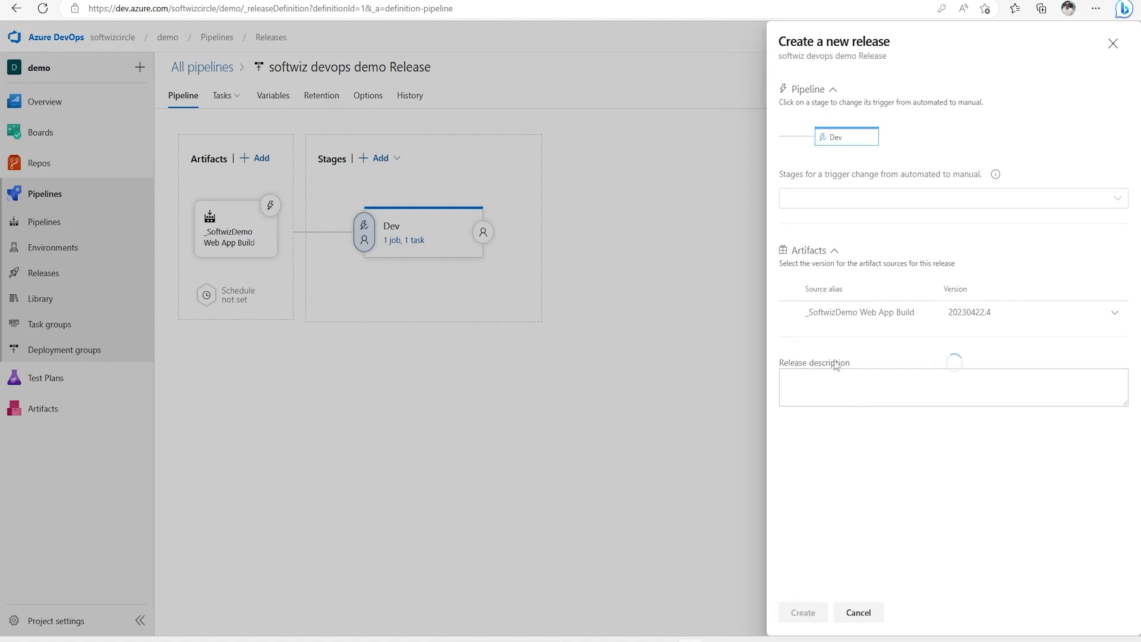
left_click(803, 613)
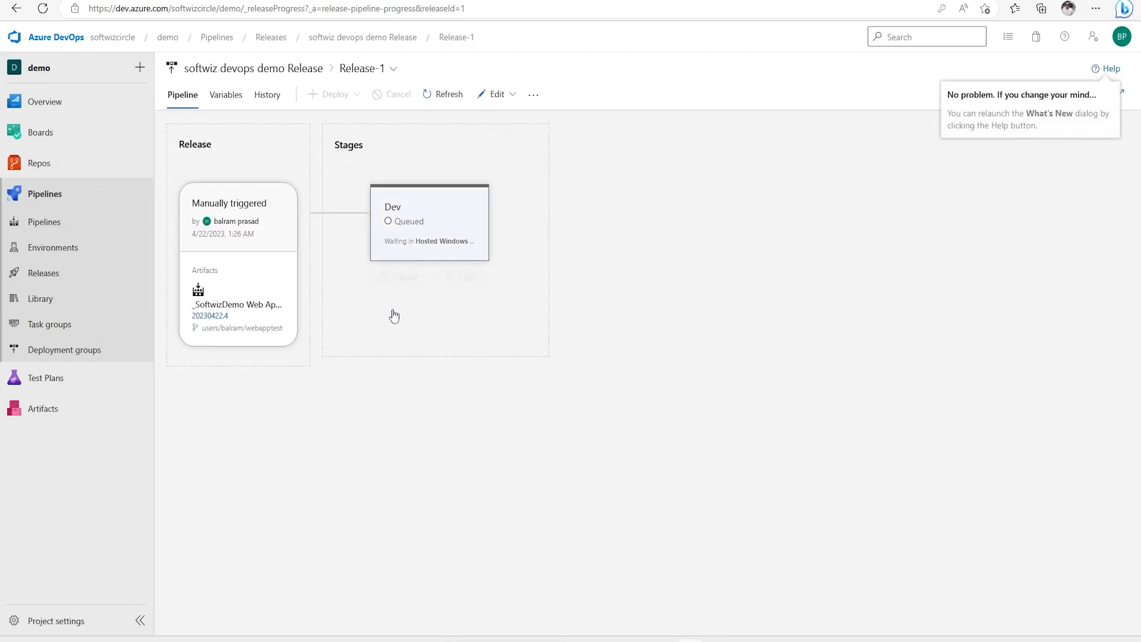
mouse_move(209, 315)
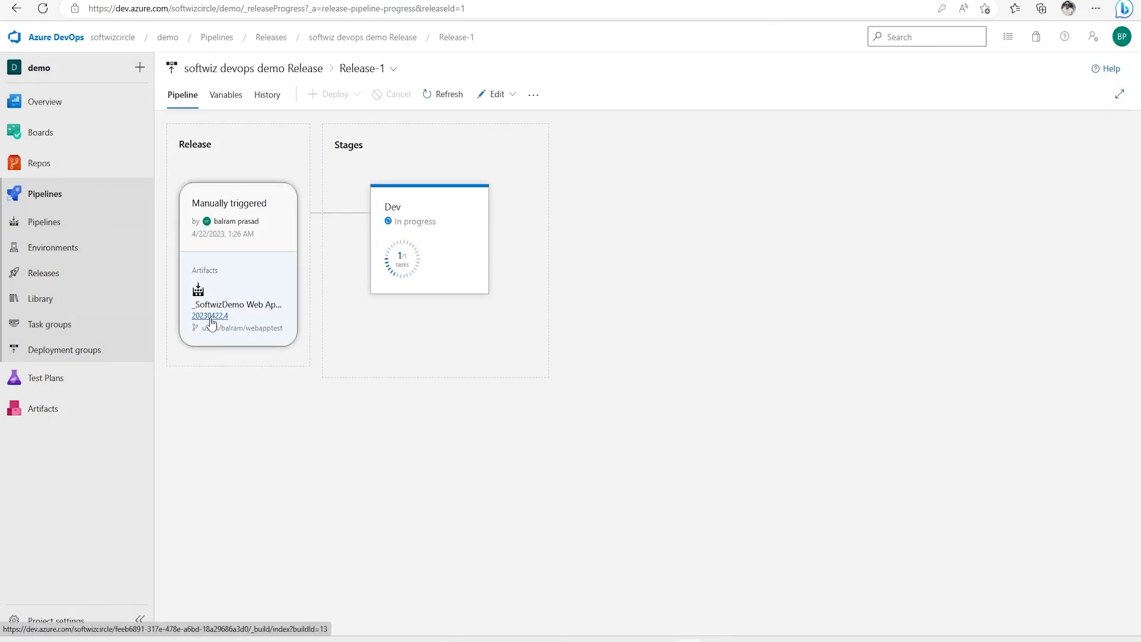
left_click(209, 315)
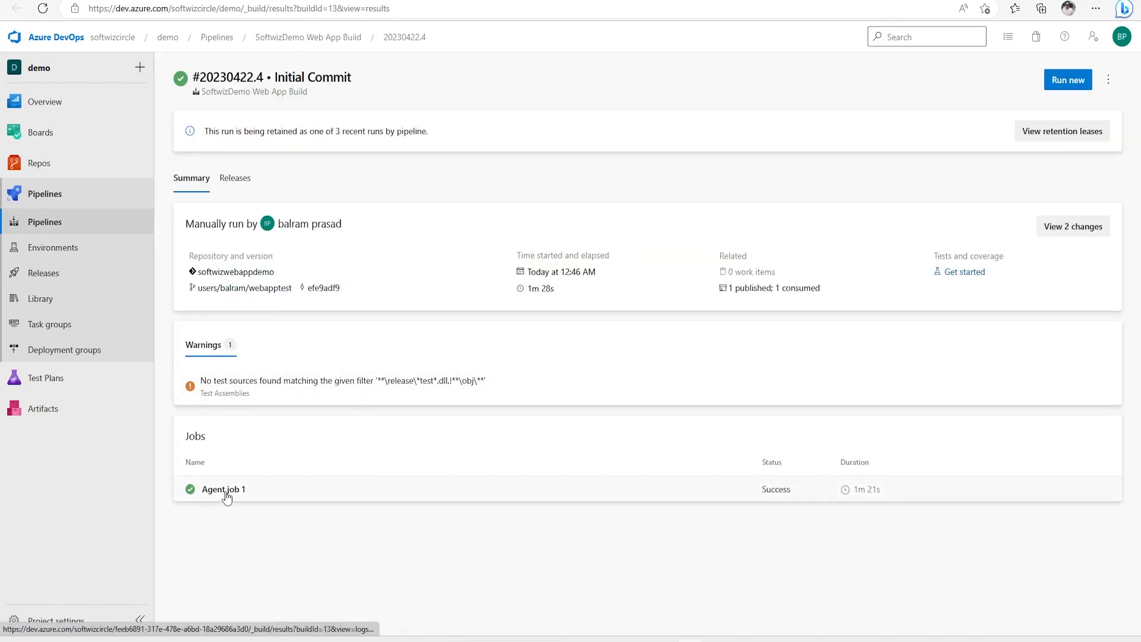
left_click(746, 287)
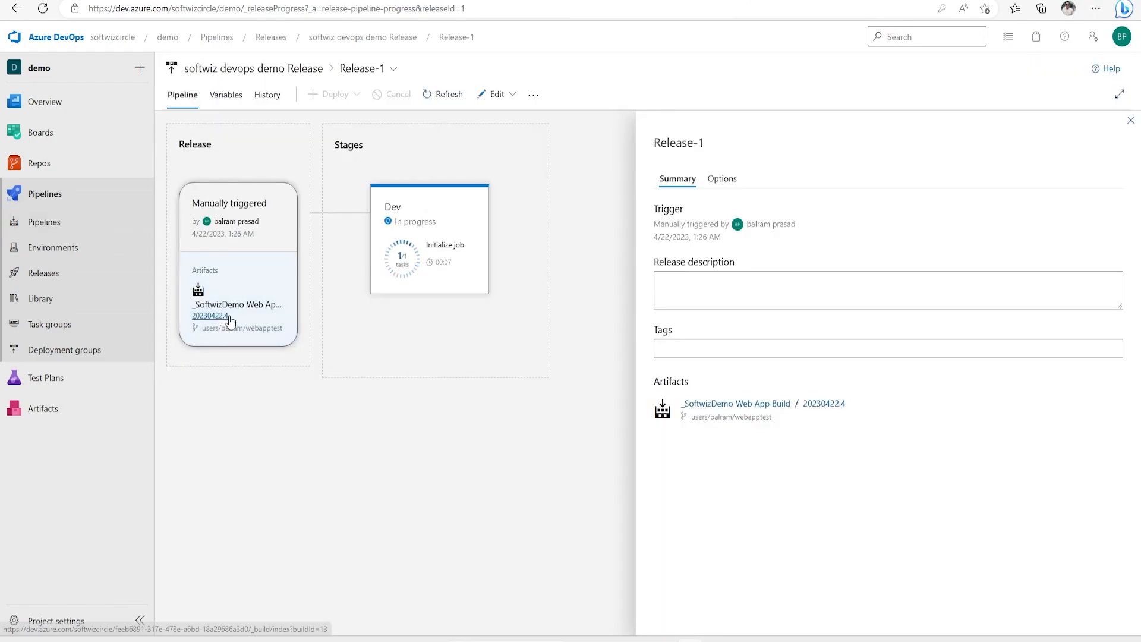
left_click(211, 316)
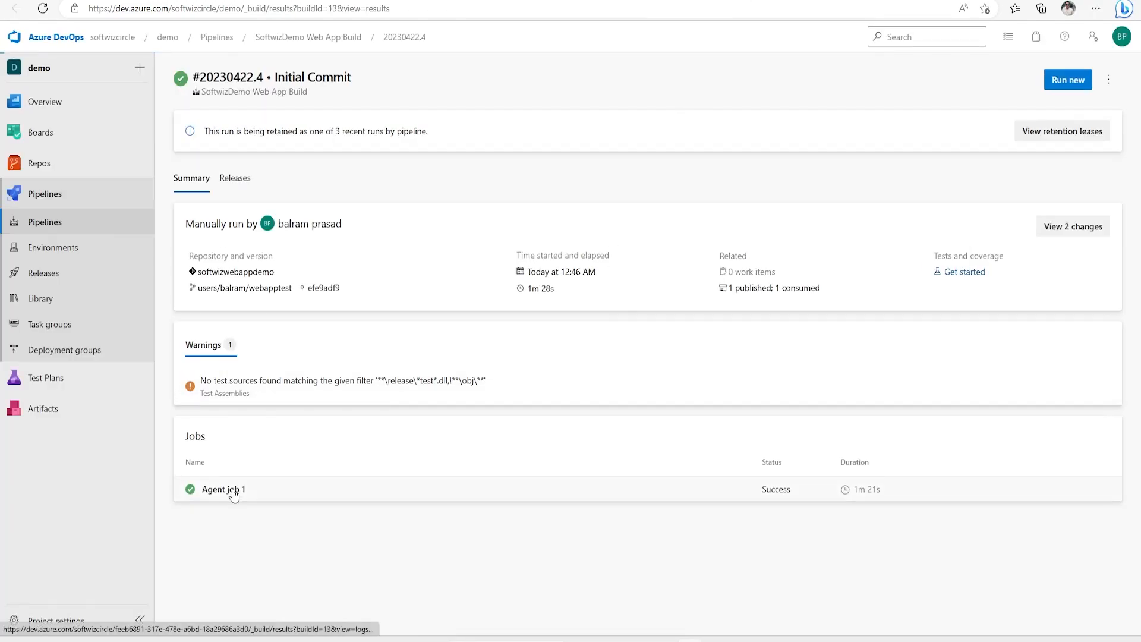
left_click(224, 489)
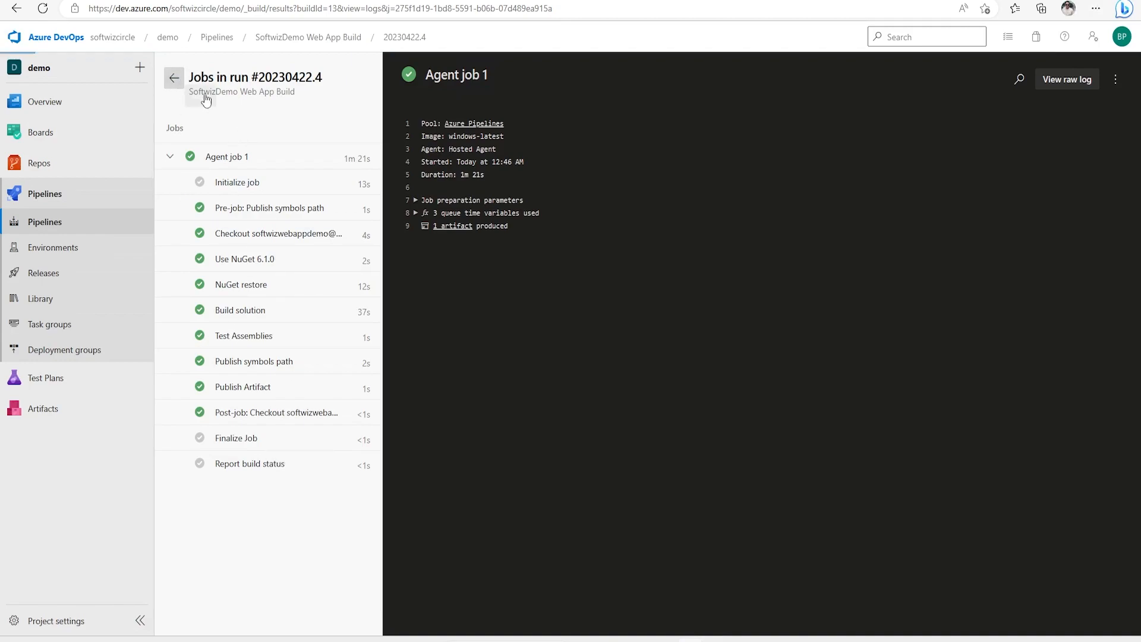
left_click(174, 79)
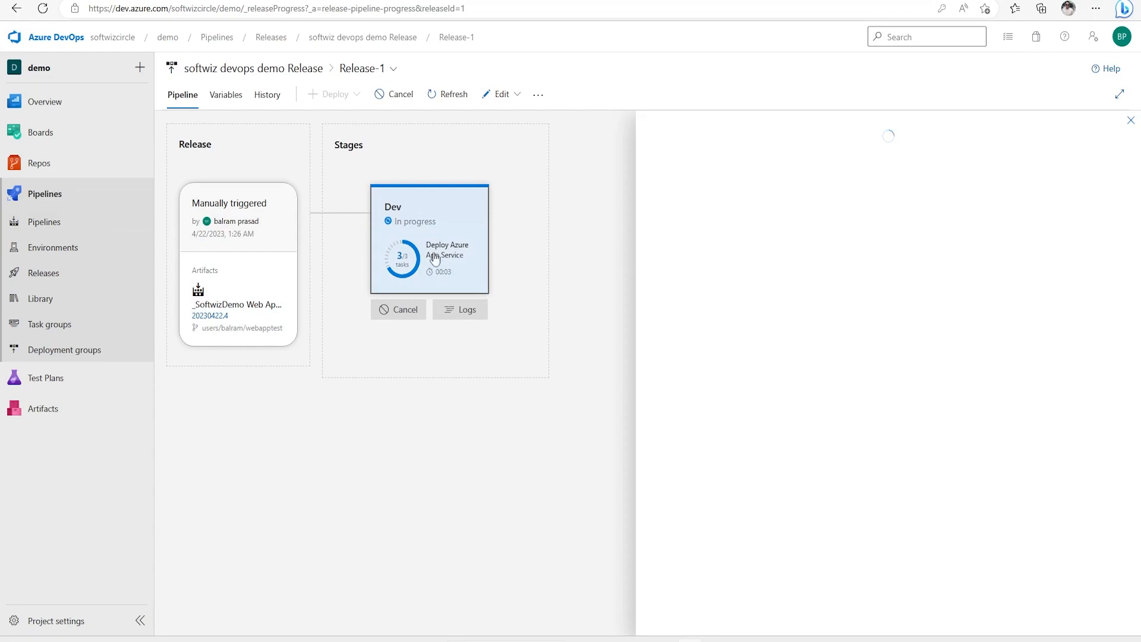
- Follow the Dev stage logs through the artifact download, then load the azurewebsites.net site
left_click(459, 309)
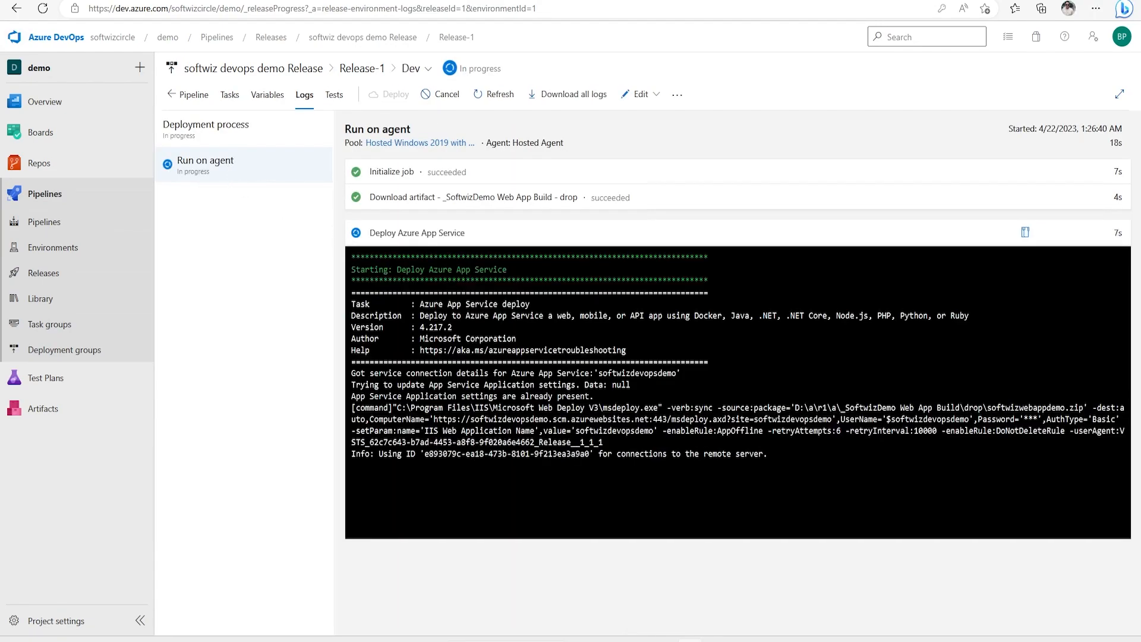
mouse_move(473, 198)
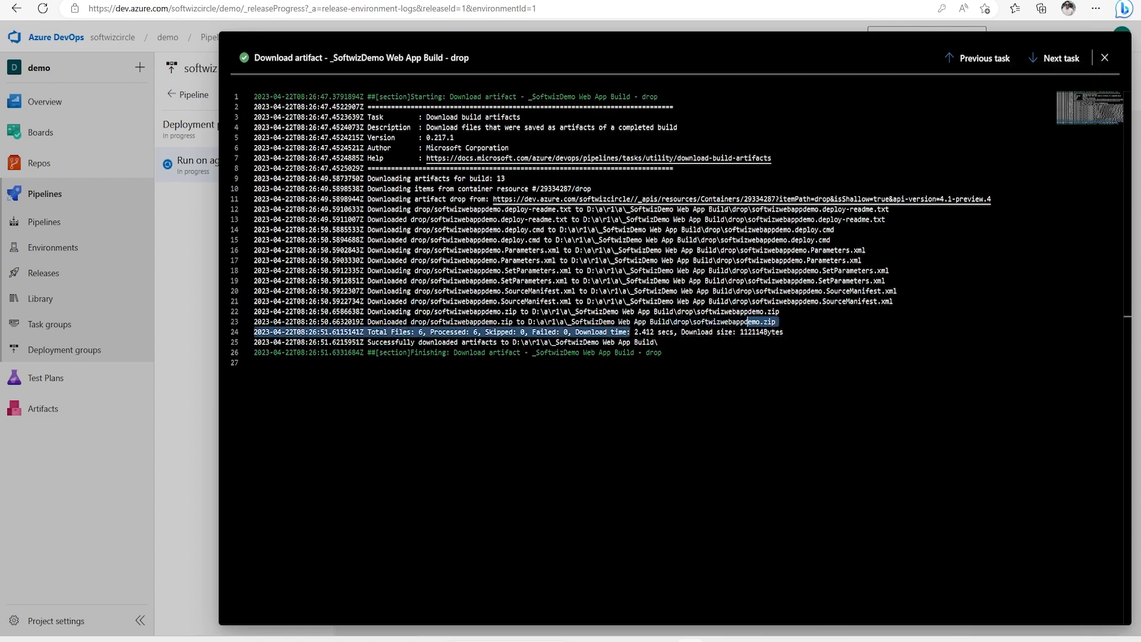
mouse_move(1106, 59)
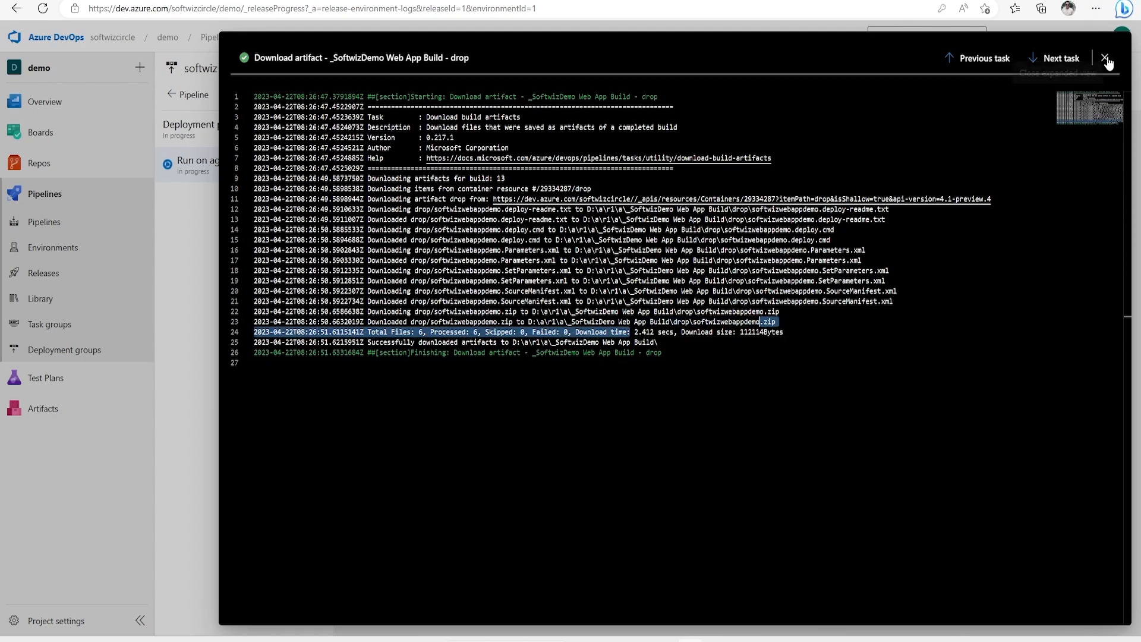
left_click(1106, 57)
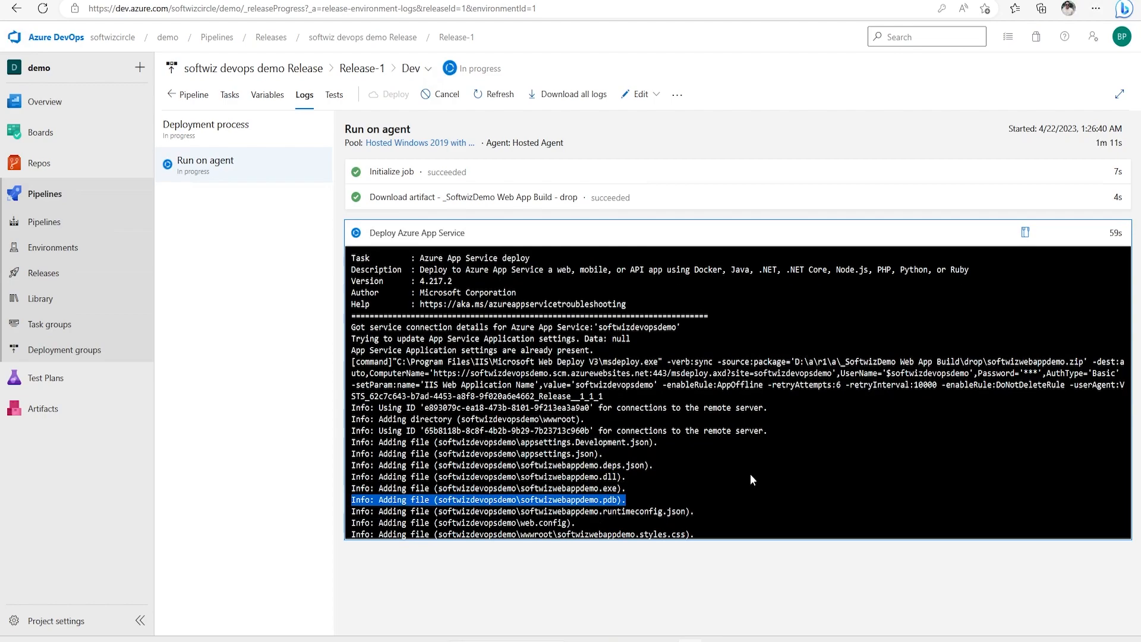
left_click(417, 232)
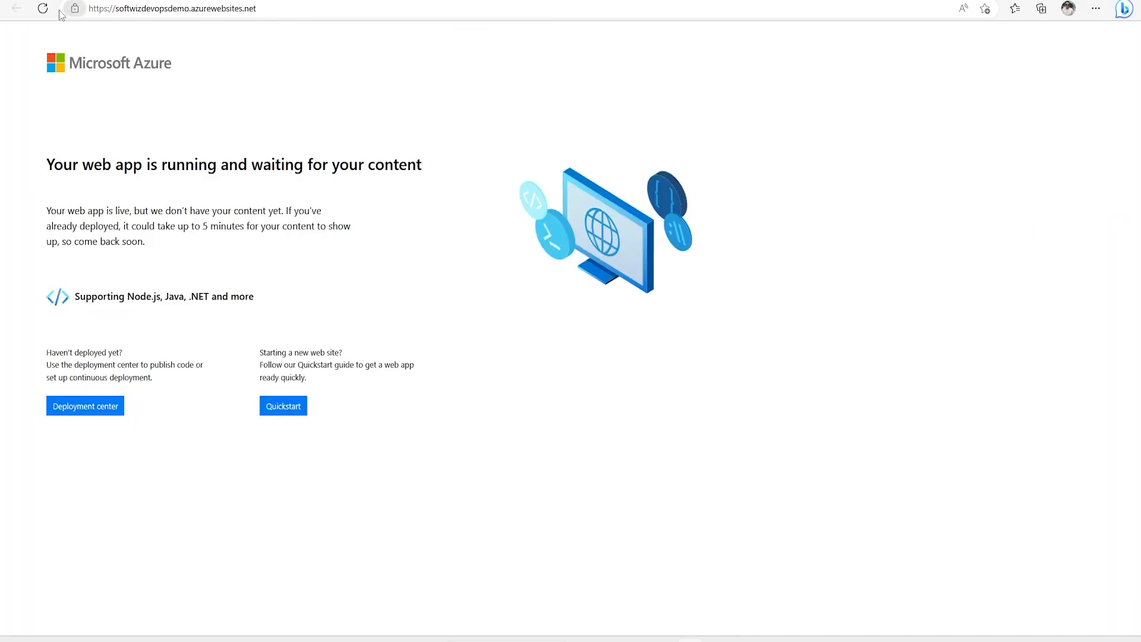
- Reload the softwizdevopsdemo site so it shows the deployed 'Testing CI CD' home page
left_click(43, 9)
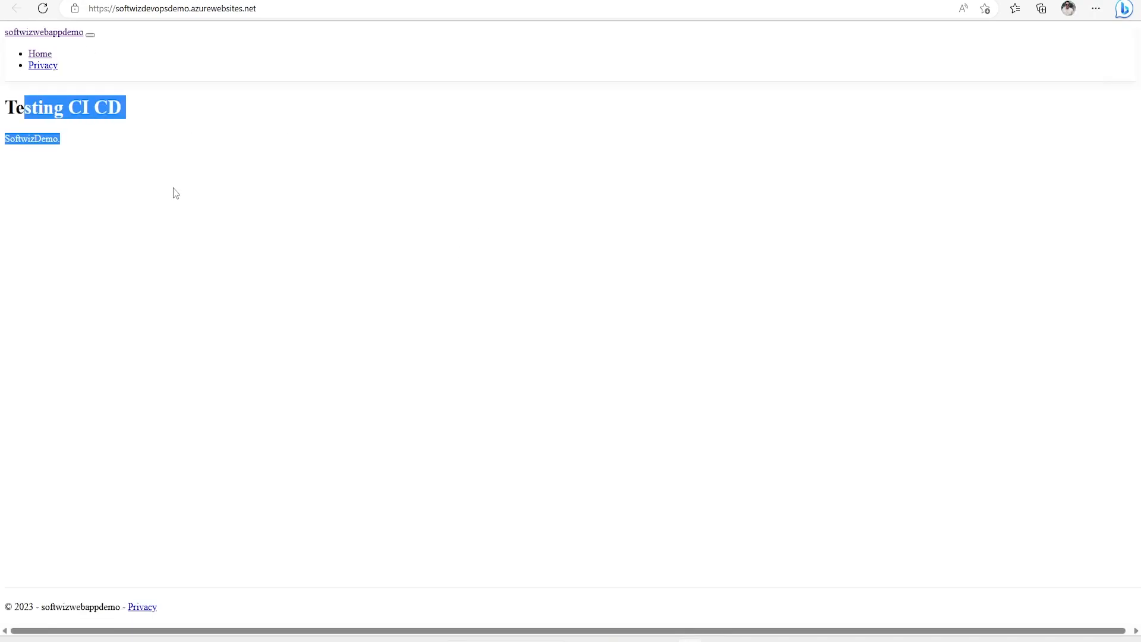
left_click(253, 98)
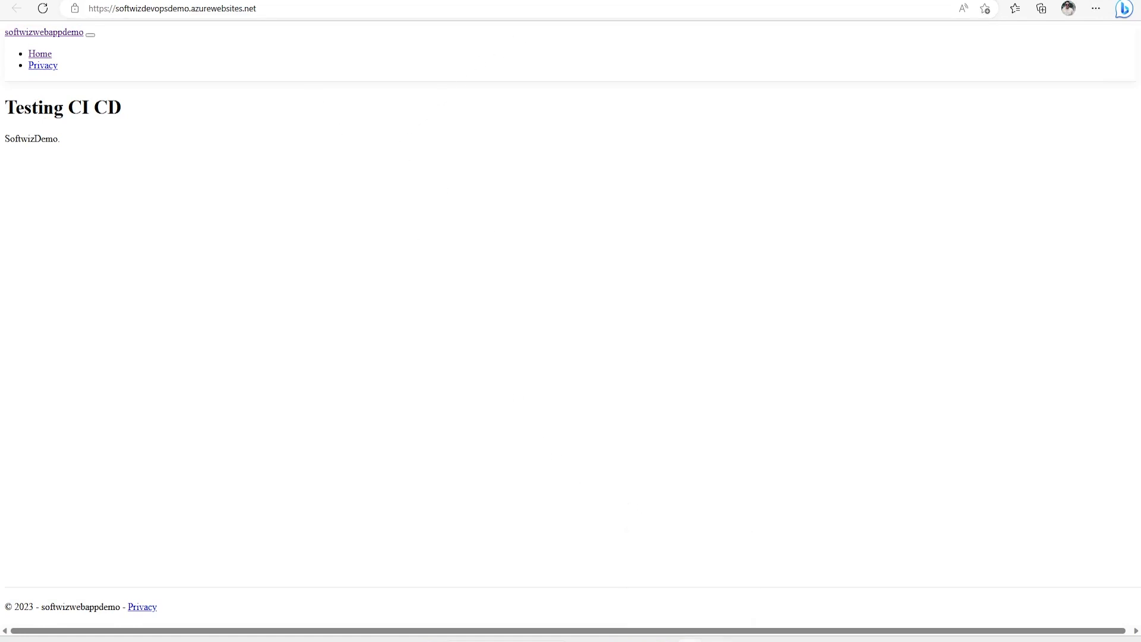
mouse_move(575, 195)
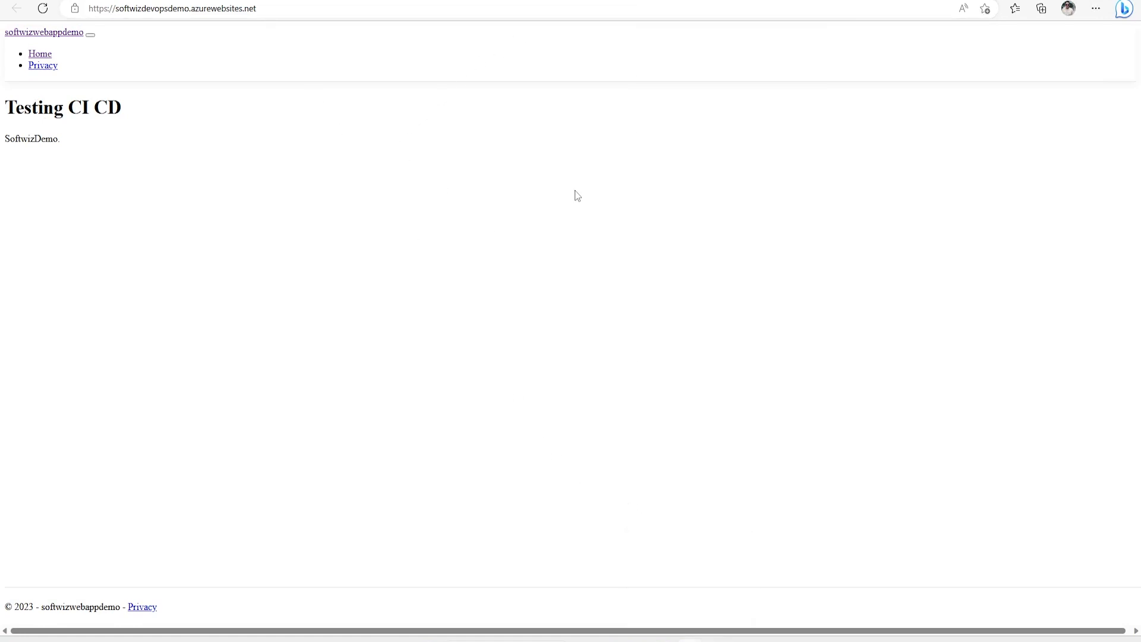
mouse_move(587, 186)
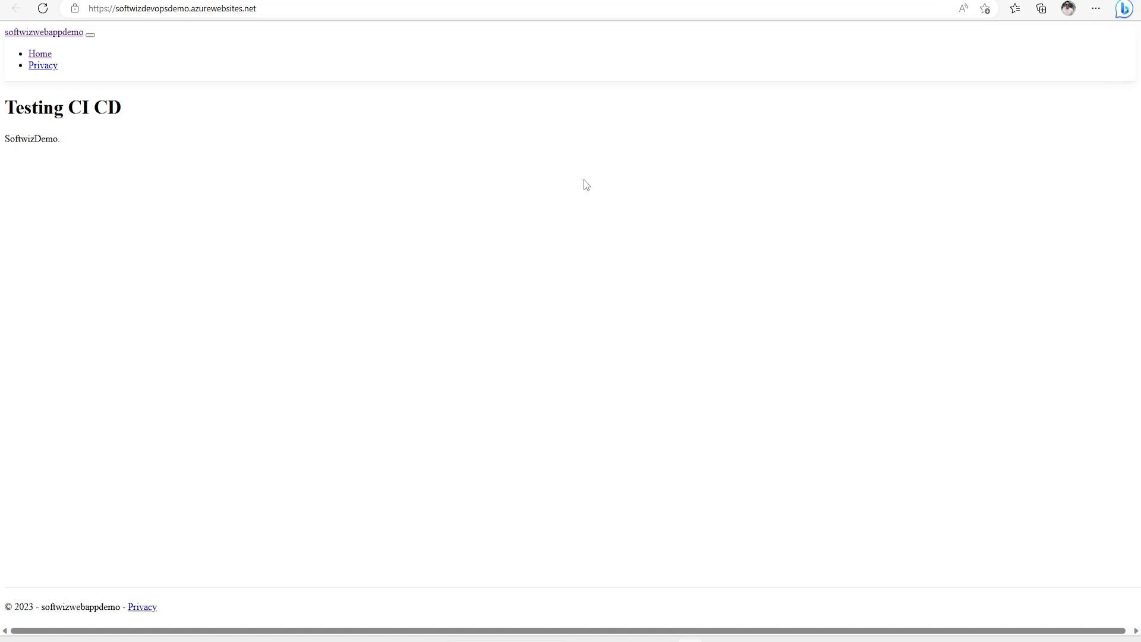